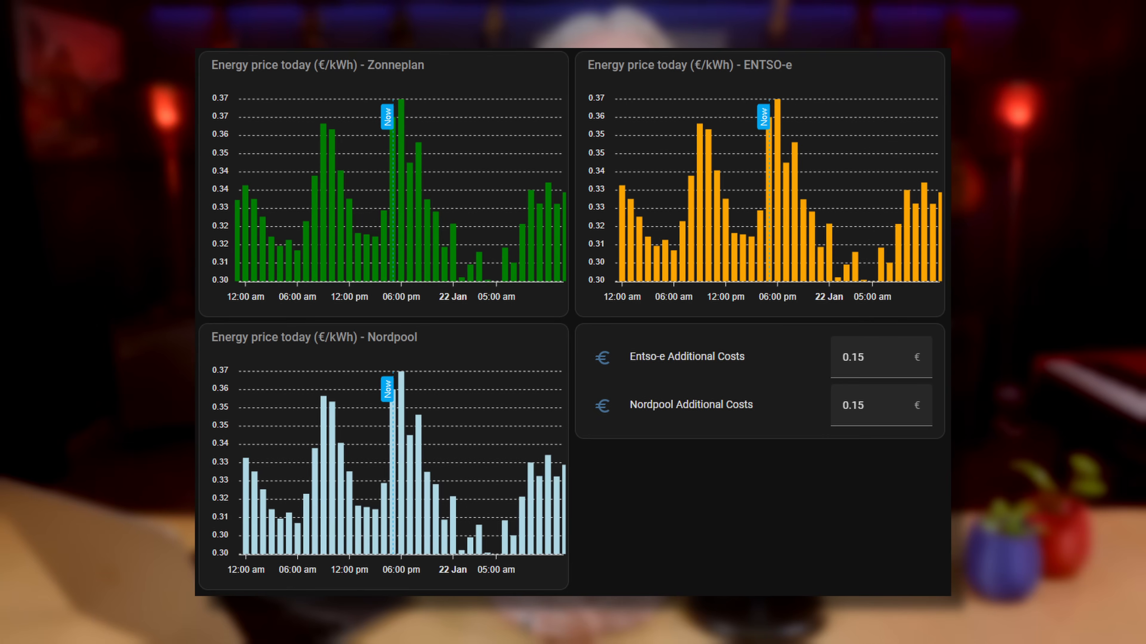
Show the HACS community store overview from the sidebar.
left_click(54, 264)
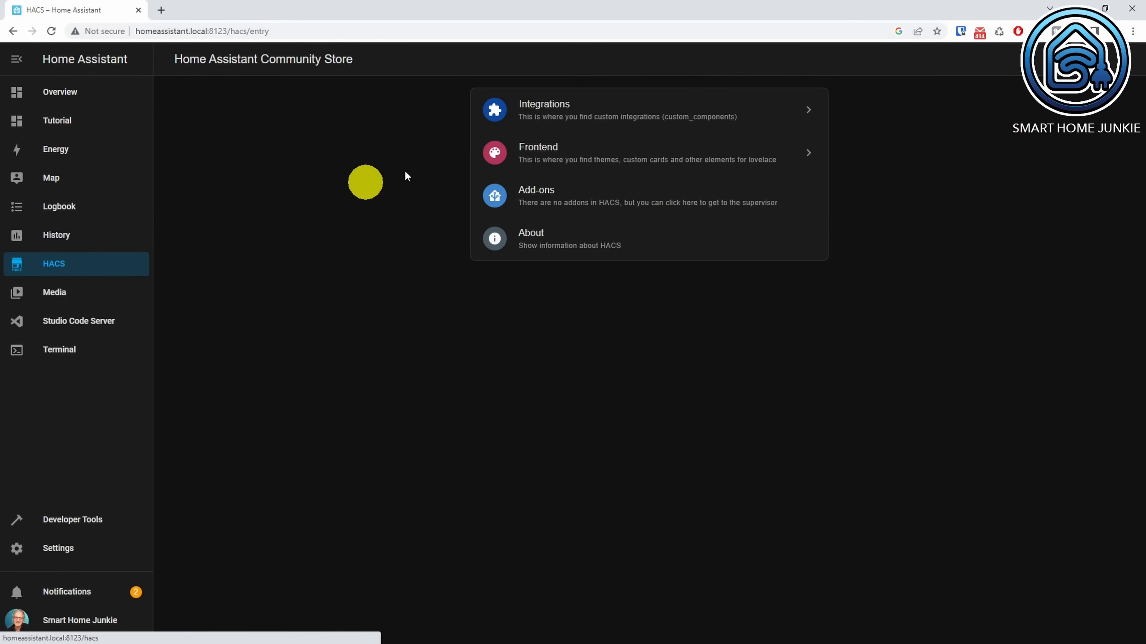
Find the nordpool repository in HACS Integrations and confirm its download.
left_click(543, 110)
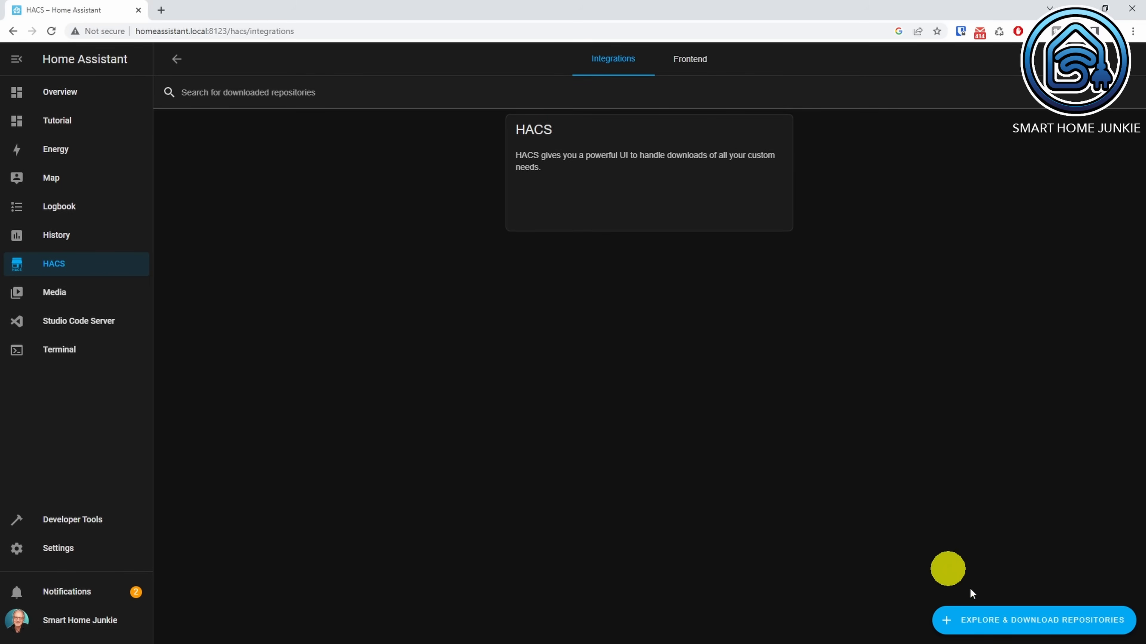
left_click(1032, 620)
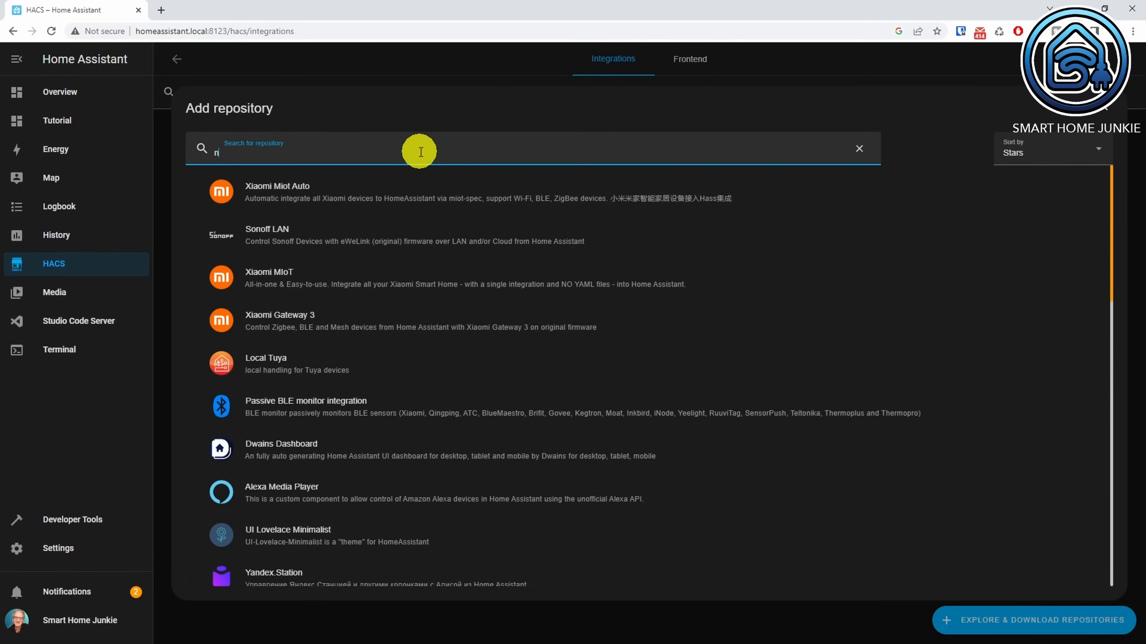
type("ordp")
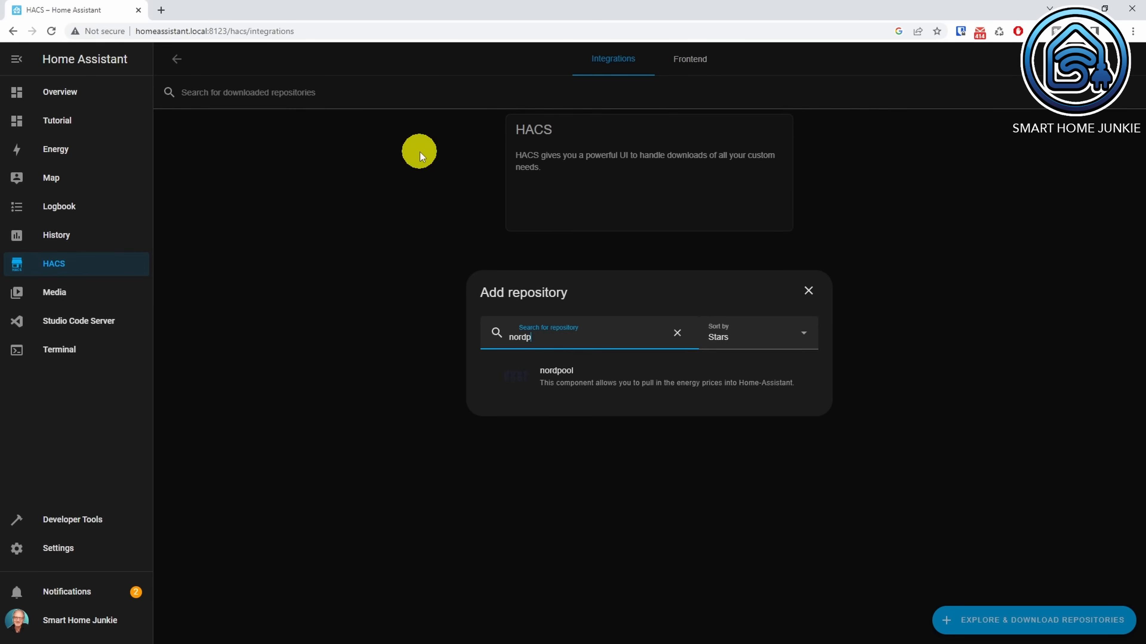
left_click(556, 377)
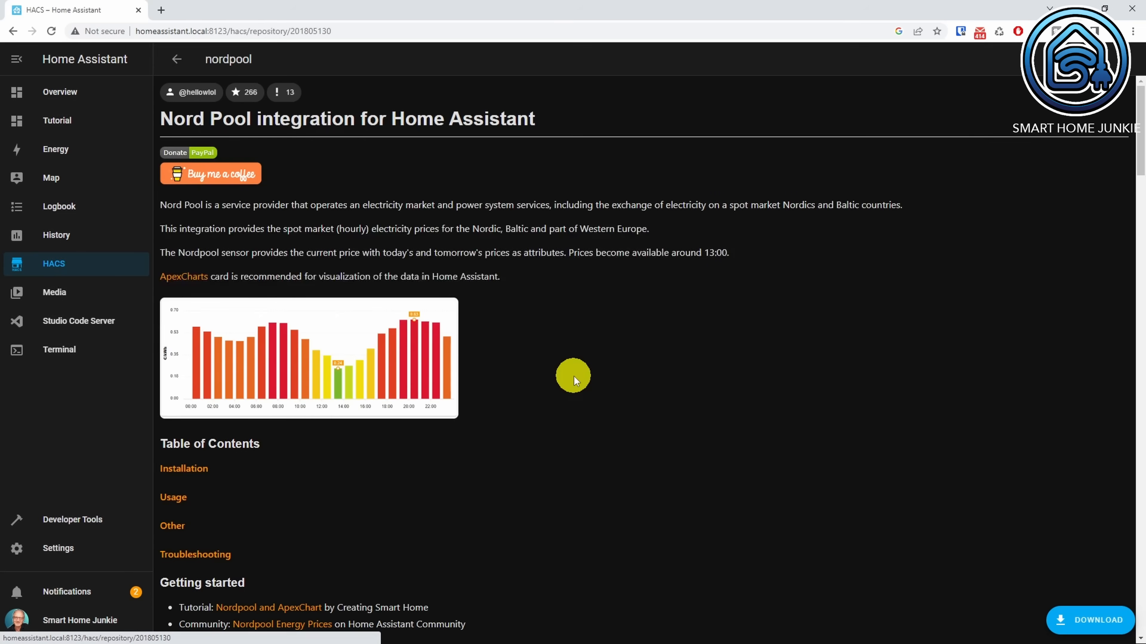
mouse_move(1093, 621)
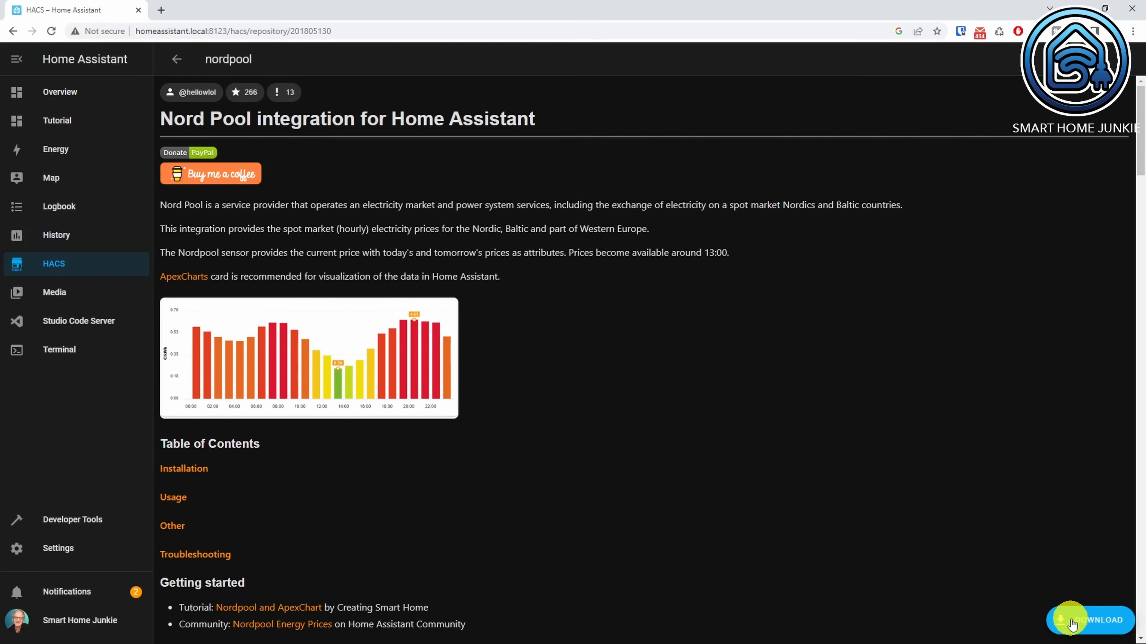
left_click(1095, 619)
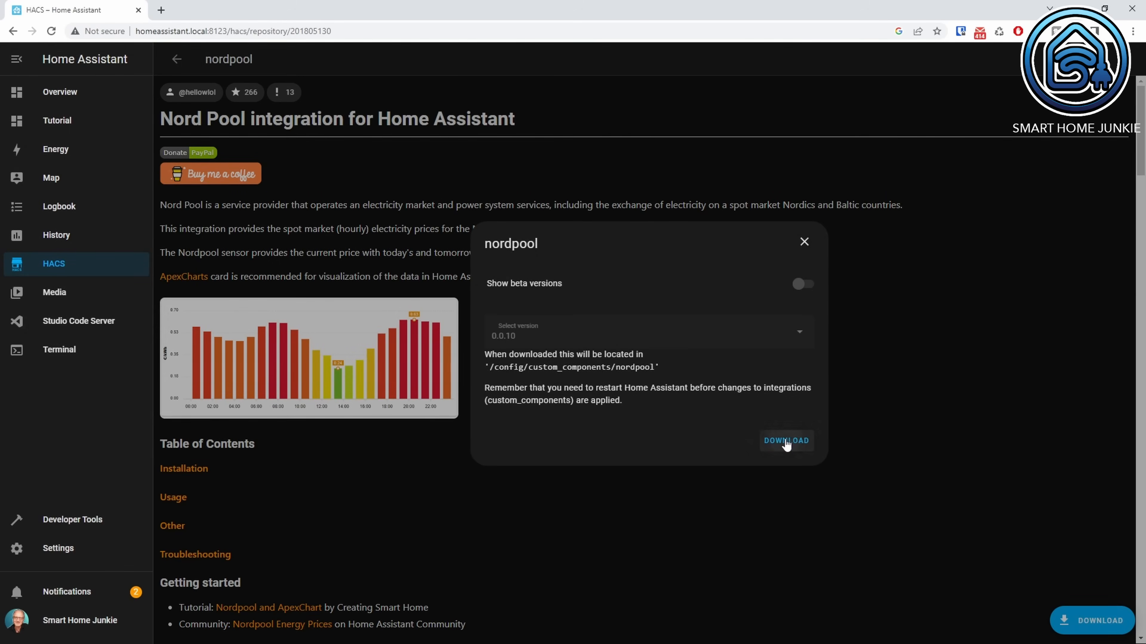
left_click(785, 441)
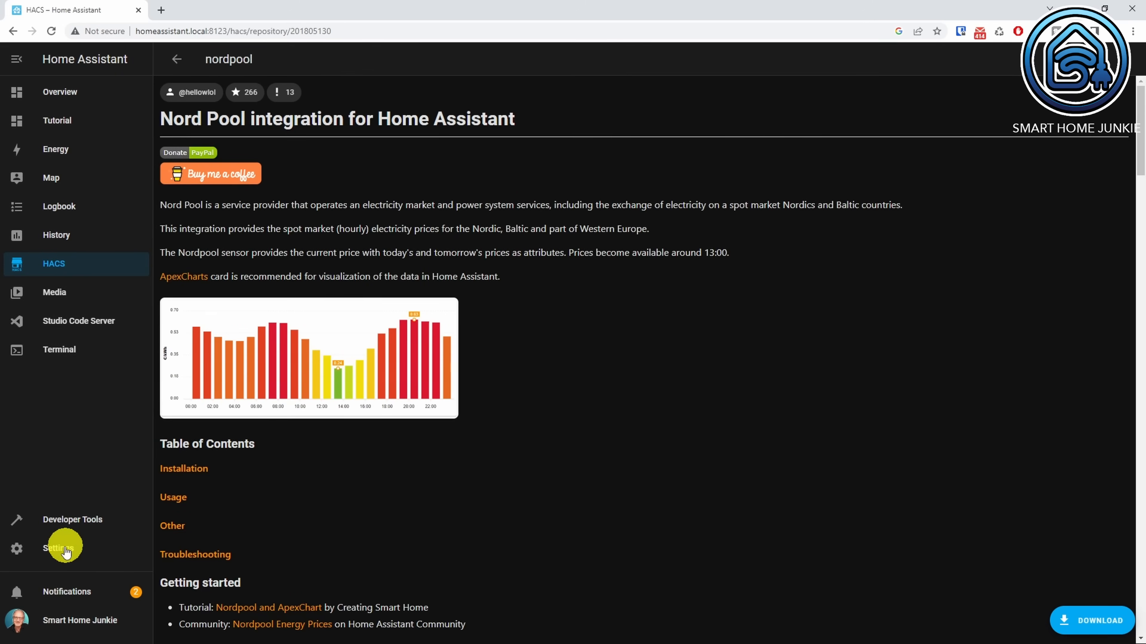
Restart Home Assistant from Settings > System and return to the Settings overview.
left_click(58, 549)
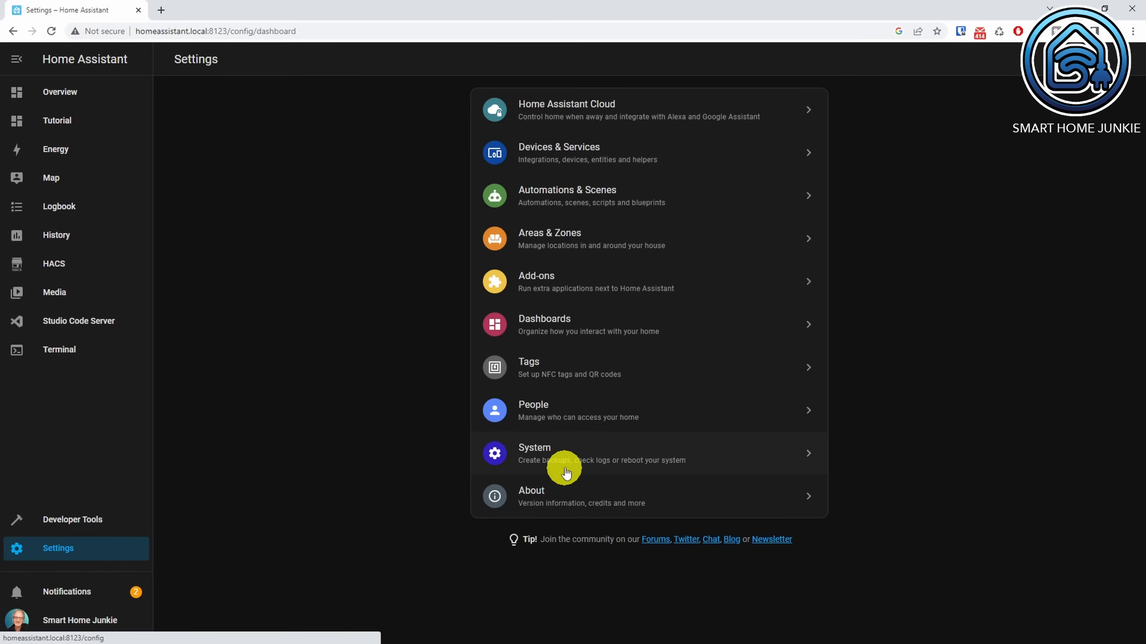
left_click(567, 453)
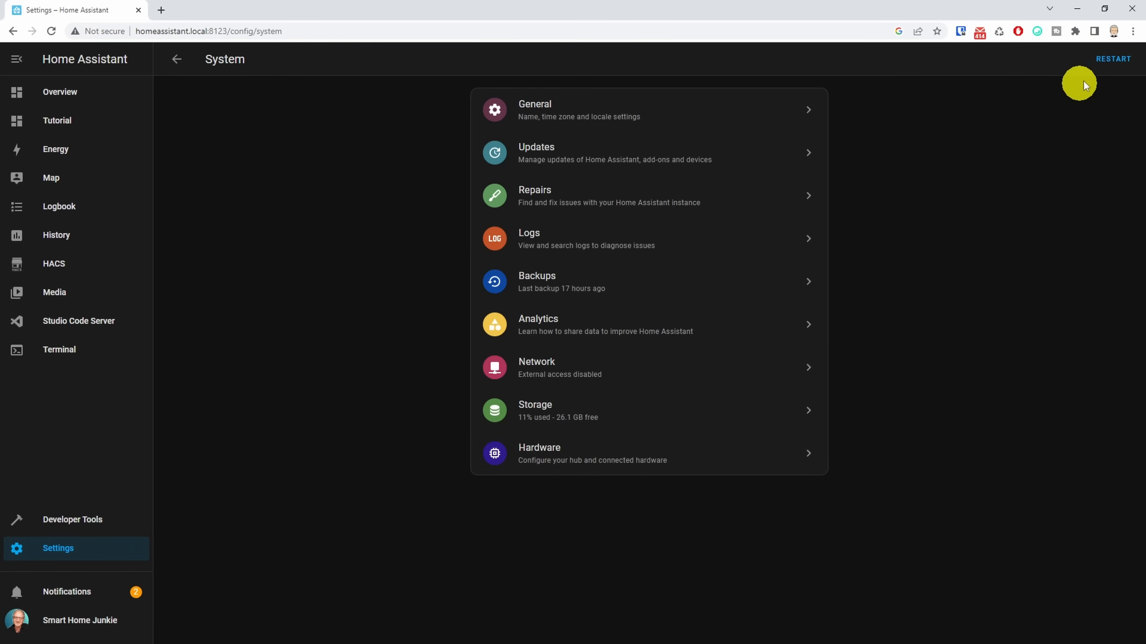
left_click(1112, 59)
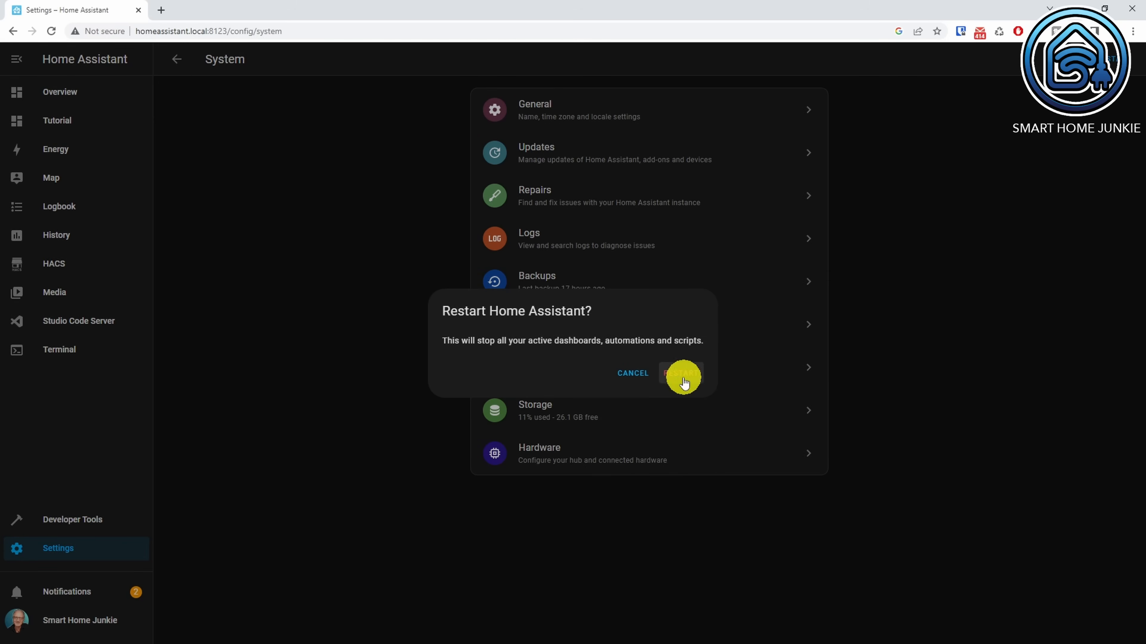
left_click(681, 374)
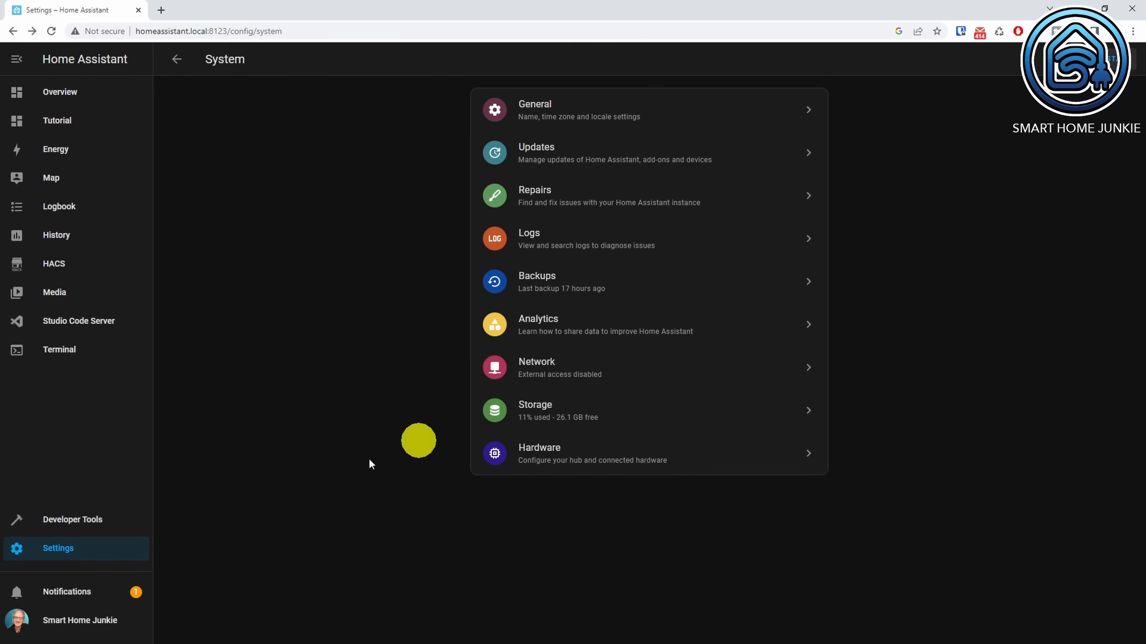
left_click(176, 59)
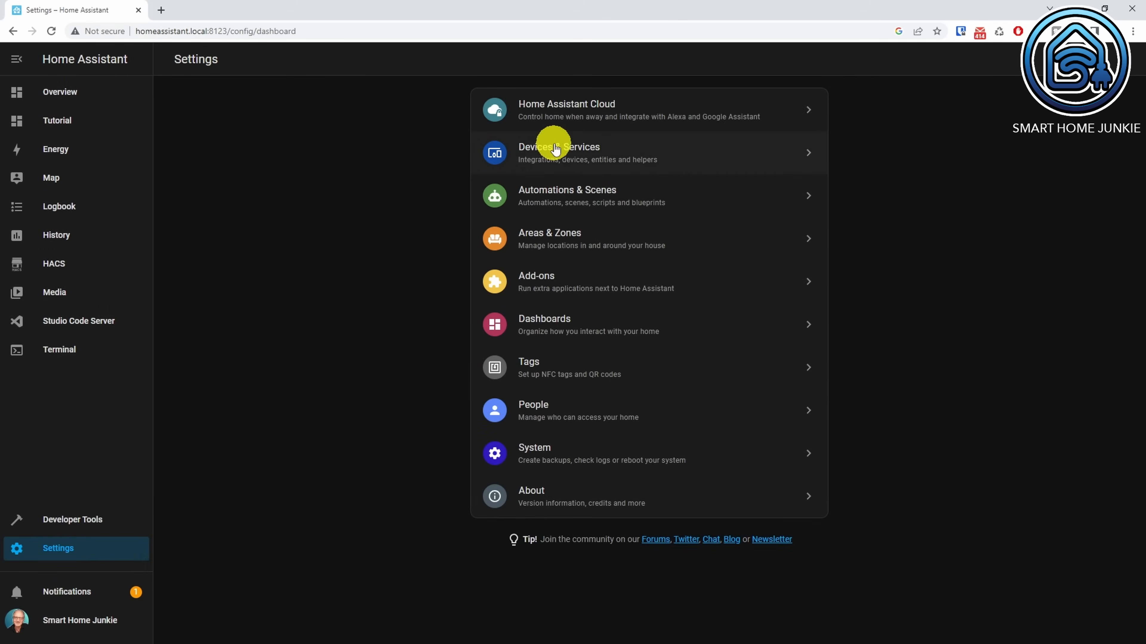
Start adding the Nord Pool integration from Devices & Services.
left_click(559, 152)
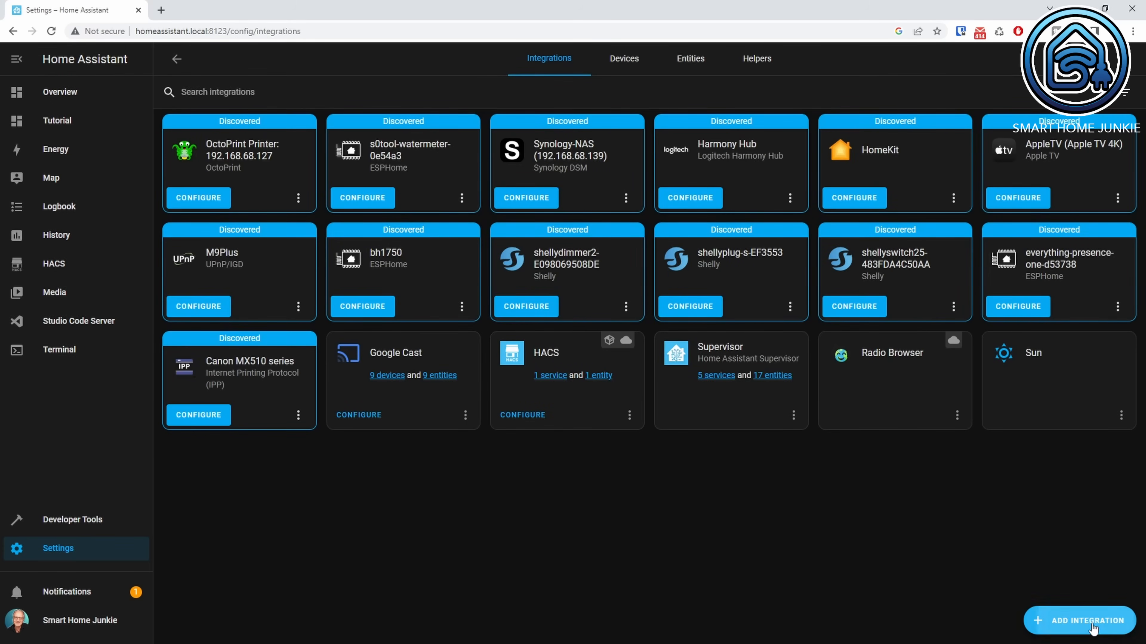
left_click(1080, 621)
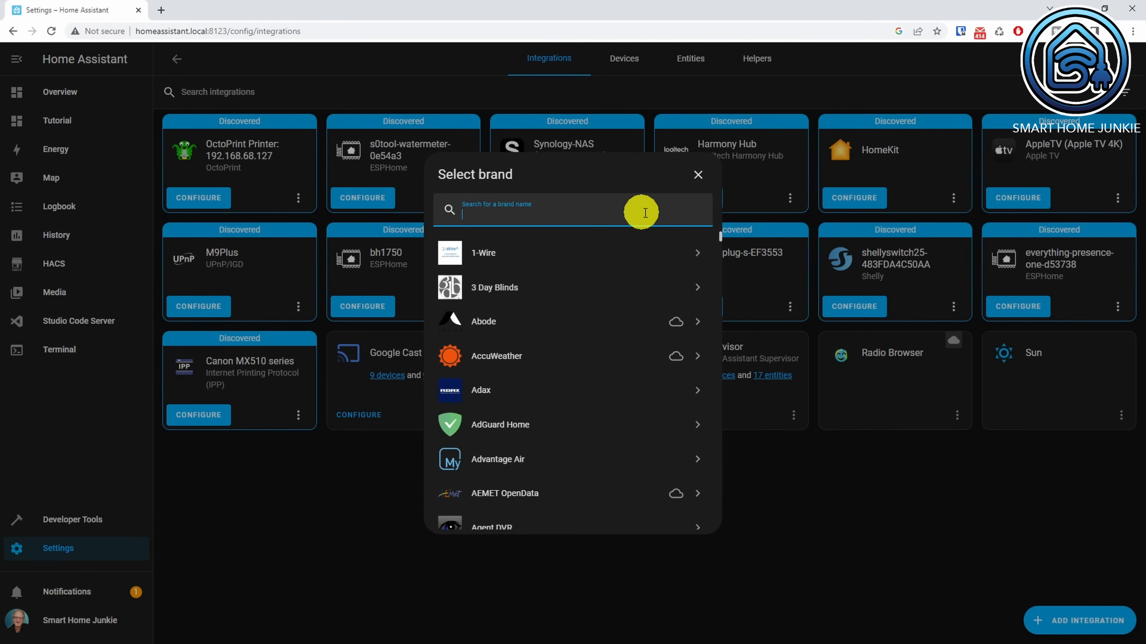
type("nord")
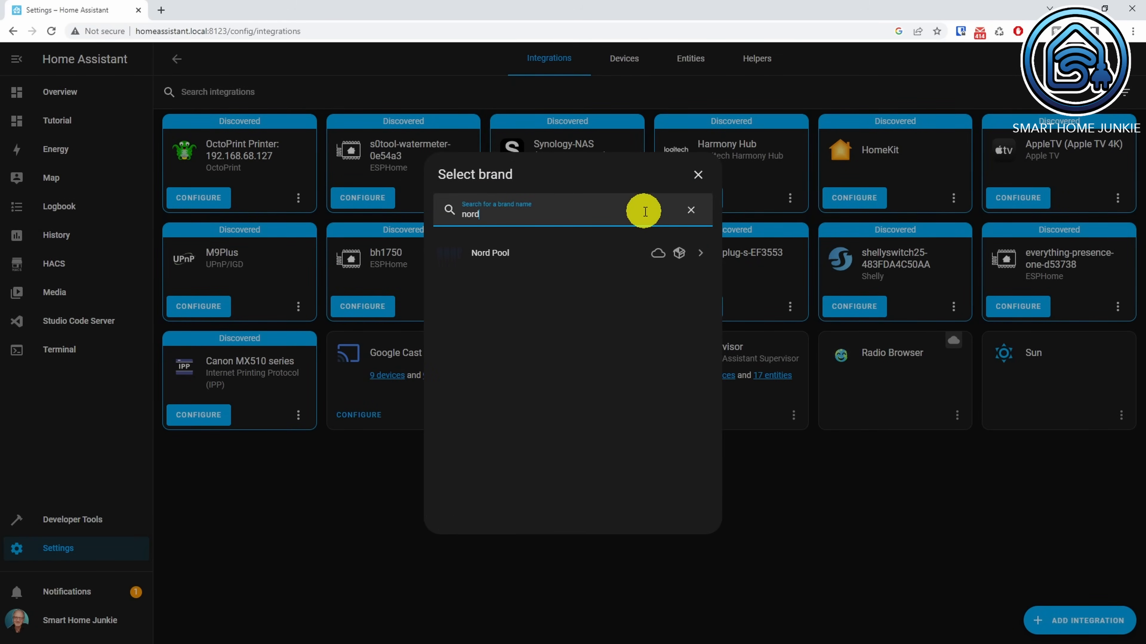
left_click(489, 253)
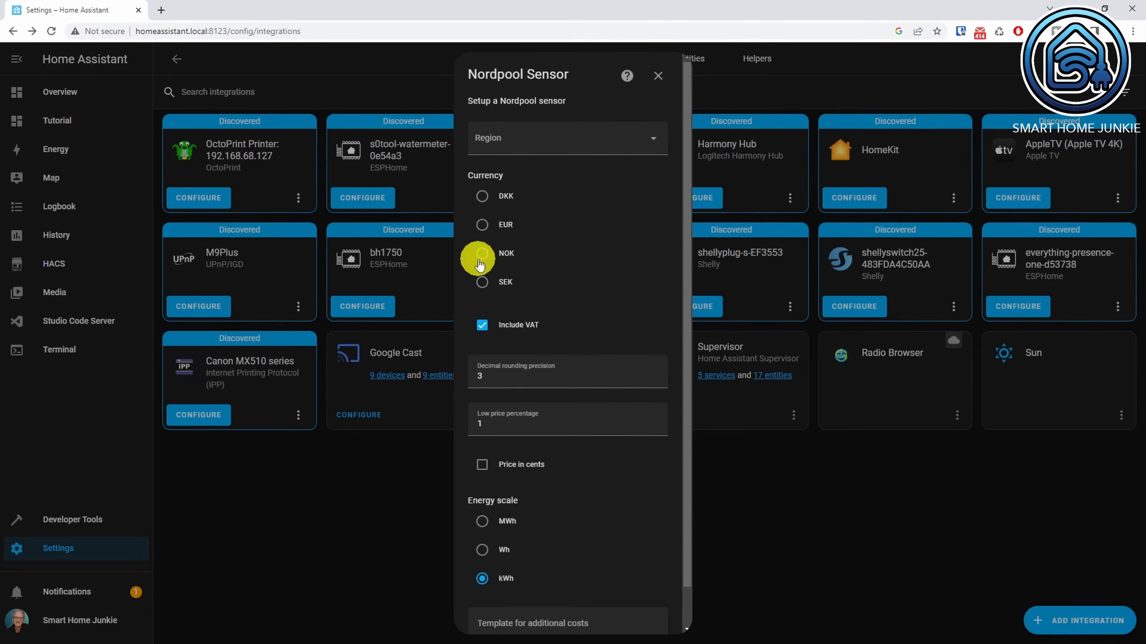
Configure Nord Pool with region NL and currency EUR, submit and finish the setup.
left_click(566, 138)
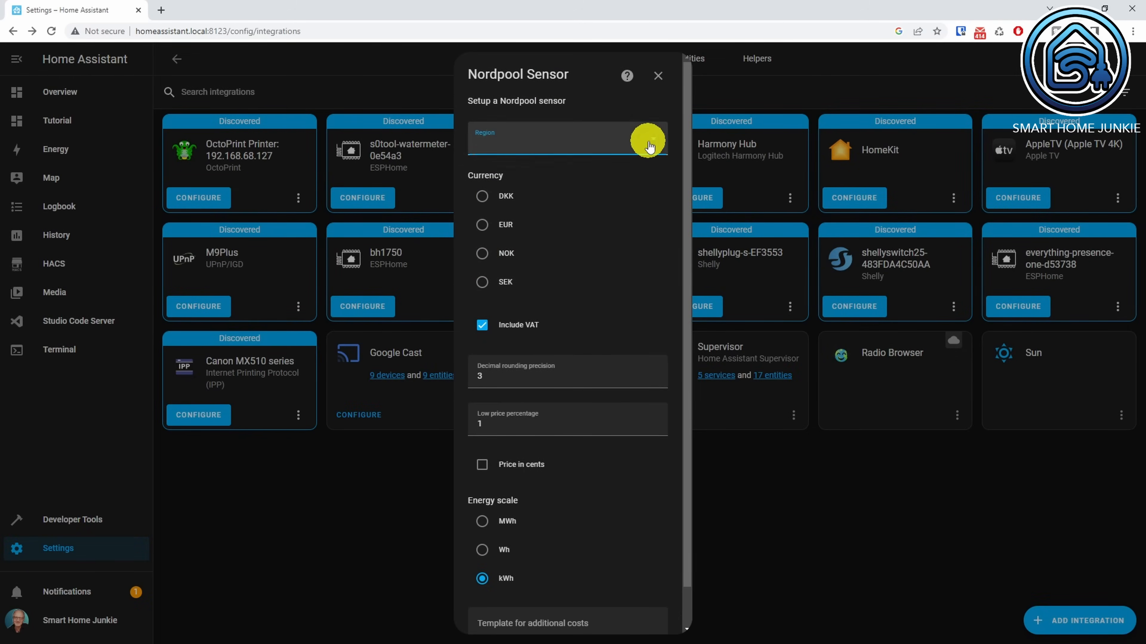
left_click(567, 138)
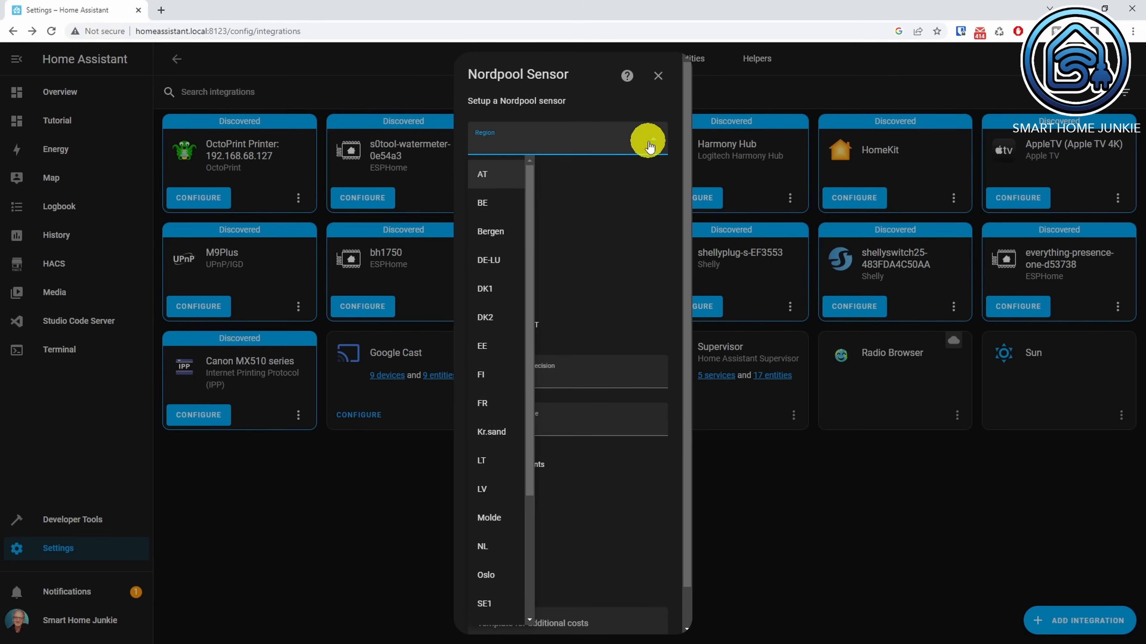
left_click(482, 547)
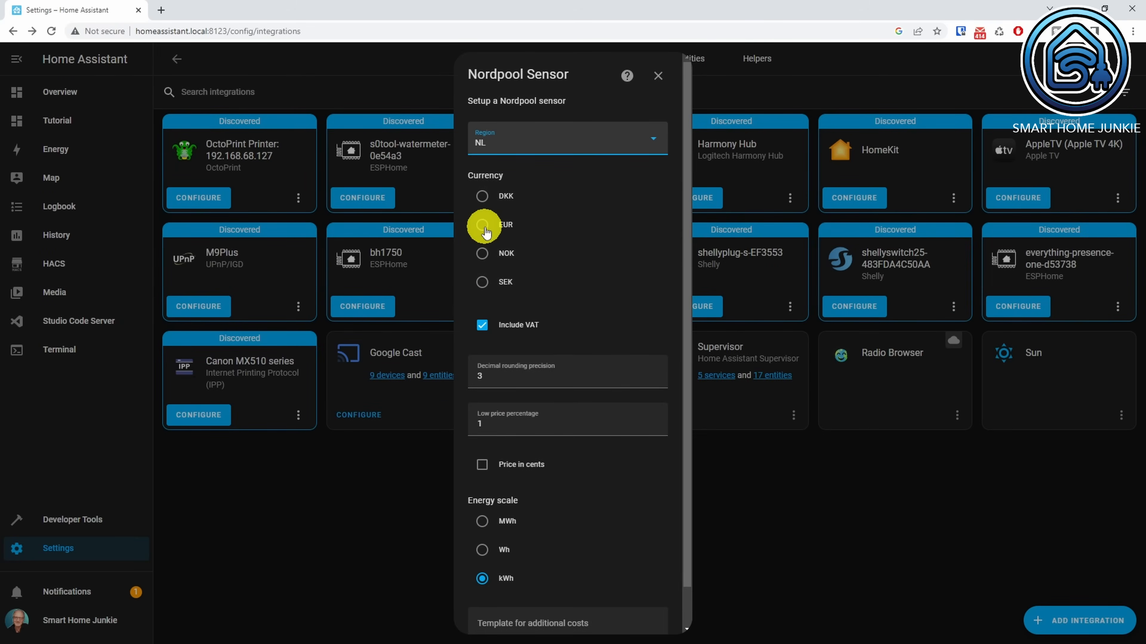
left_click(481, 224)
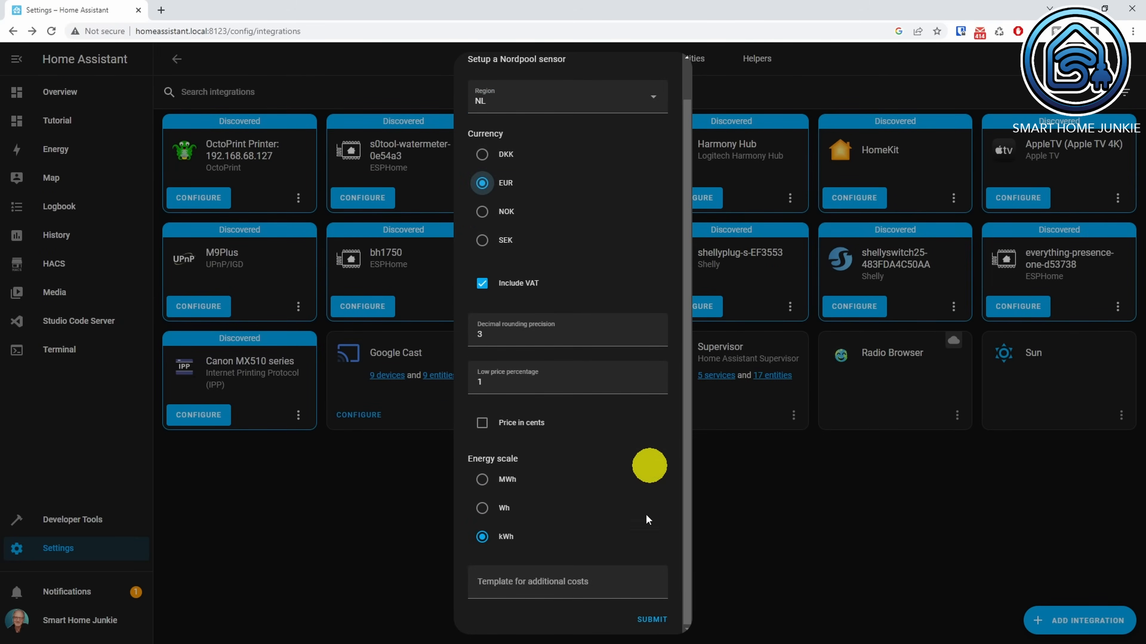
left_click(568, 582)
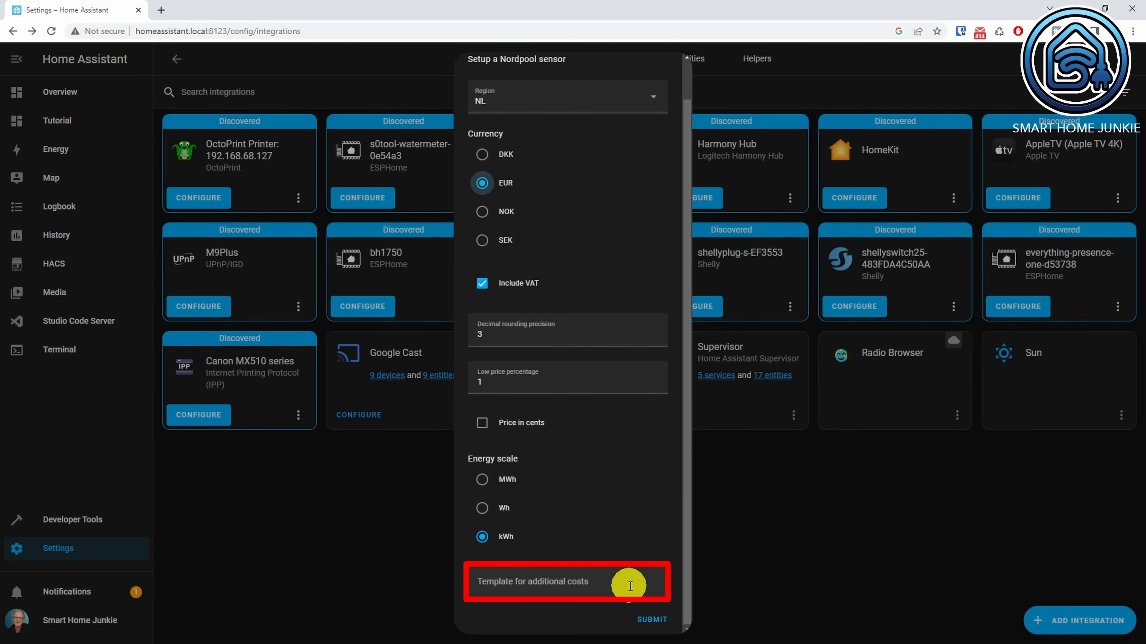
left_click(650, 620)
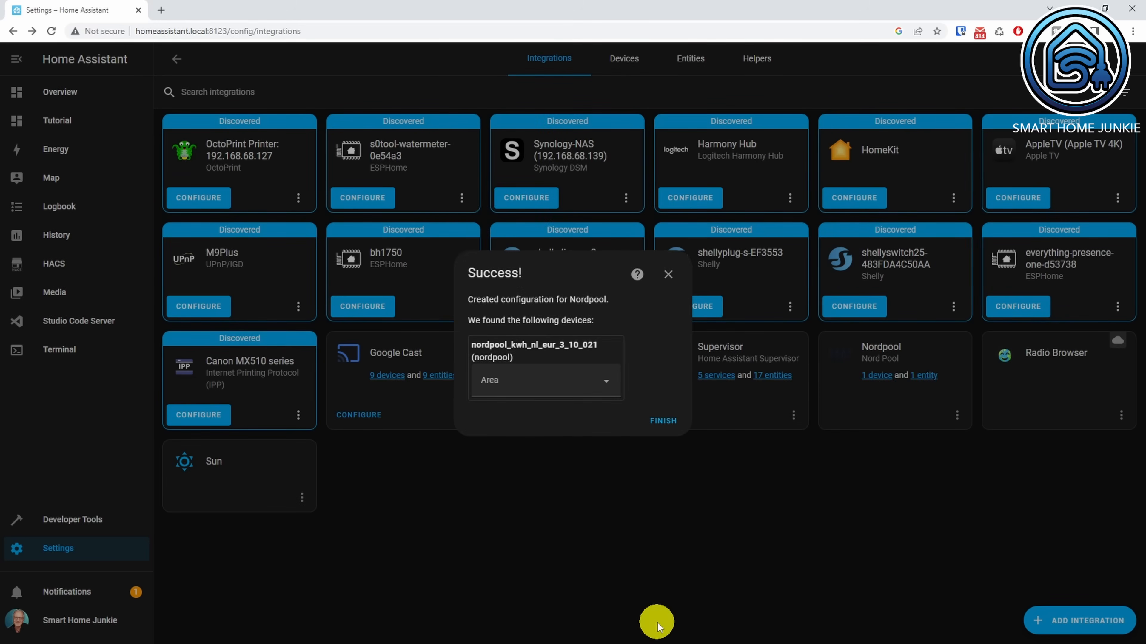
left_click(662, 421)
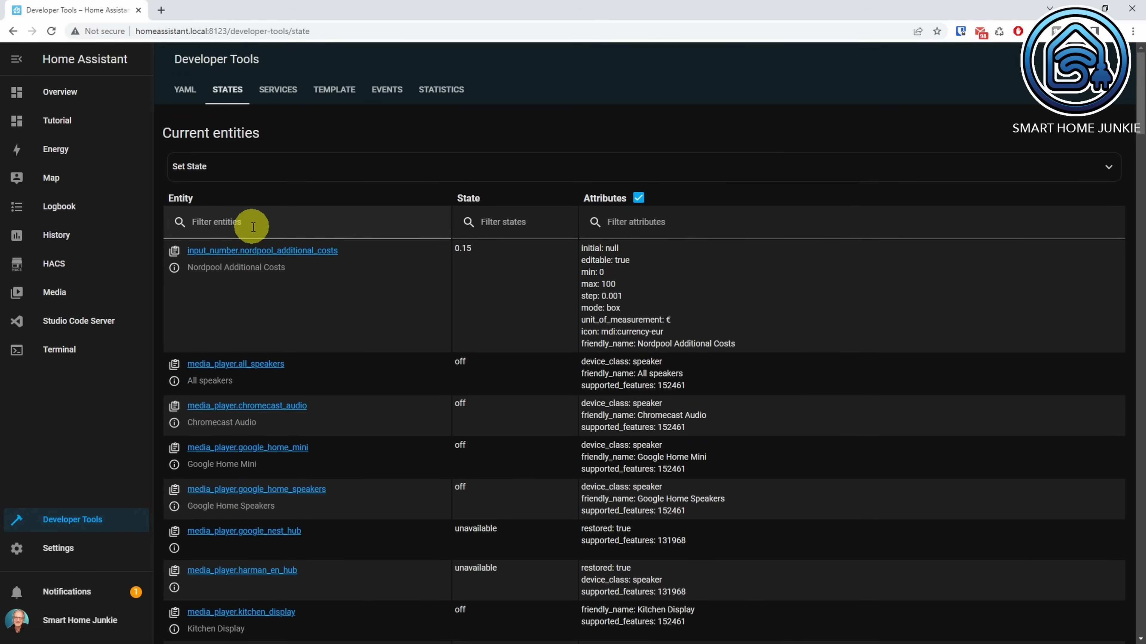
type("nordpool_kwh_nl_eur_3_10_021")
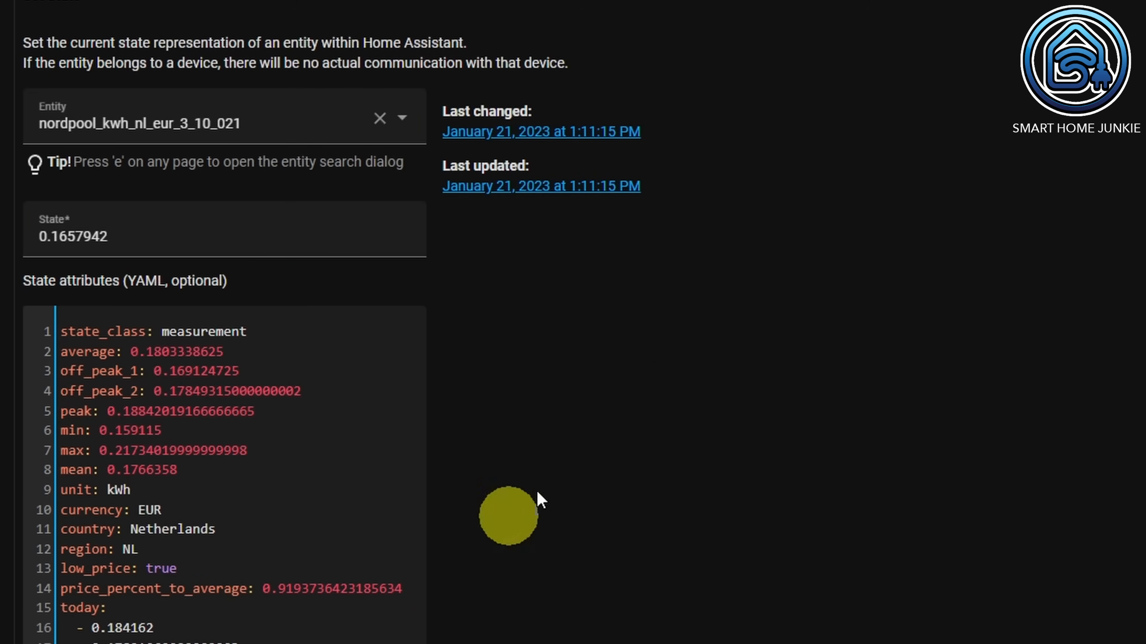
scroll("down", 3)
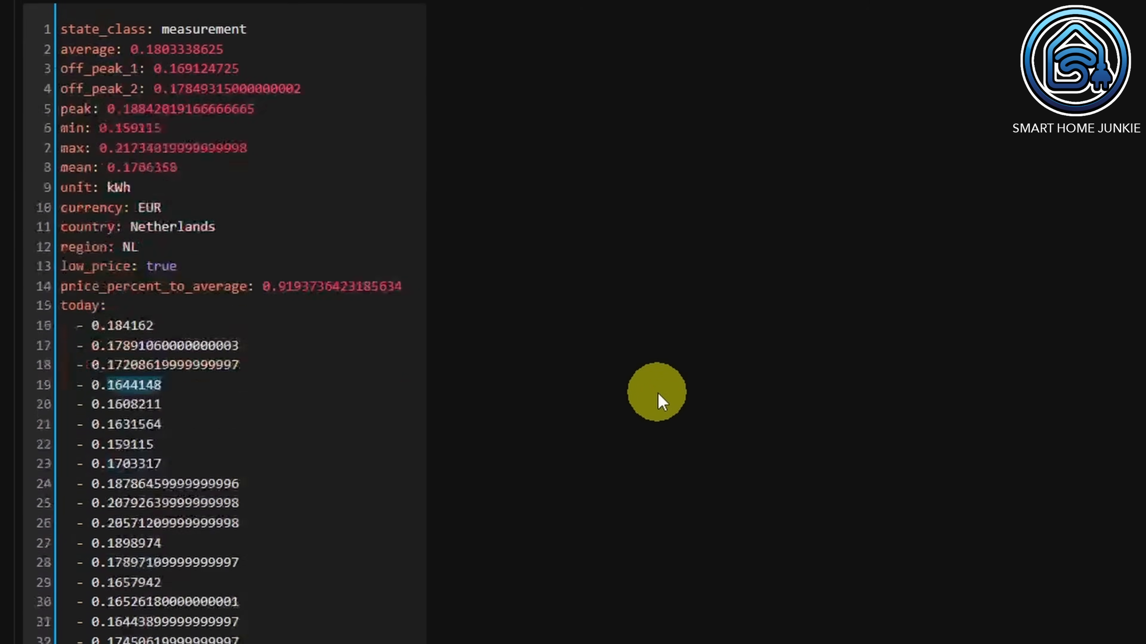
scroll("down", 3)
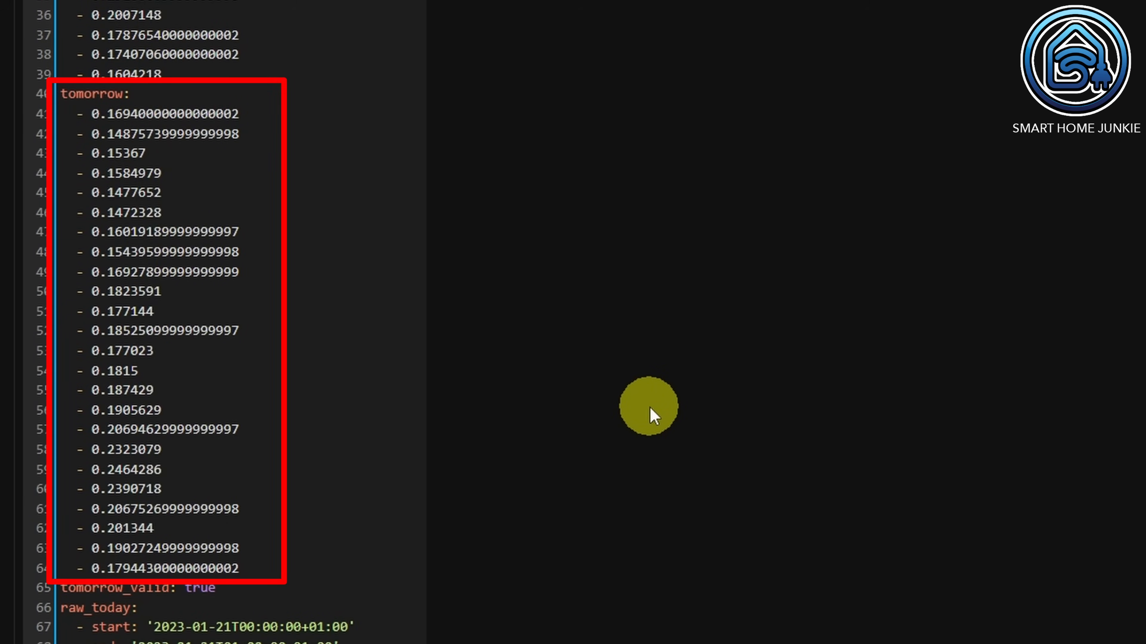
scroll("down", 3)
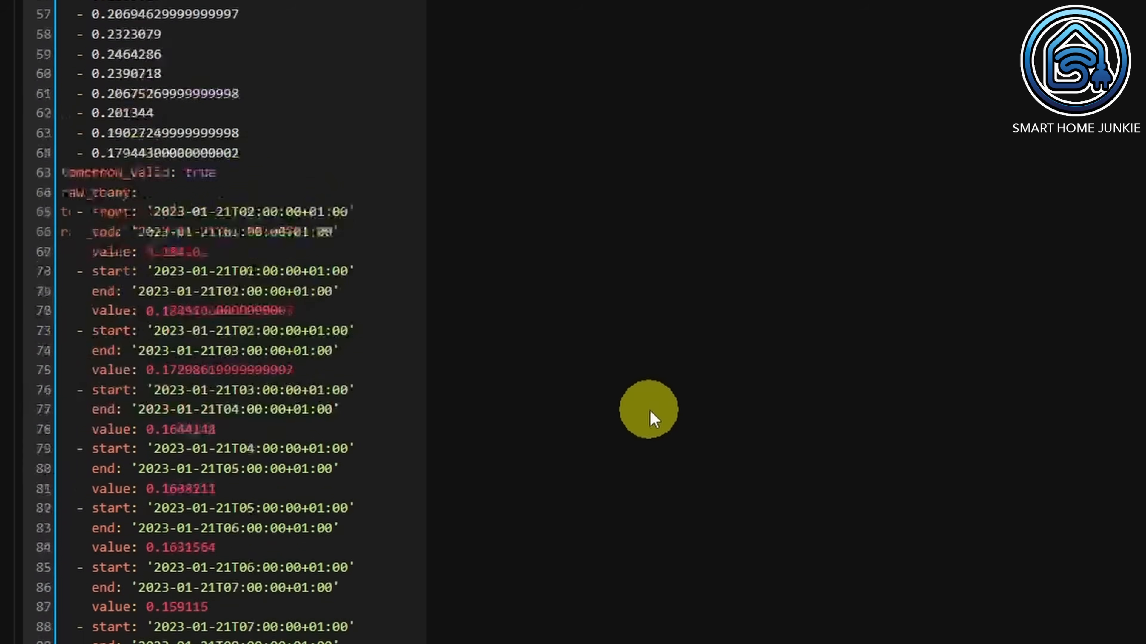
scroll("down", 3)
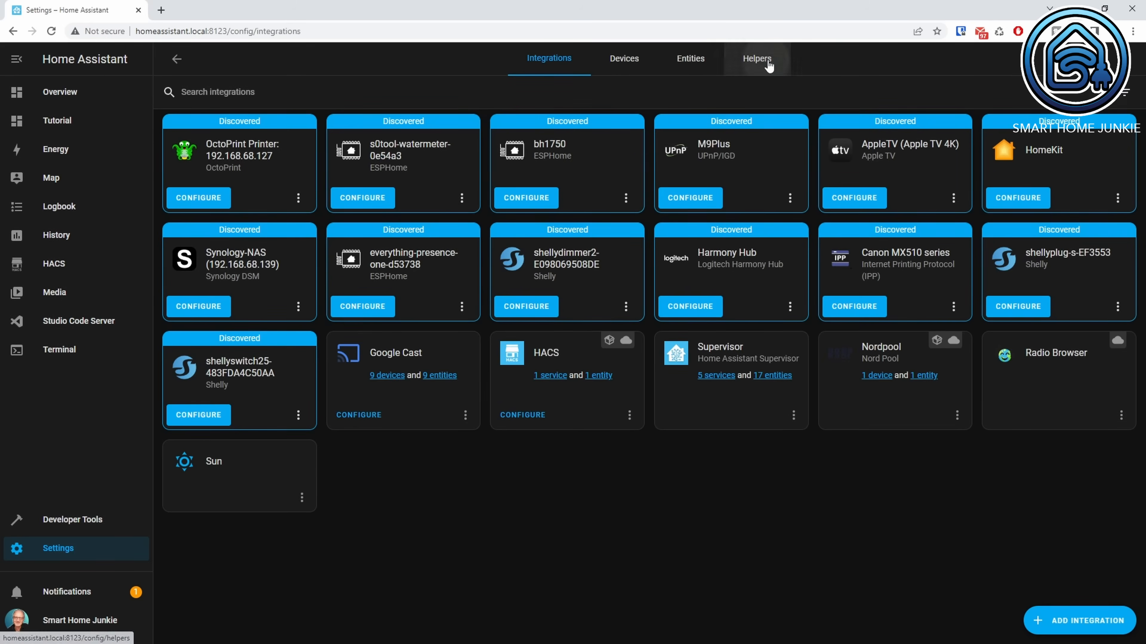
Create a number helper named Nordpool Additional Costs.
left_click(756, 59)
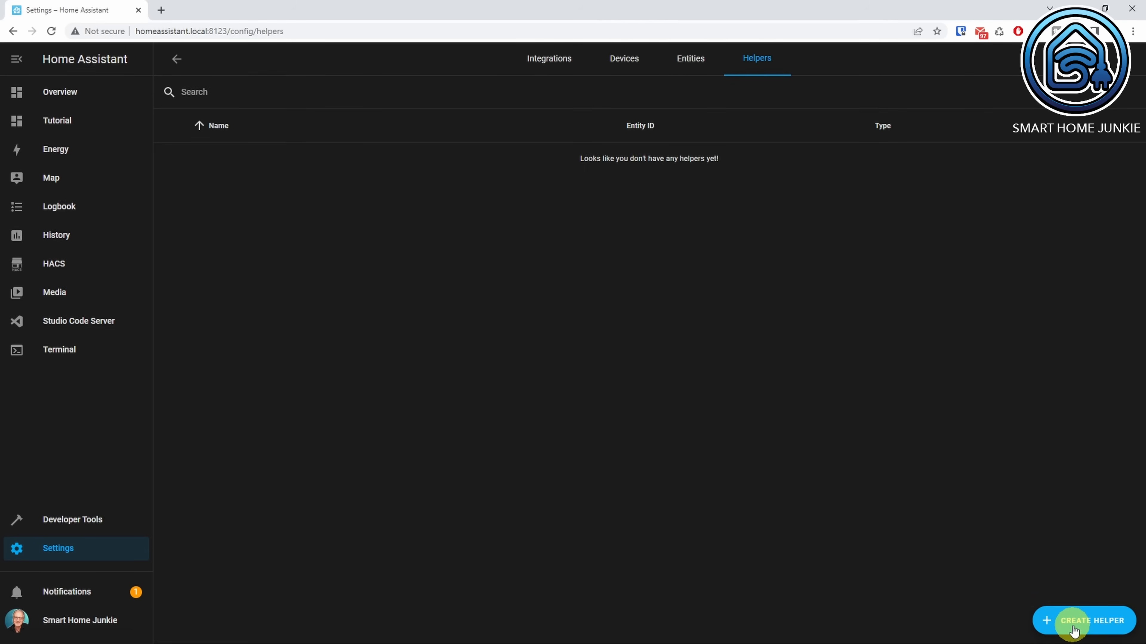
left_click(1089, 620)
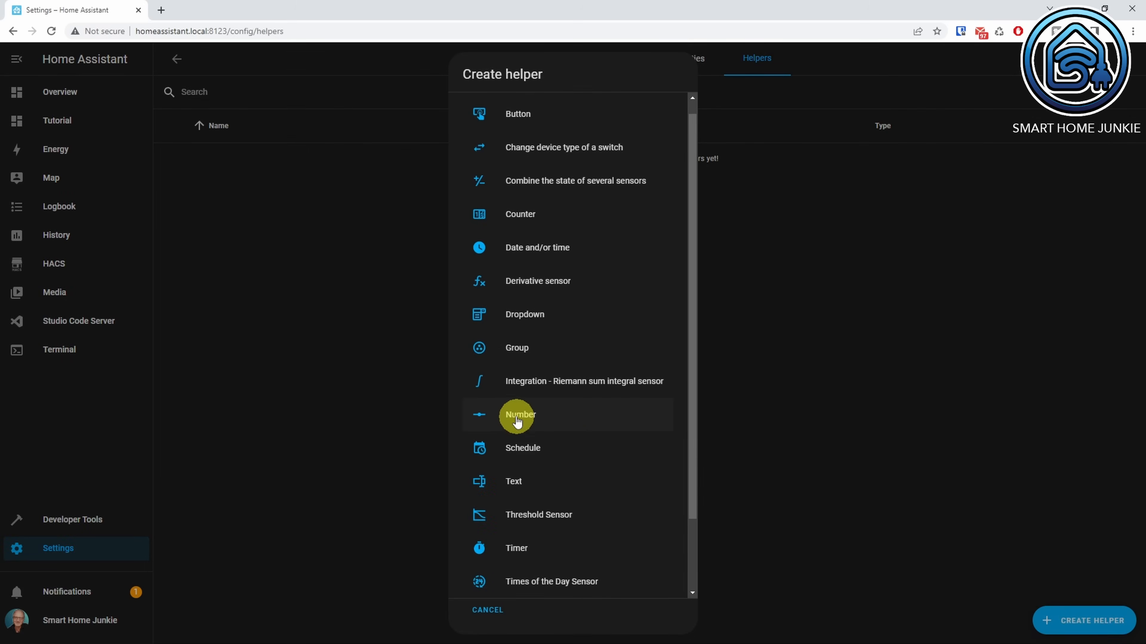
left_click(520, 414)
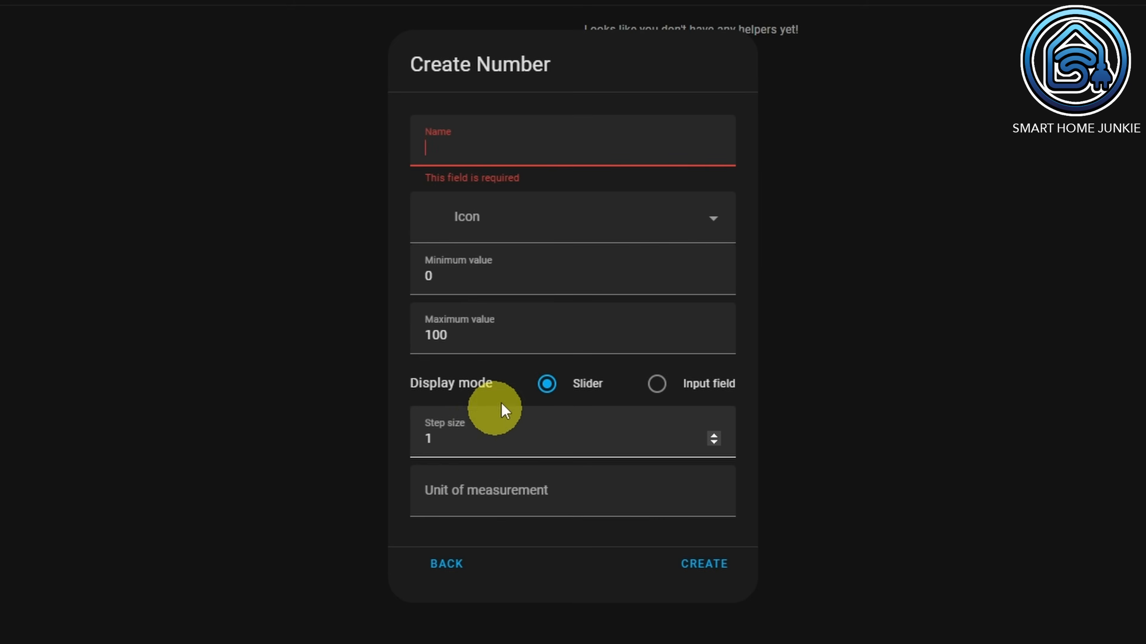
mouse_move(643, 149)
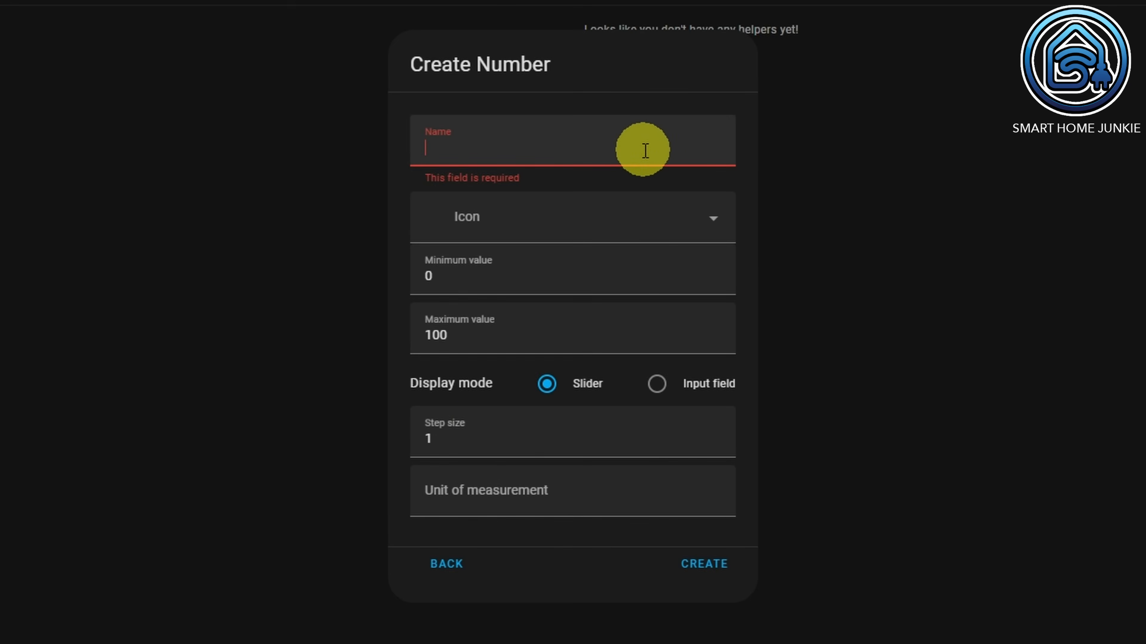
type("Nordpool")
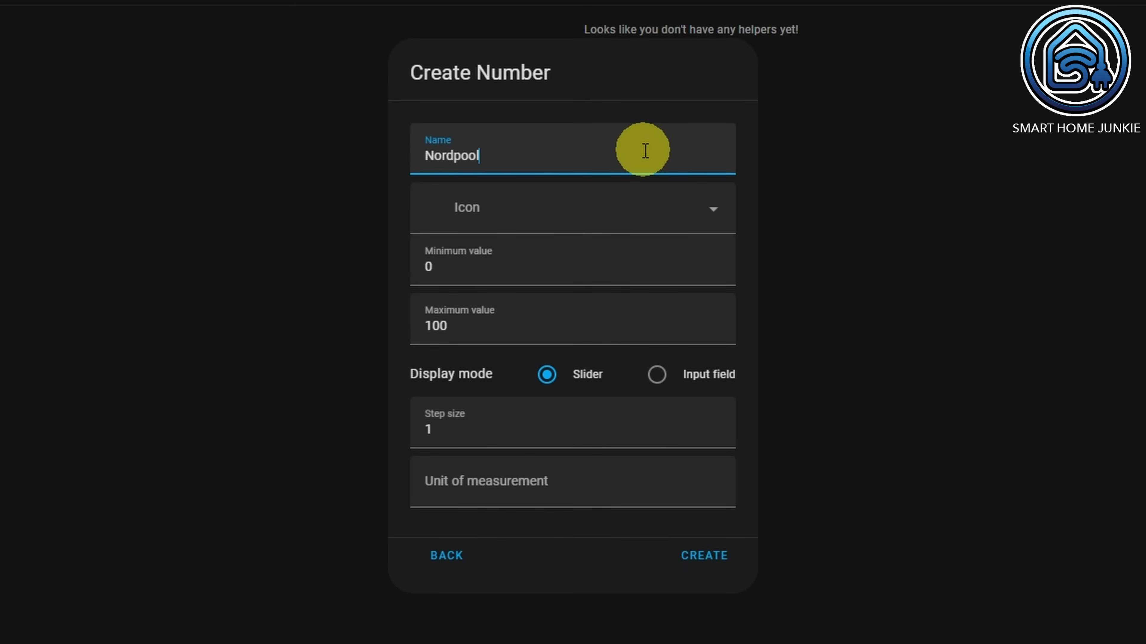
type("Additional Costs")
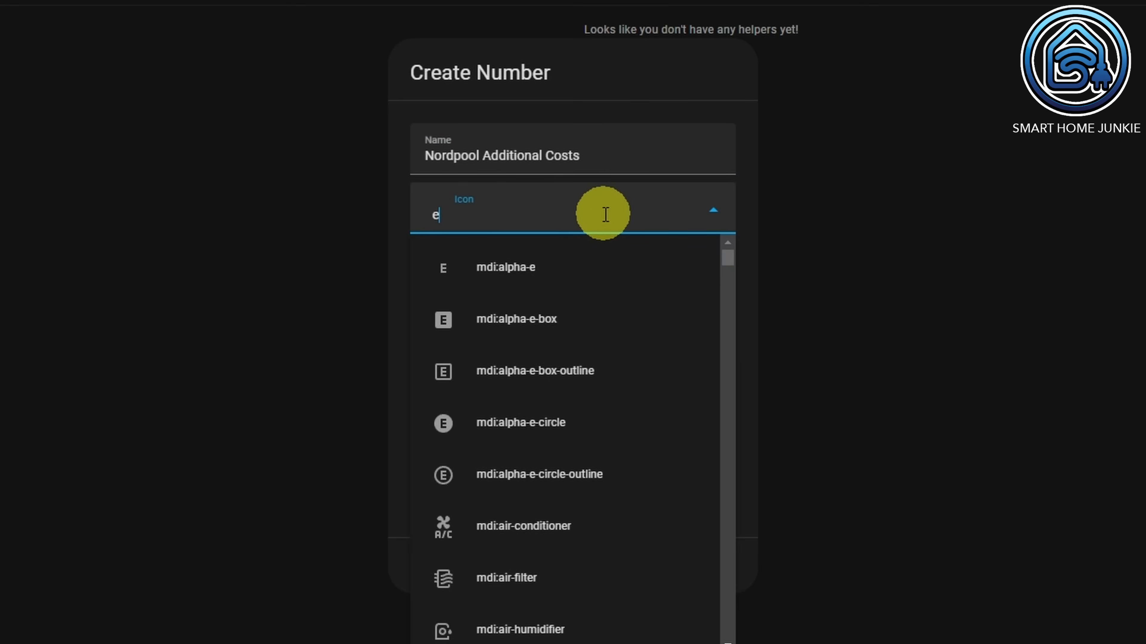
Give the helper the mdi:currency-eur icon, input-field mode, step 0.001 and unit €.
type("uro")
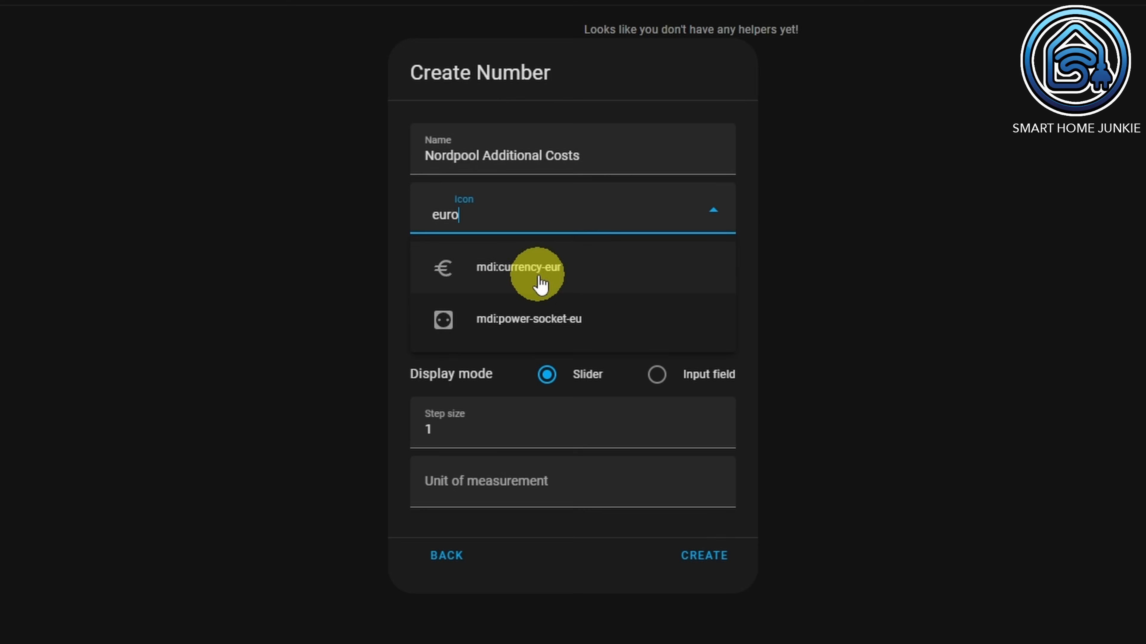
left_click(518, 267)
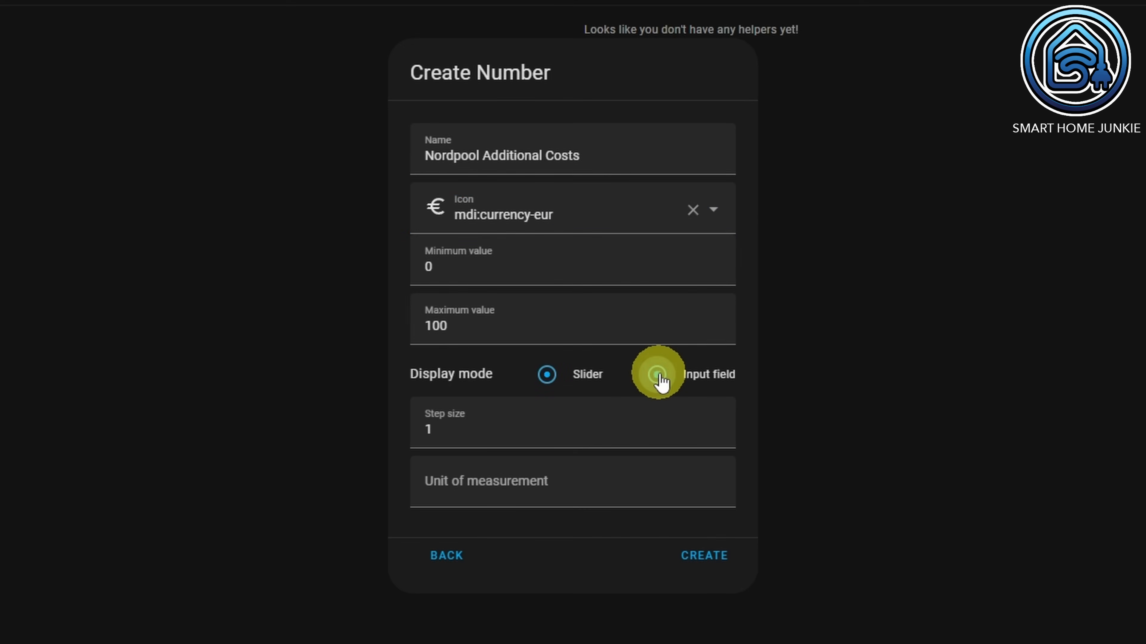
left_click(656, 374)
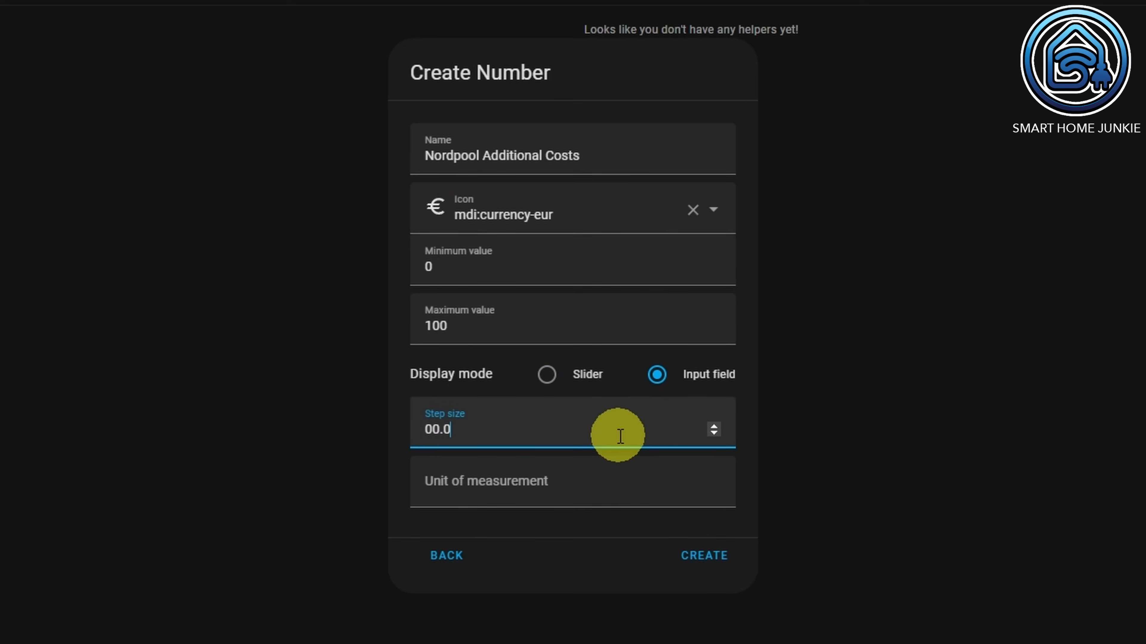
type("0.001")
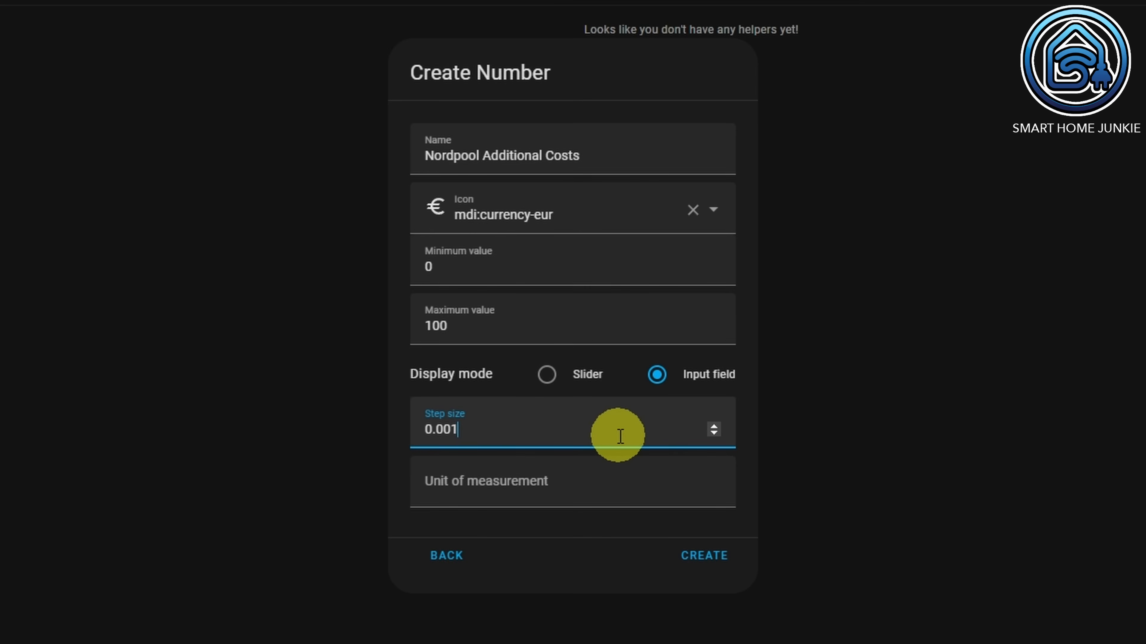
left_click(572, 481)
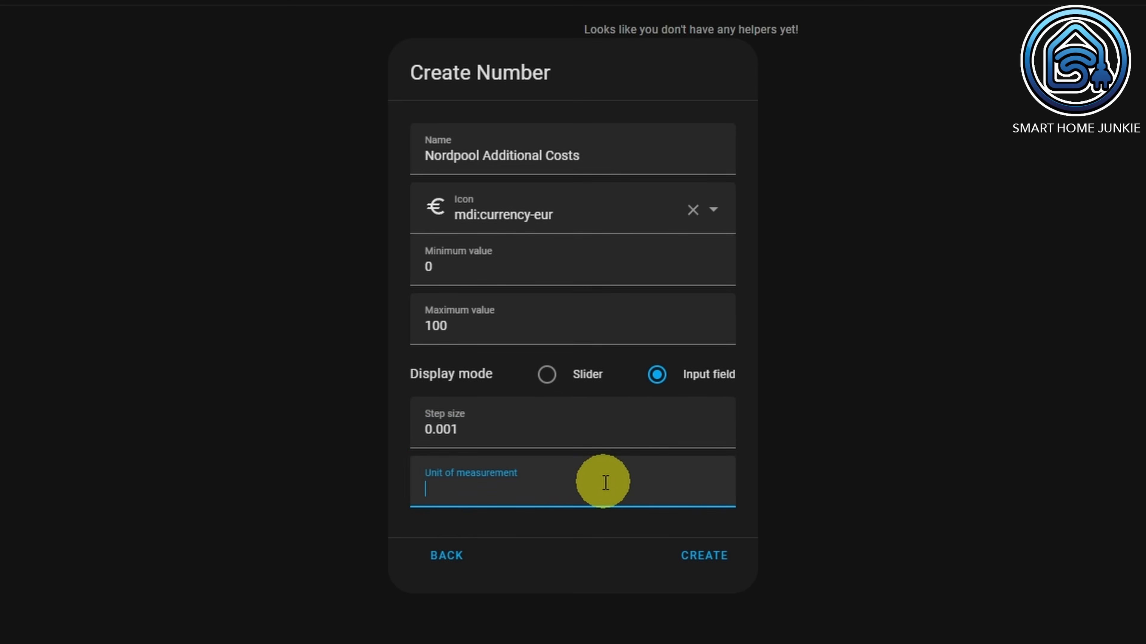
type("€")
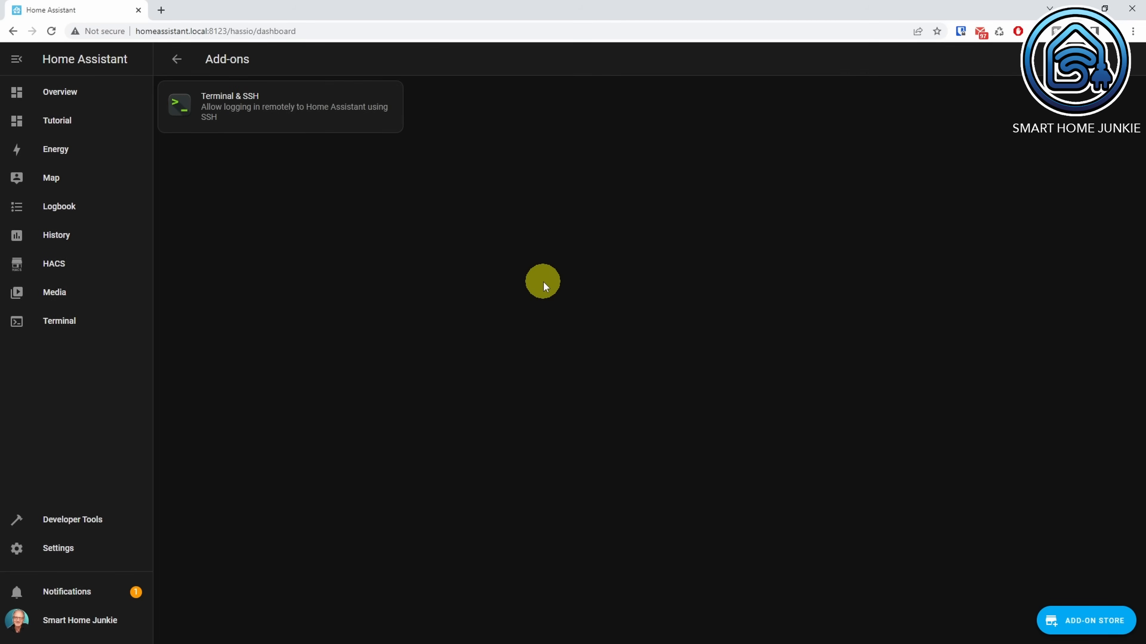
Install the Studio Code Server add-on, show it in the sidebar and start it.
left_click(1090, 621)
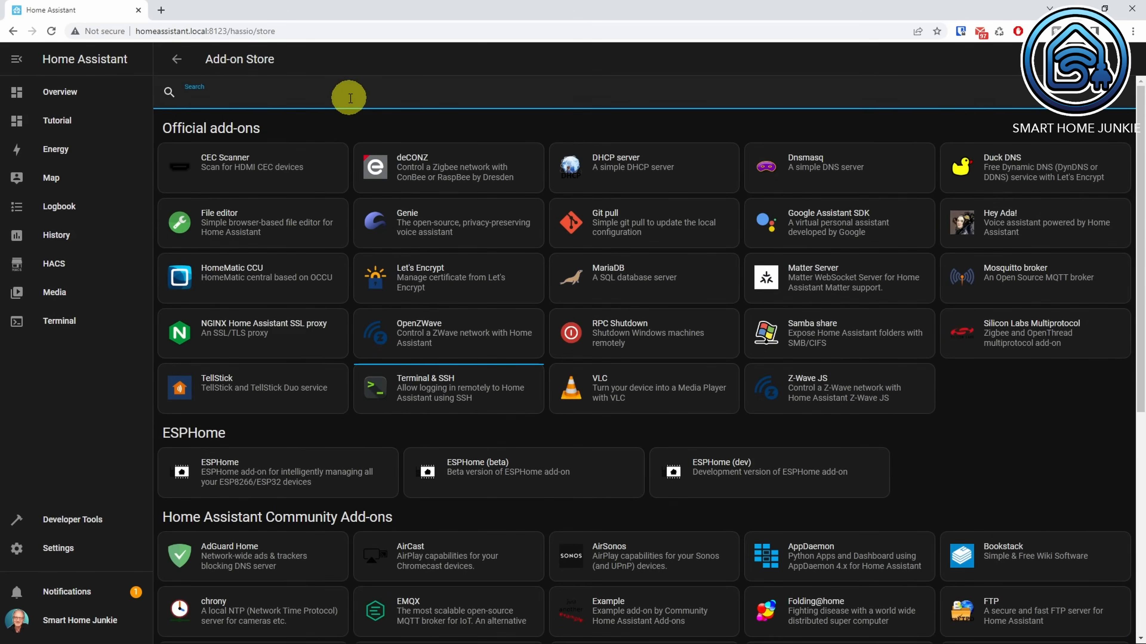
type("studio code server")
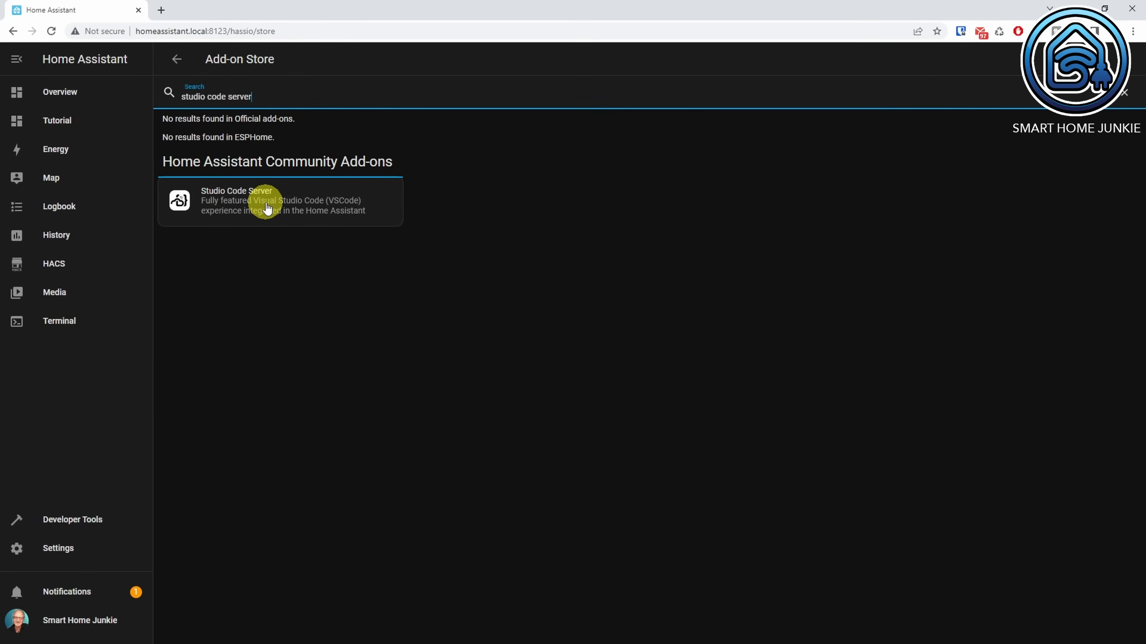
left_click(280, 200)
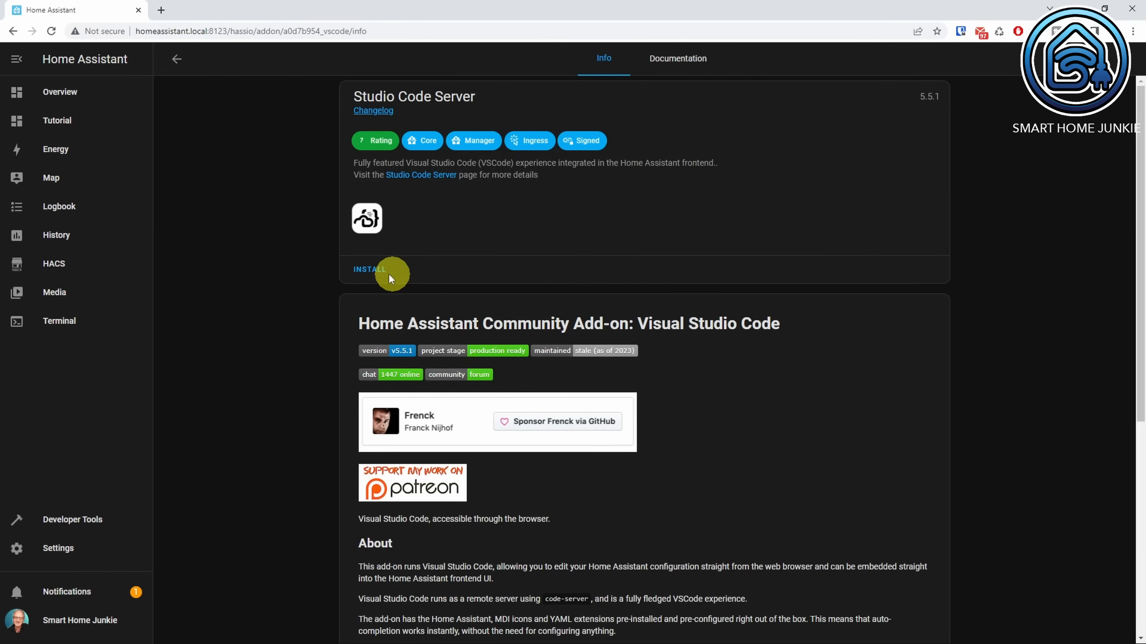
left_click(370, 269)
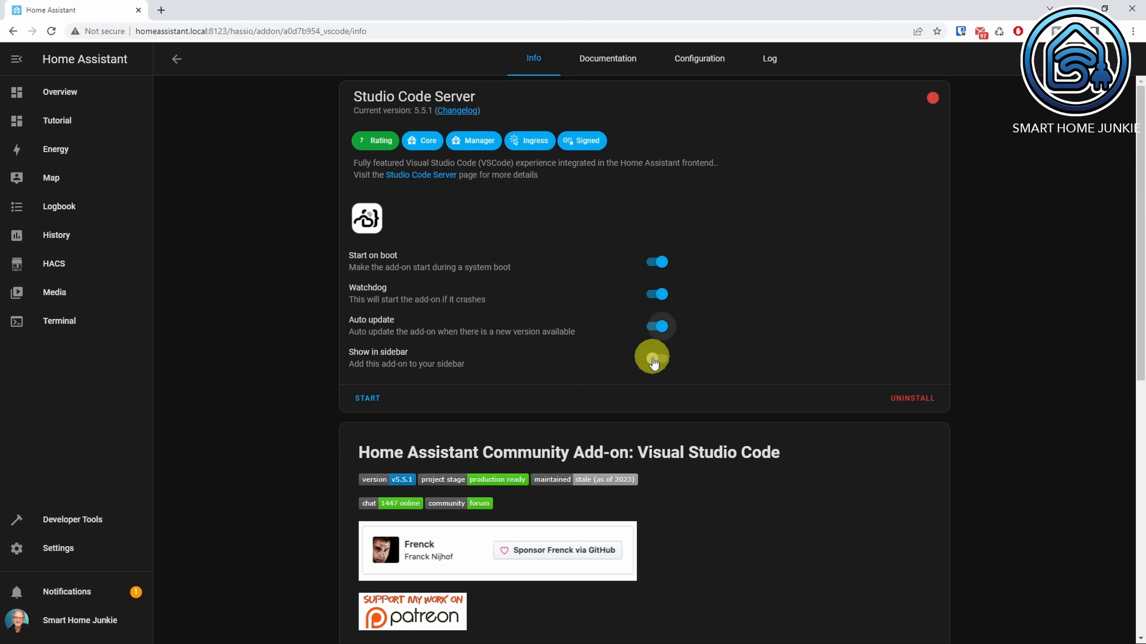
left_click(655, 358)
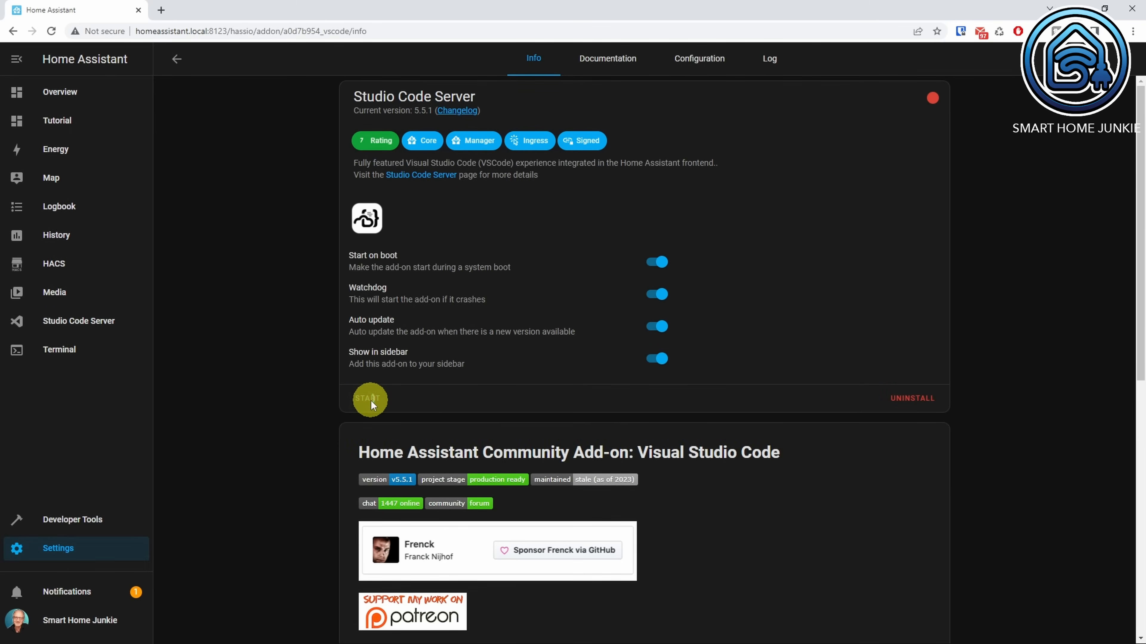
left_click(78, 321)
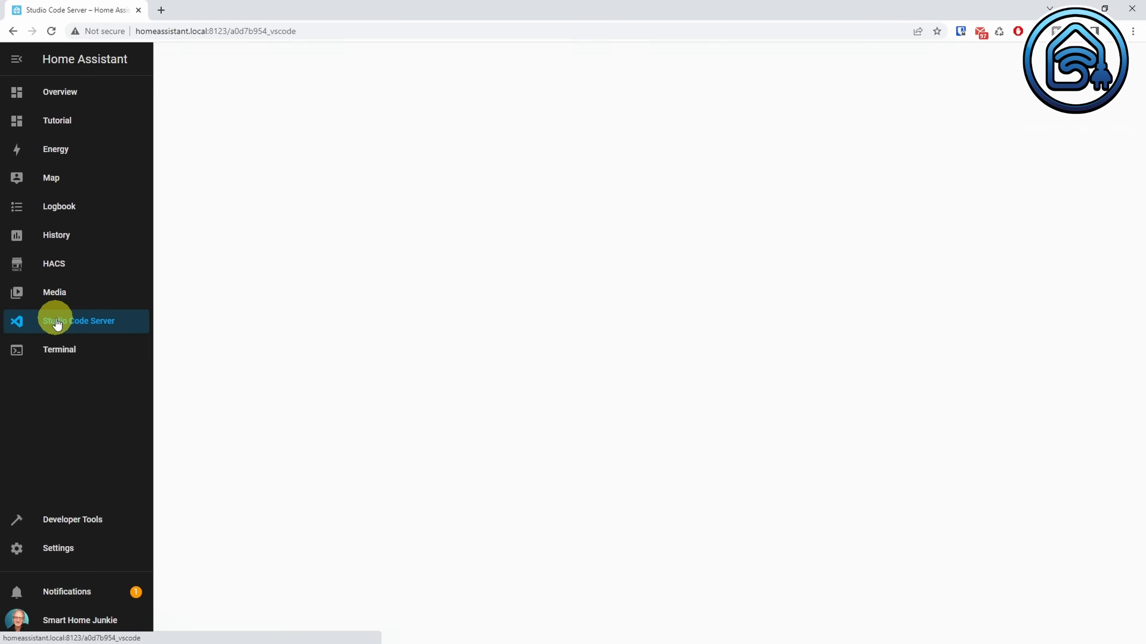
Create a new templates.yaml file in the config folder.
left_click(78, 321)
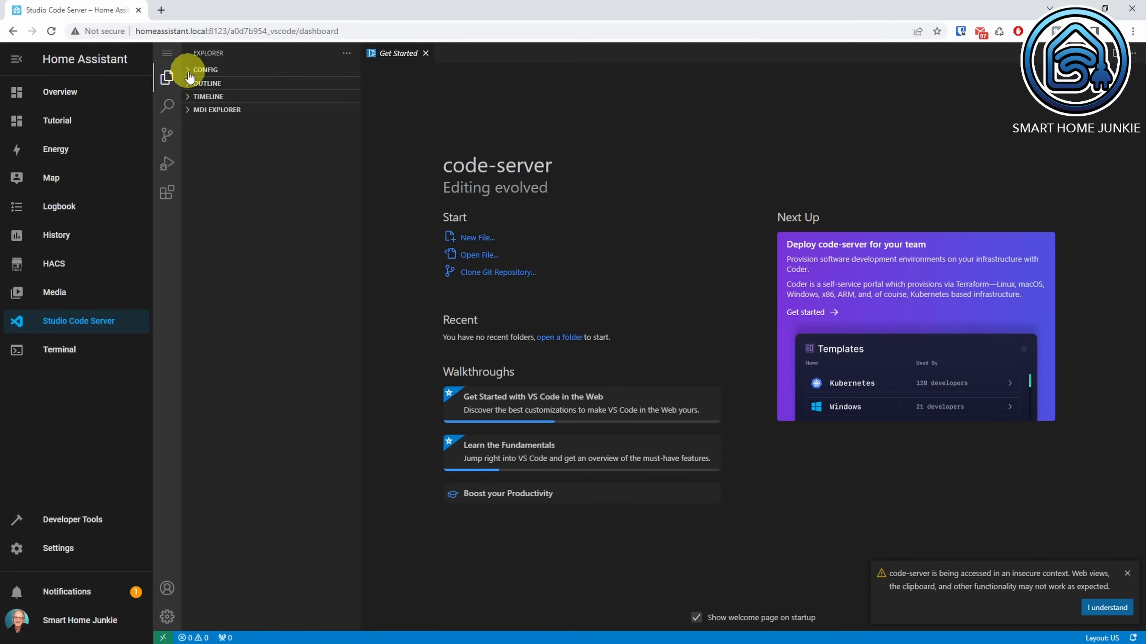
left_click(206, 69)
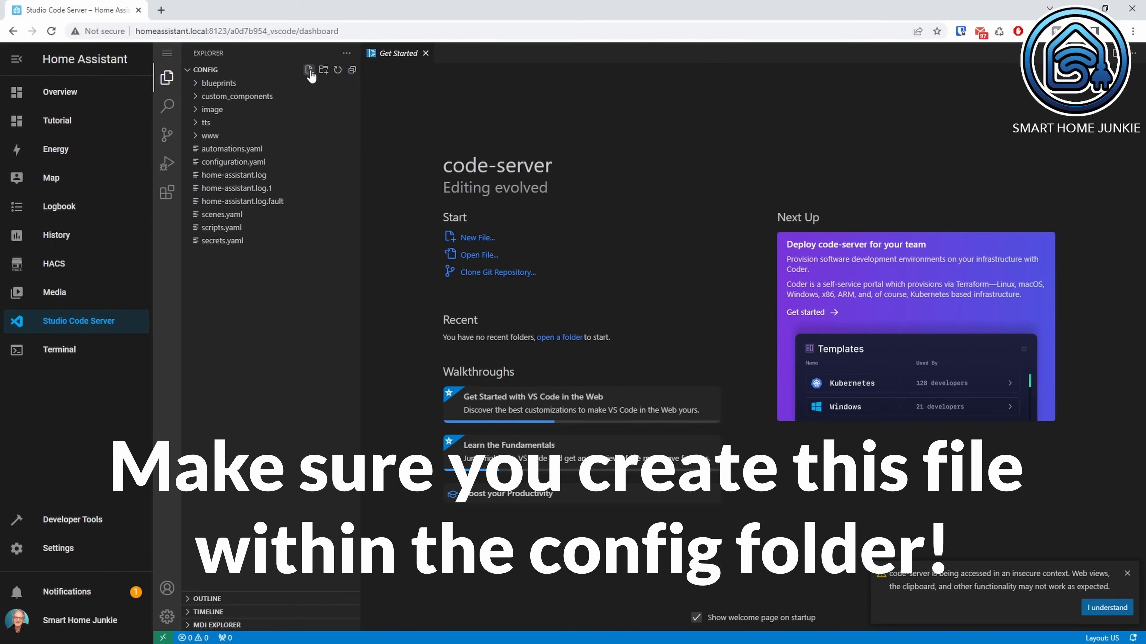
left_click(308, 69)
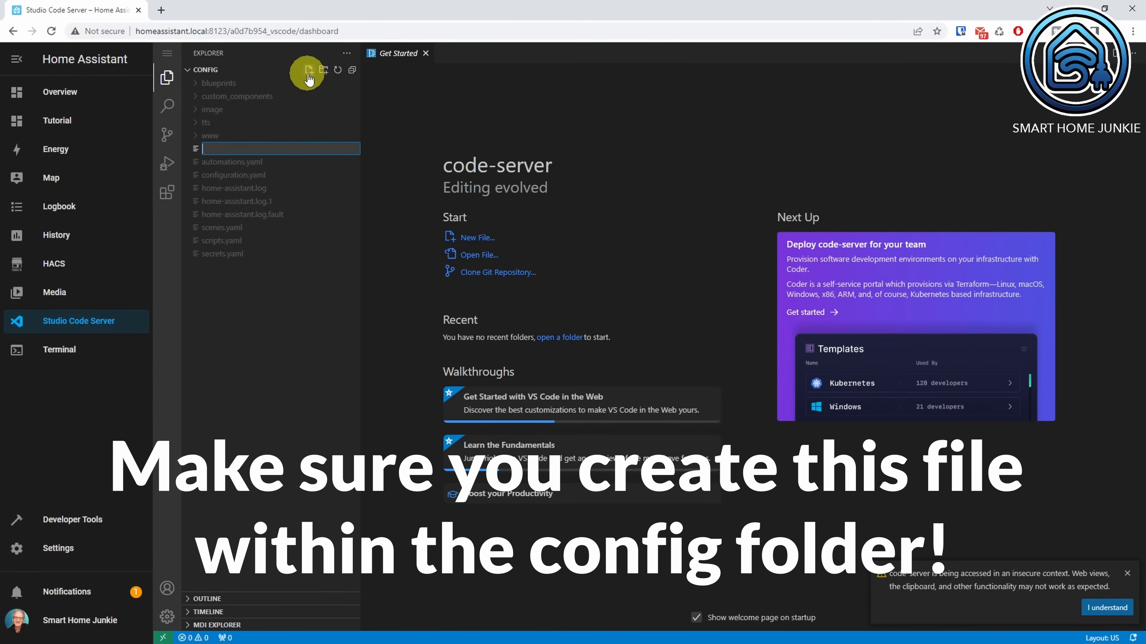
type("tem")
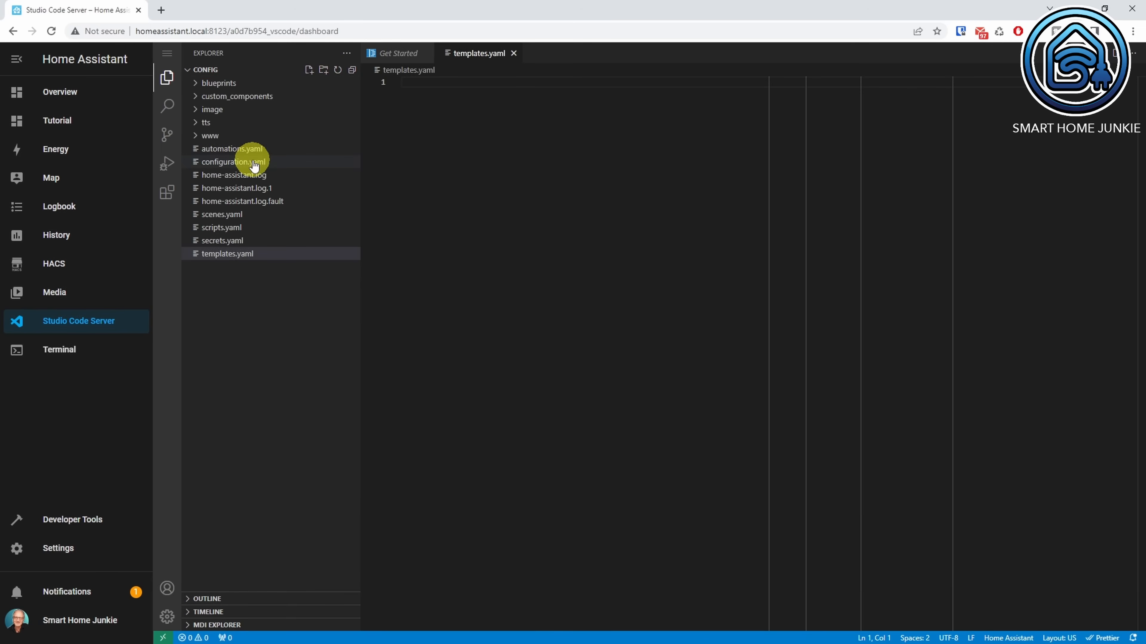
Add 'template: !include templates.yaml' to configuration.yaml and save it.
left_click(232, 161)
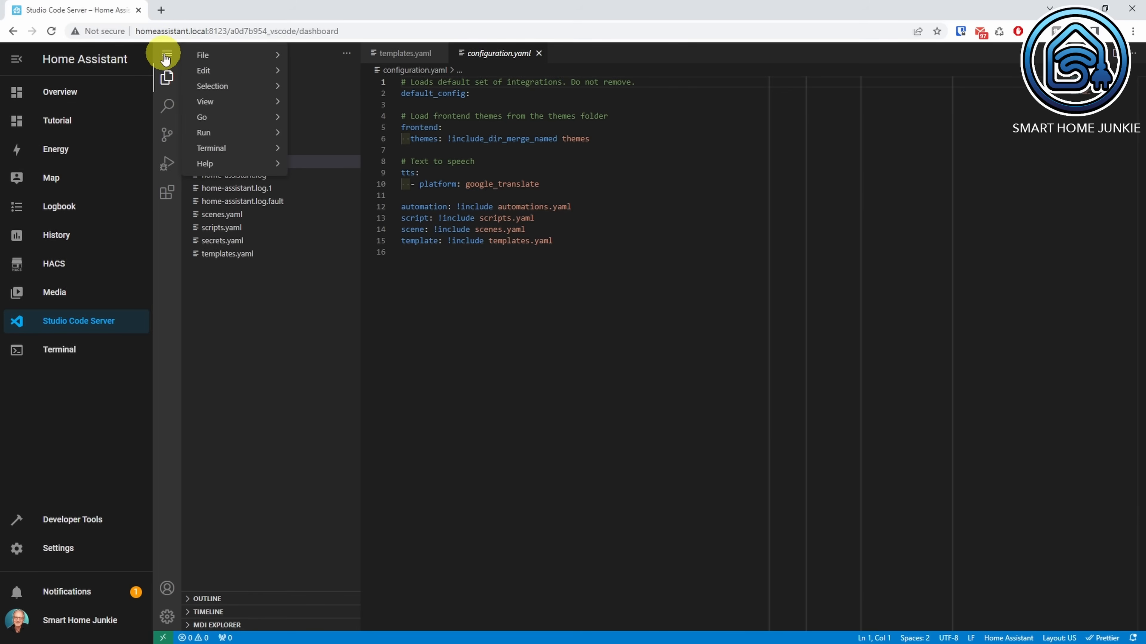
left_click(202, 55)
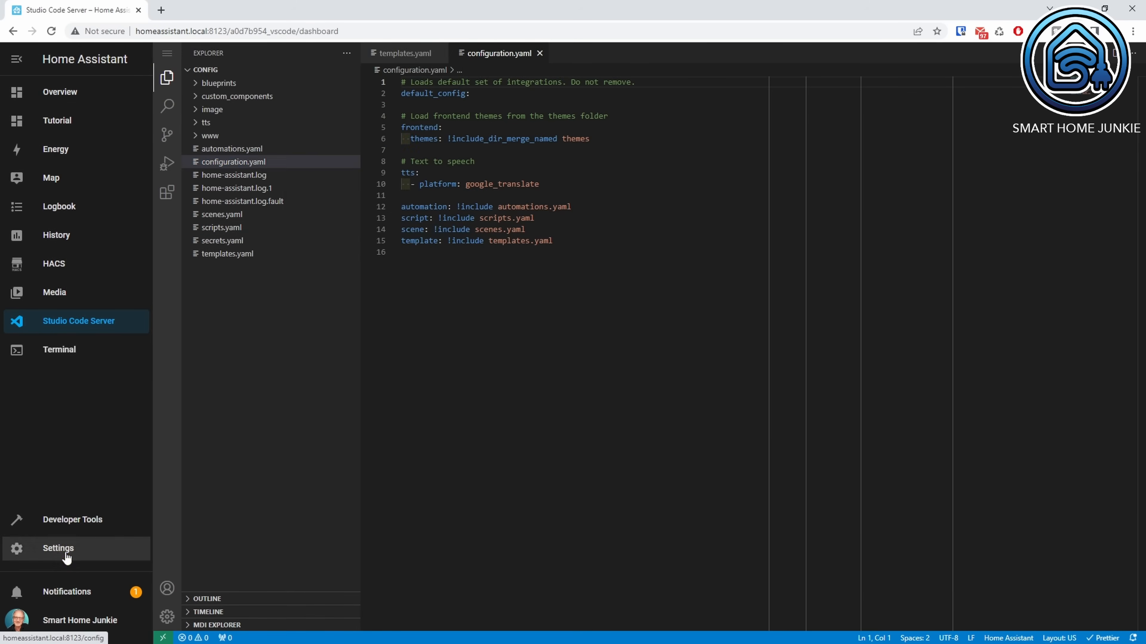
left_click(58, 548)
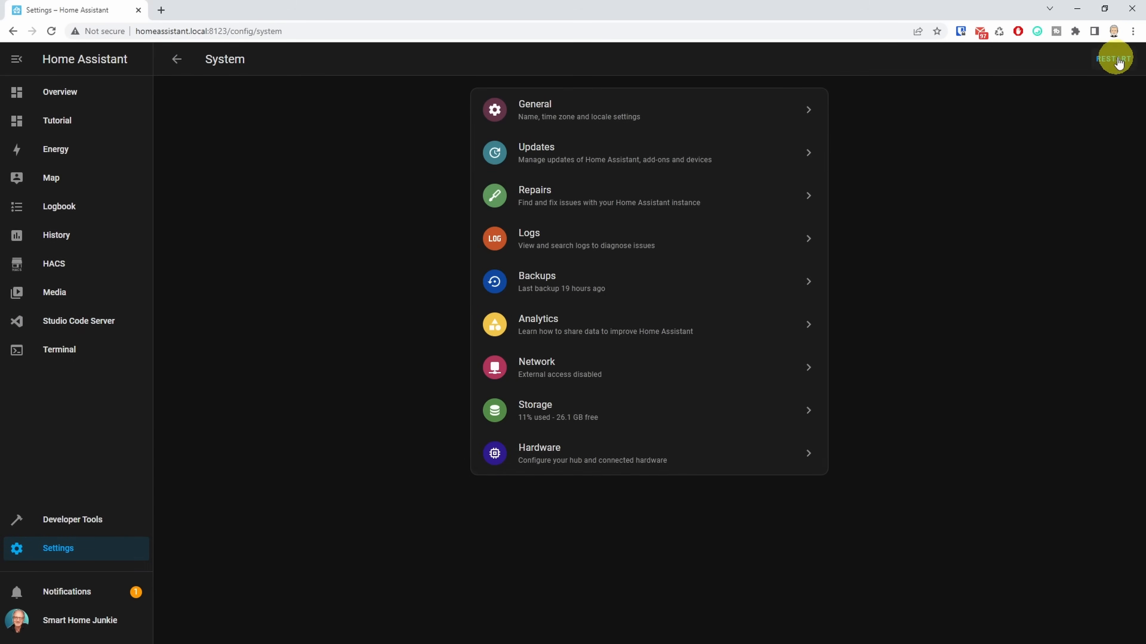
Restart Home Assistant and return to the Studio Code Server editor.
left_click(1111, 58)
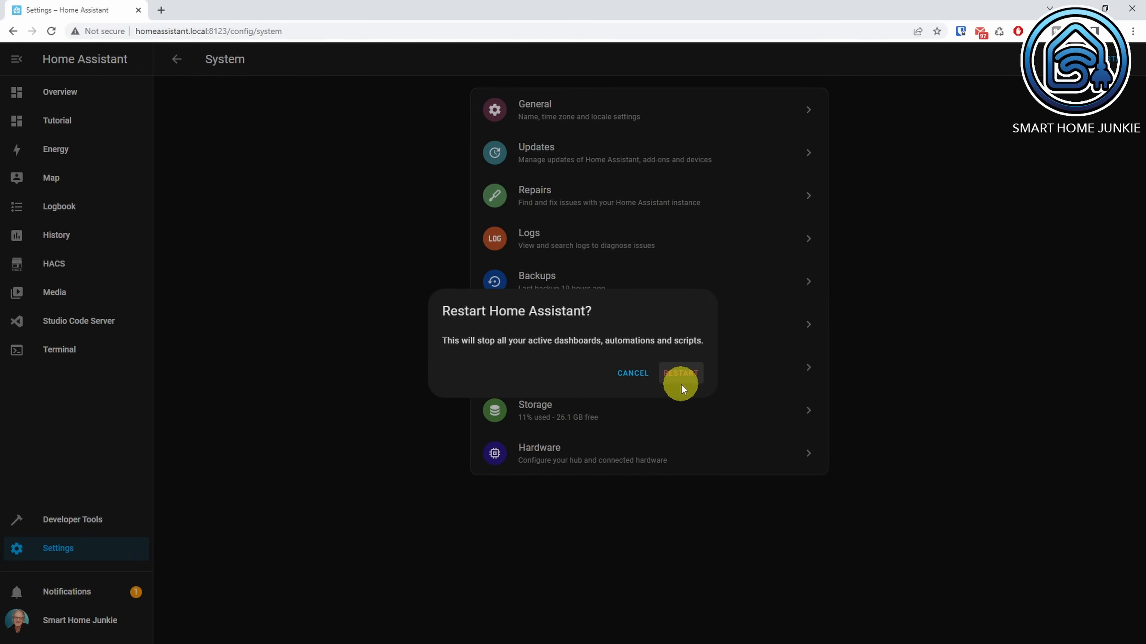
left_click(679, 372)
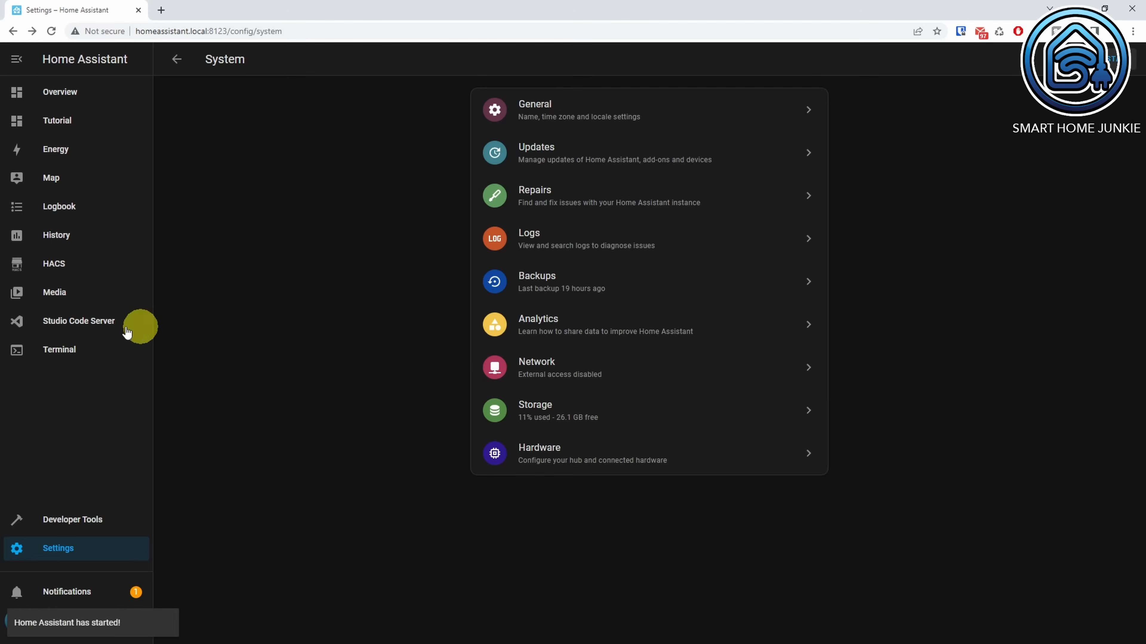
left_click(78, 321)
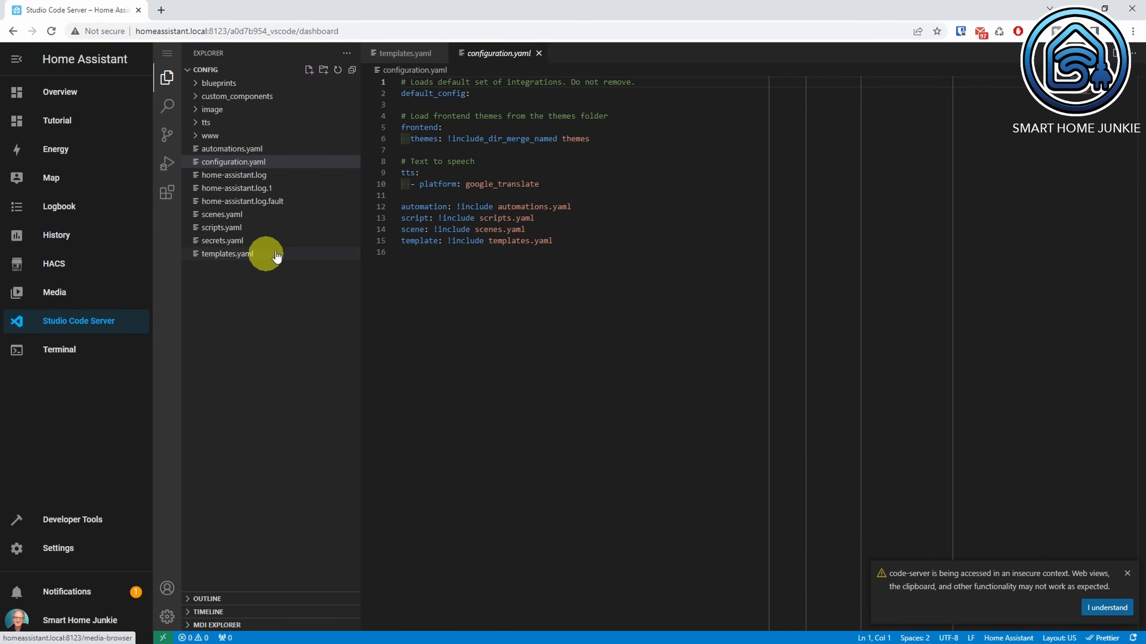
Write the NordPool Energyprices sensor in templates.yaml and run Reload Template Entities.
left_click(226, 254)
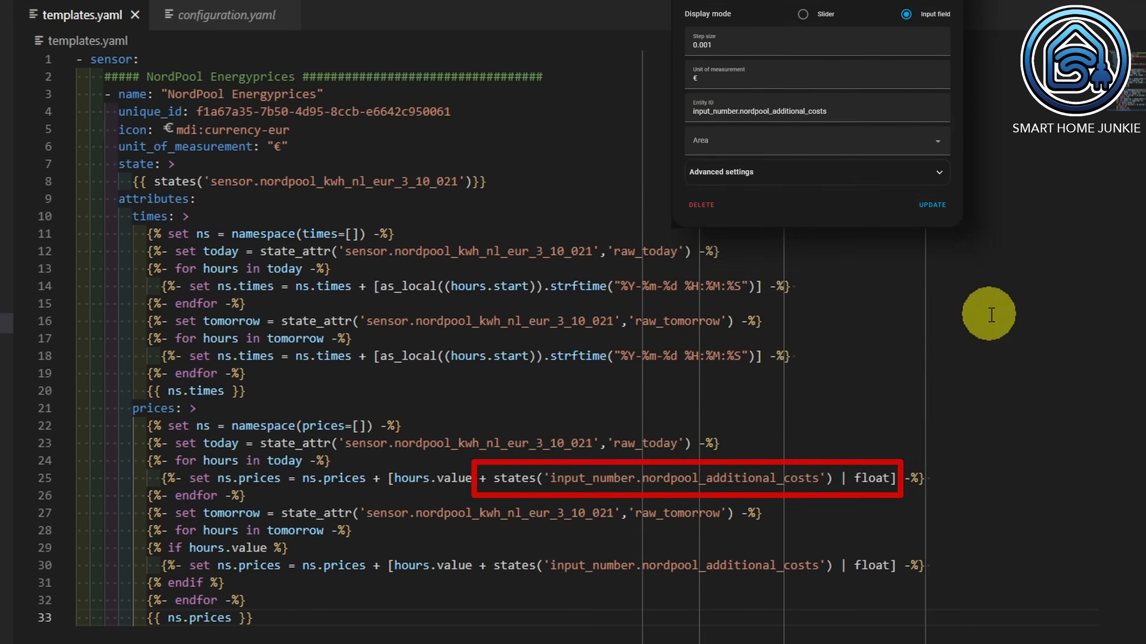
left_click(203, 55)
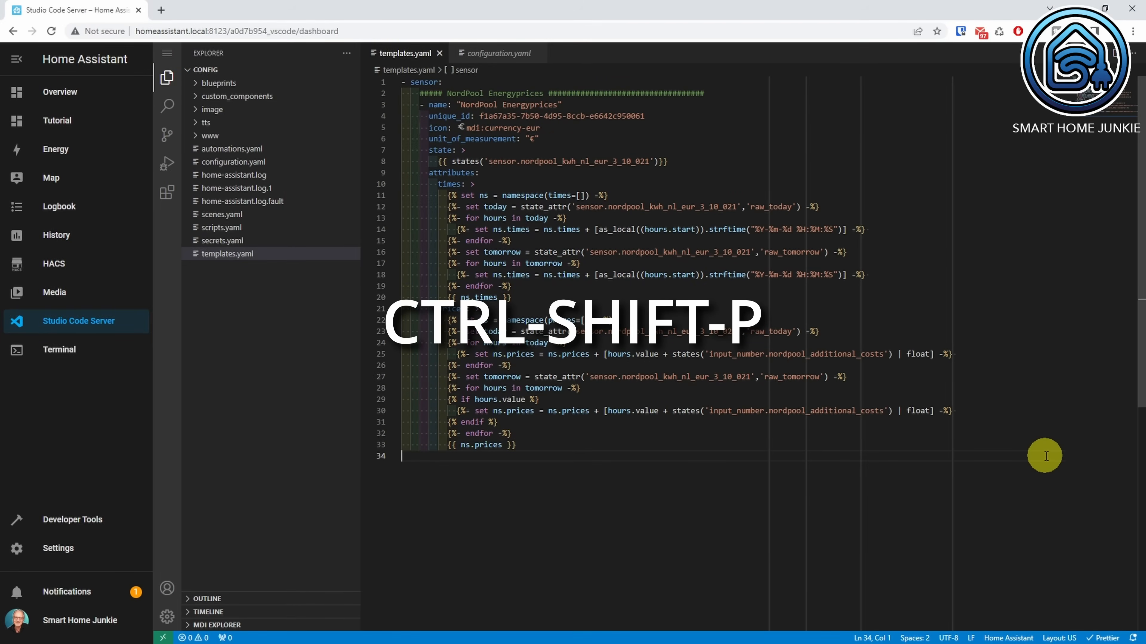
type("template")
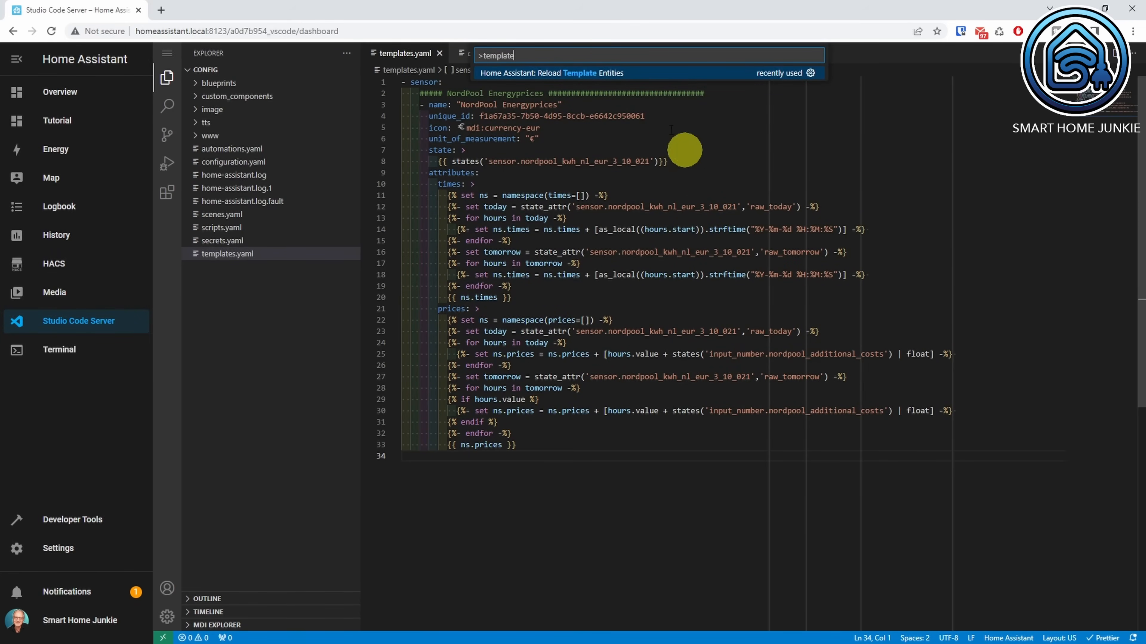
left_click(549, 72)
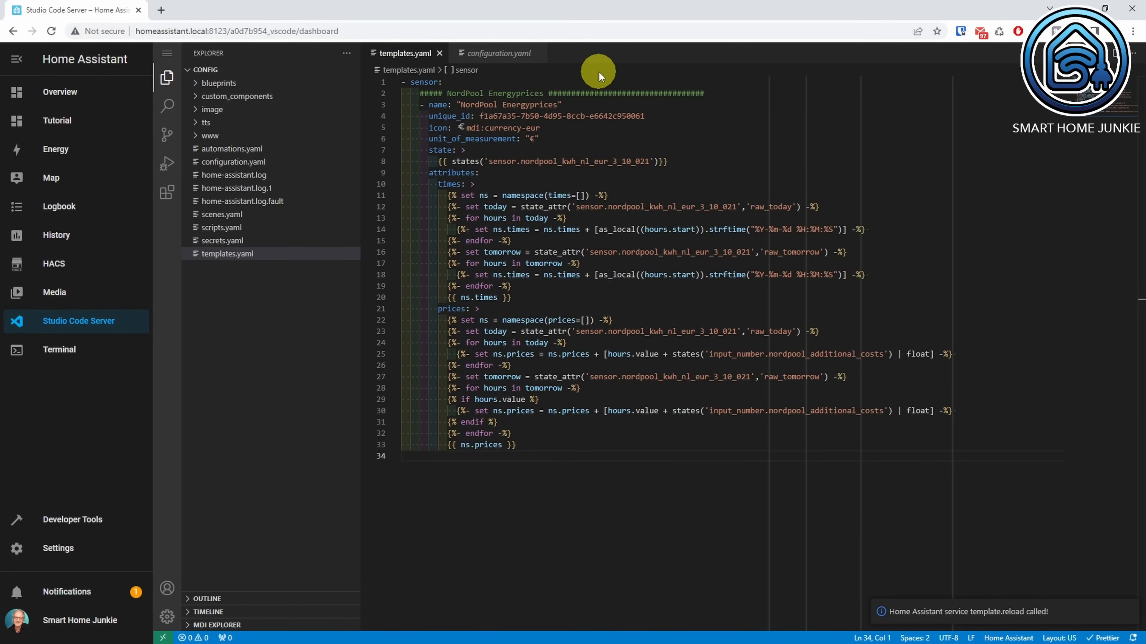
mouse_move(79, 524)
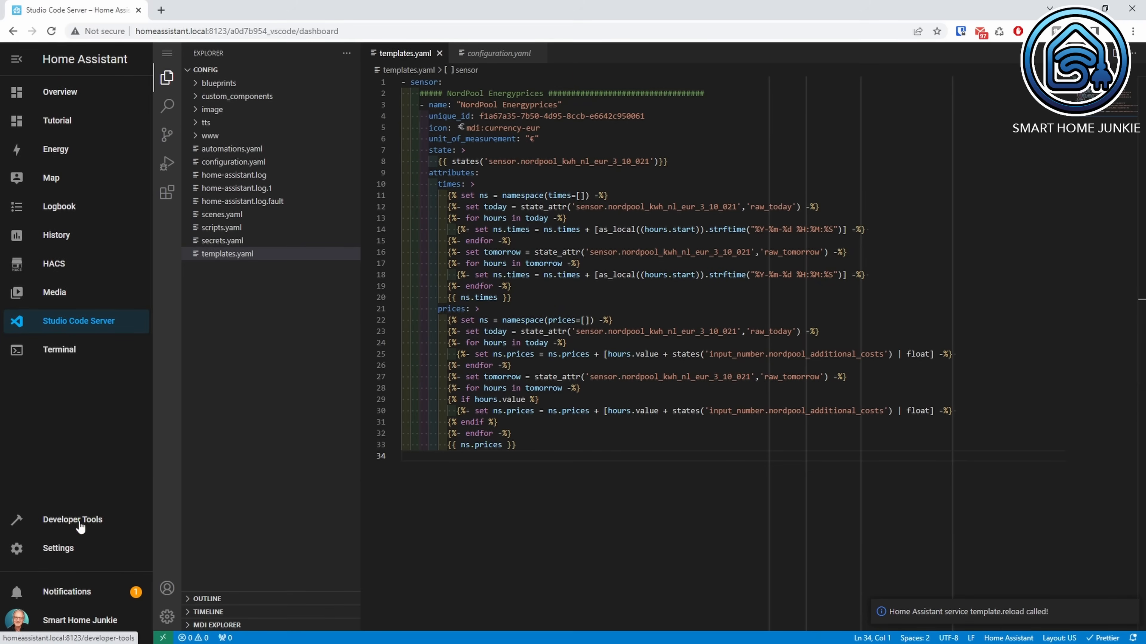
Reload template entities from Developer Tools YAML and return to States.
left_click(72, 520)
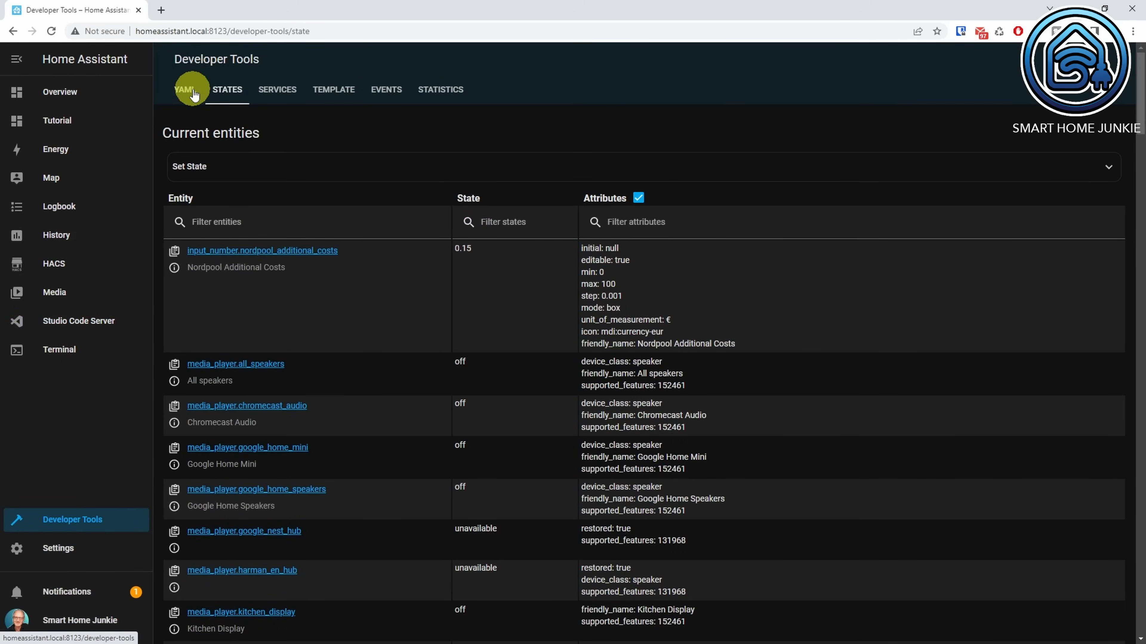
left_click(185, 89)
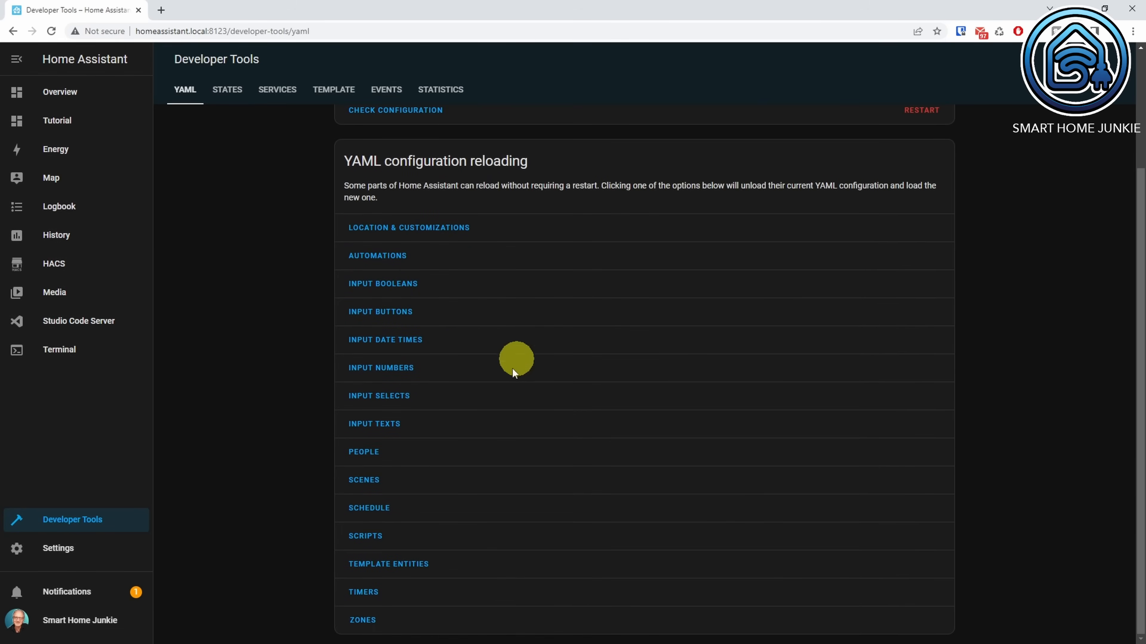
left_click(387, 563)
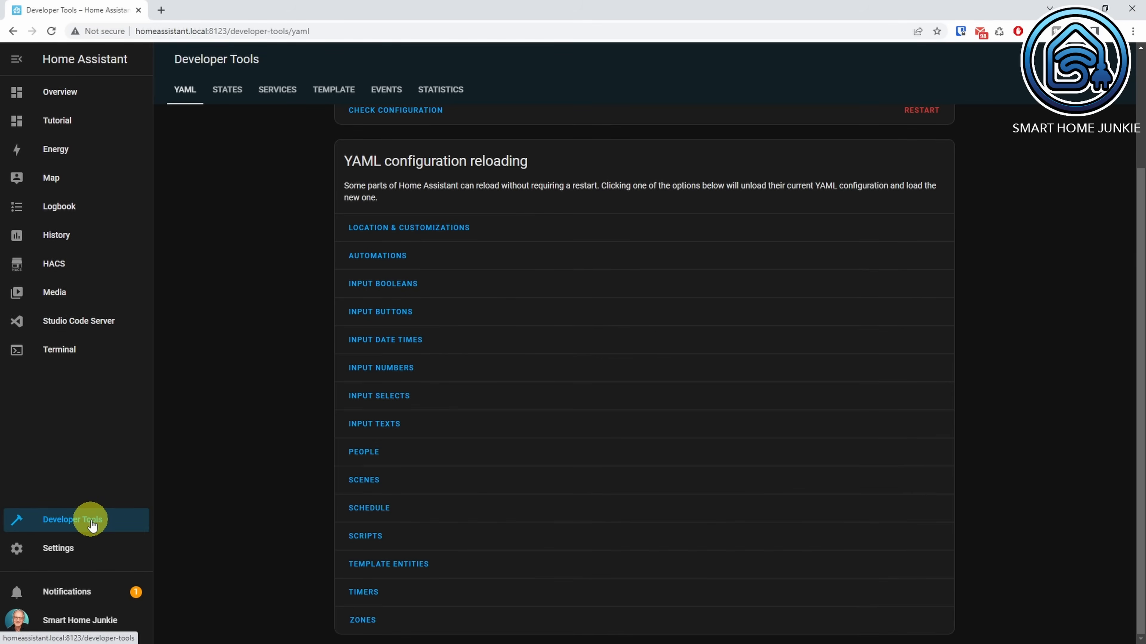
left_click(226, 89)
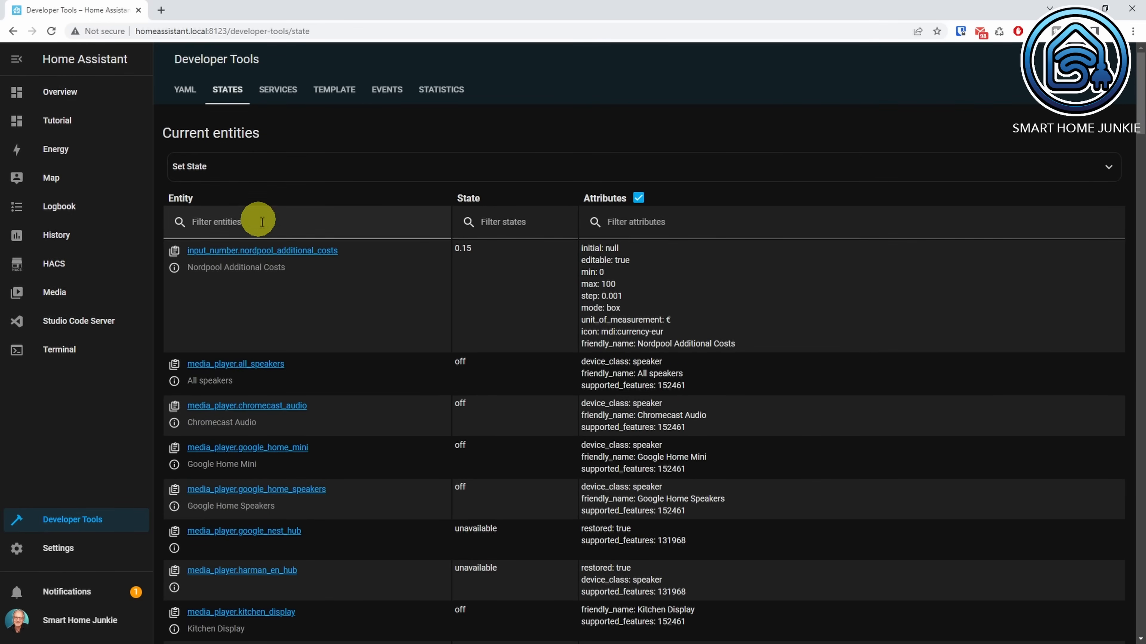
Filter for the NordPool Energyprices sensor and inspect its state and hourly attributes.
type("nordpool energy")
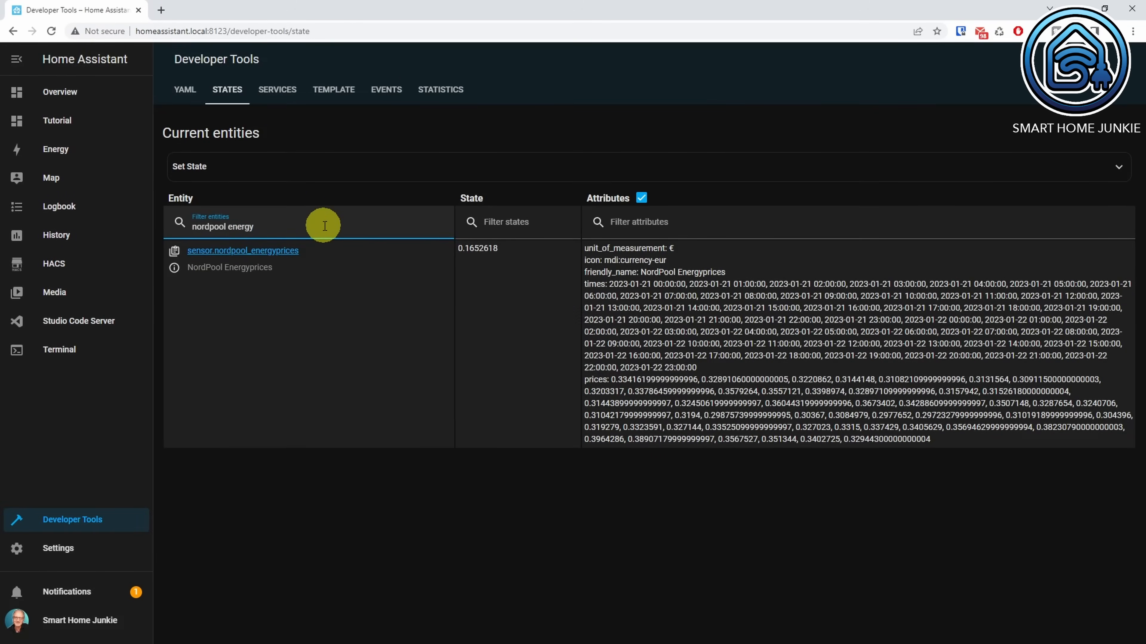
left_click(241, 250)
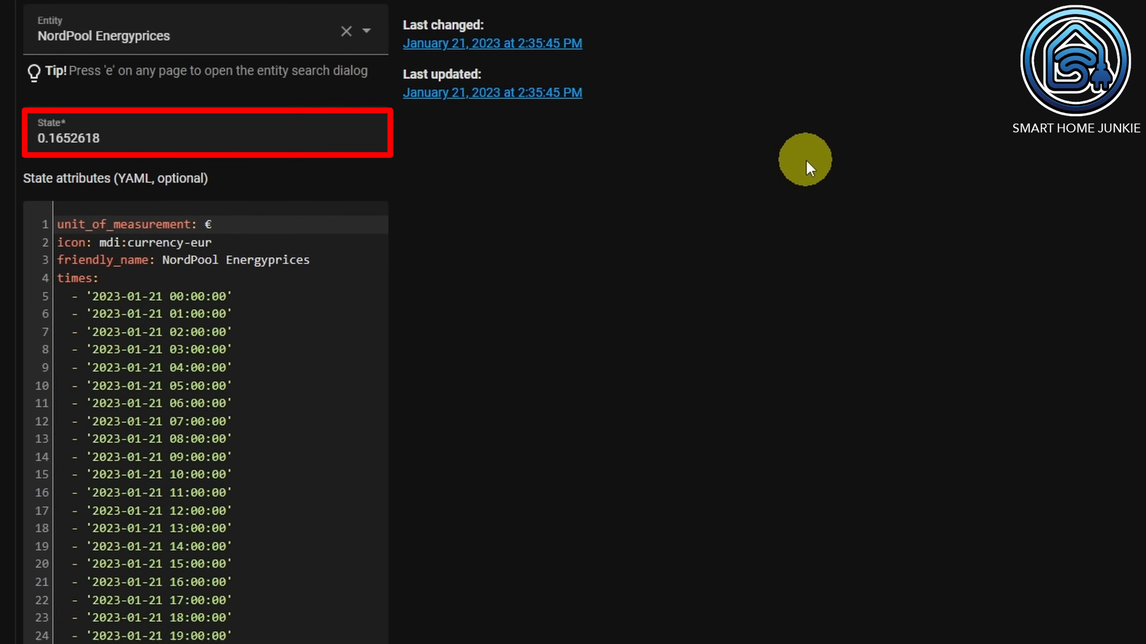
scroll("down", 3)
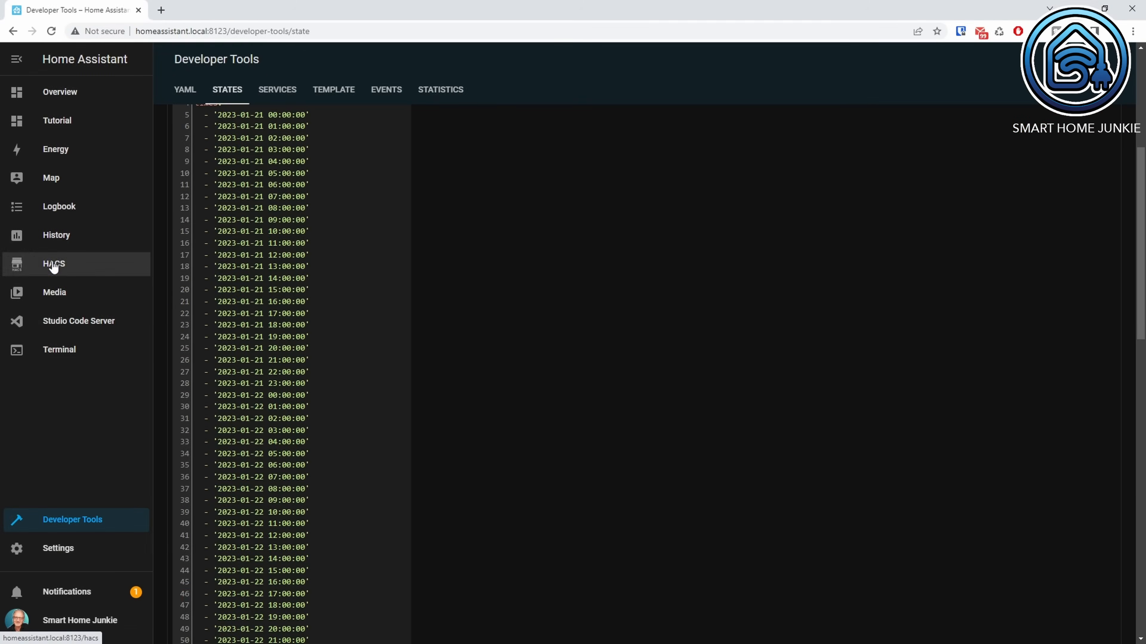
Find the apexcharts-card repository in the HACS Frontend store by searching 'apex'.
left_click(53, 264)
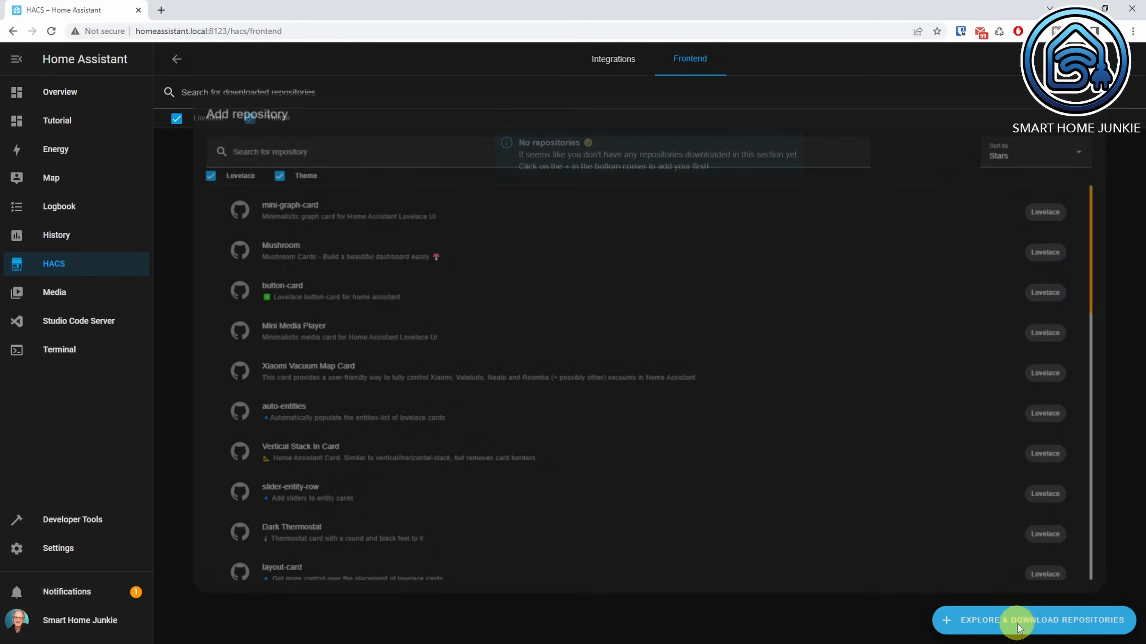
left_click(1032, 621)
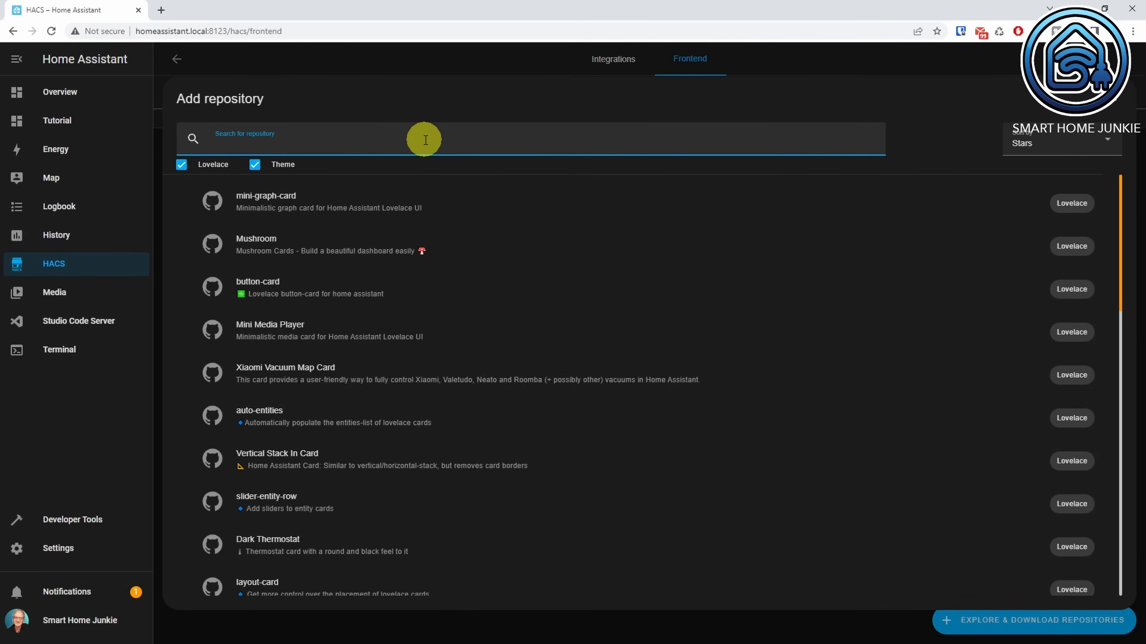
type("apex")
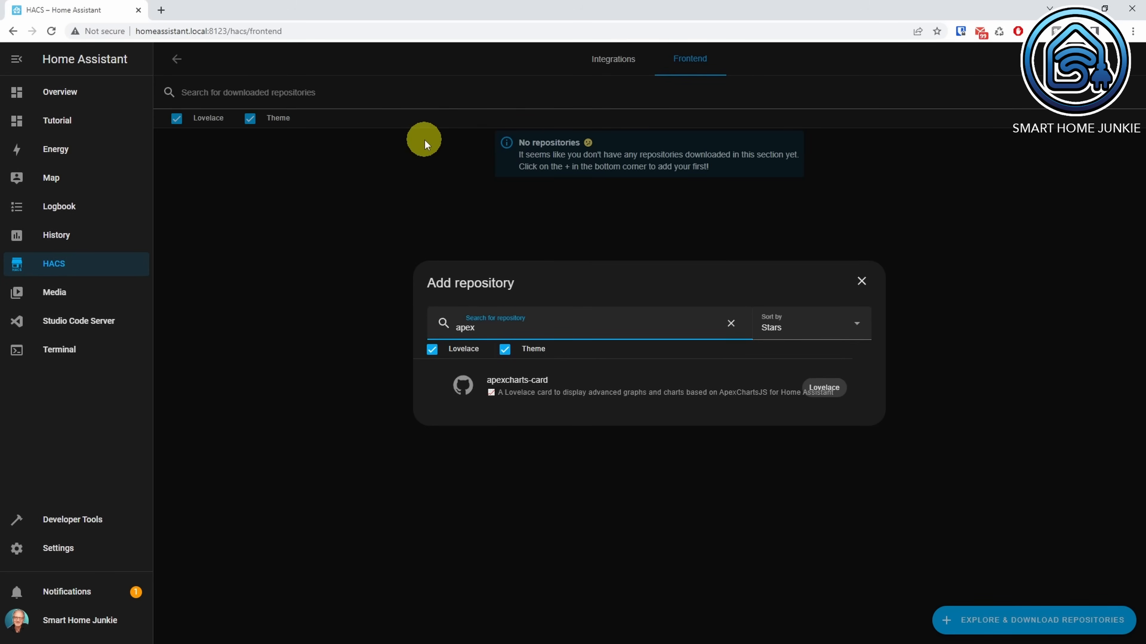
left_click(516, 380)
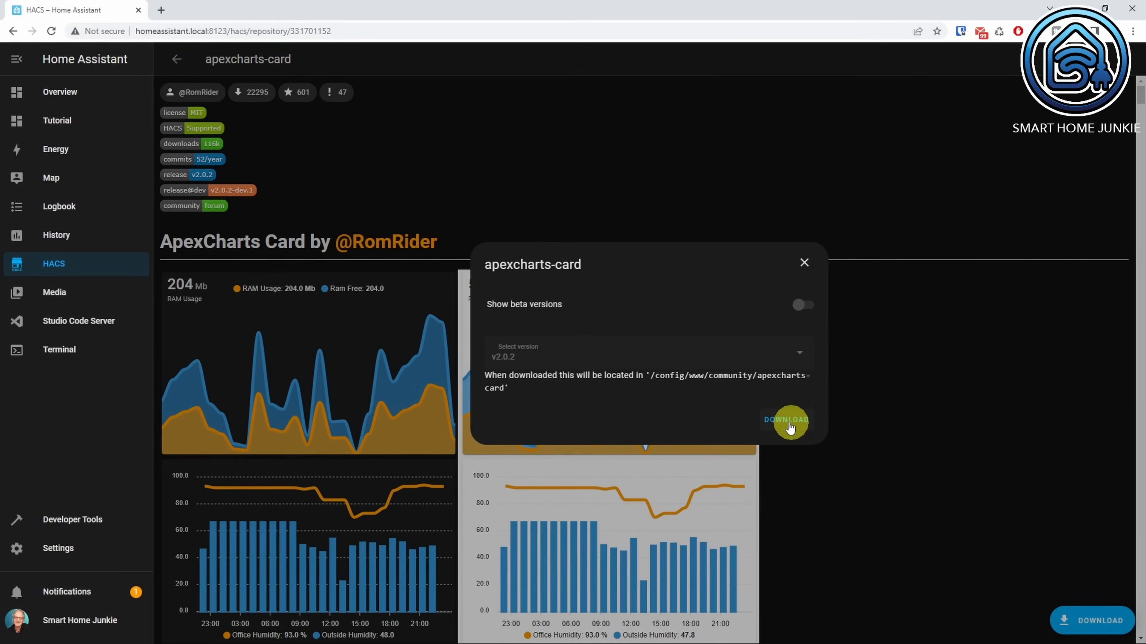
Download apexcharts-card v2.0.2, reload the browser and return to the Tutorial dashboard.
left_click(786, 421)
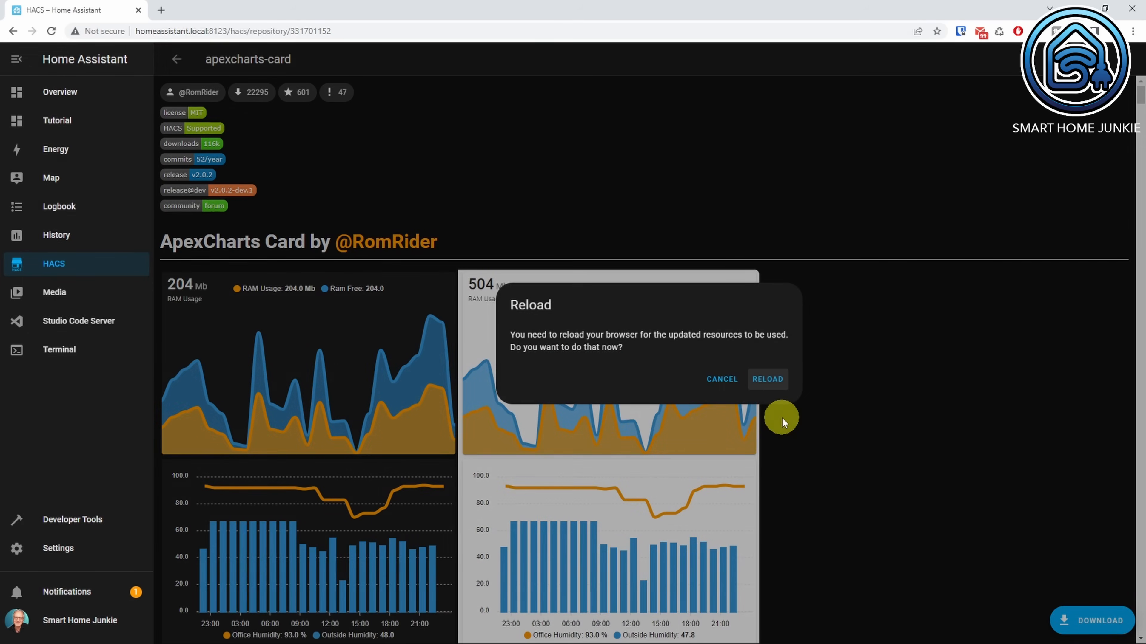
left_click(766, 380)
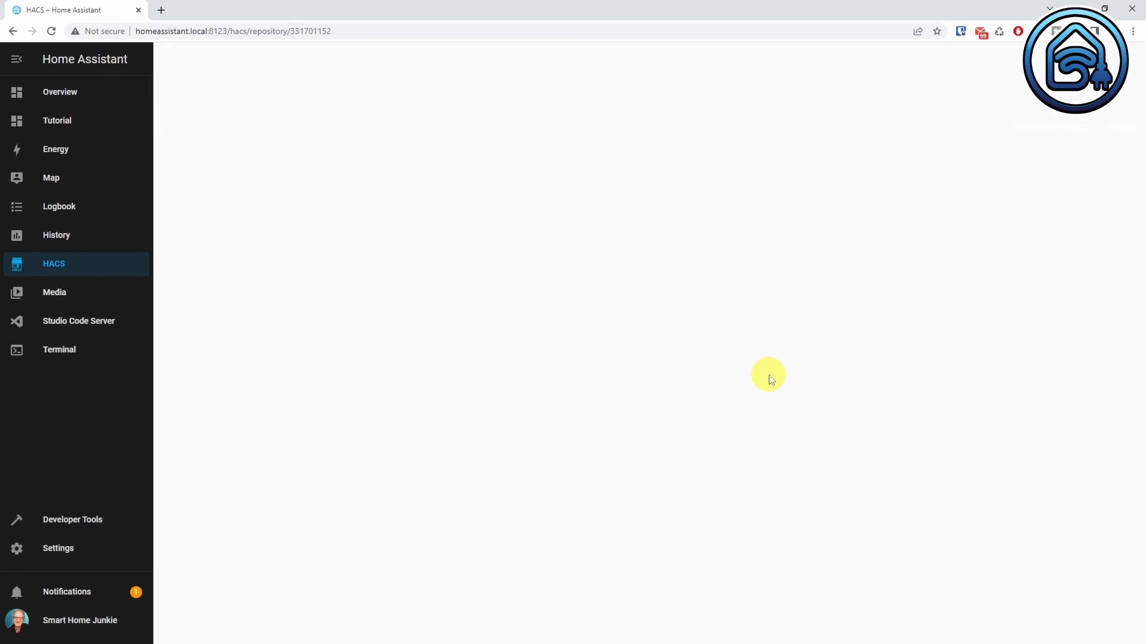
left_click(57, 120)
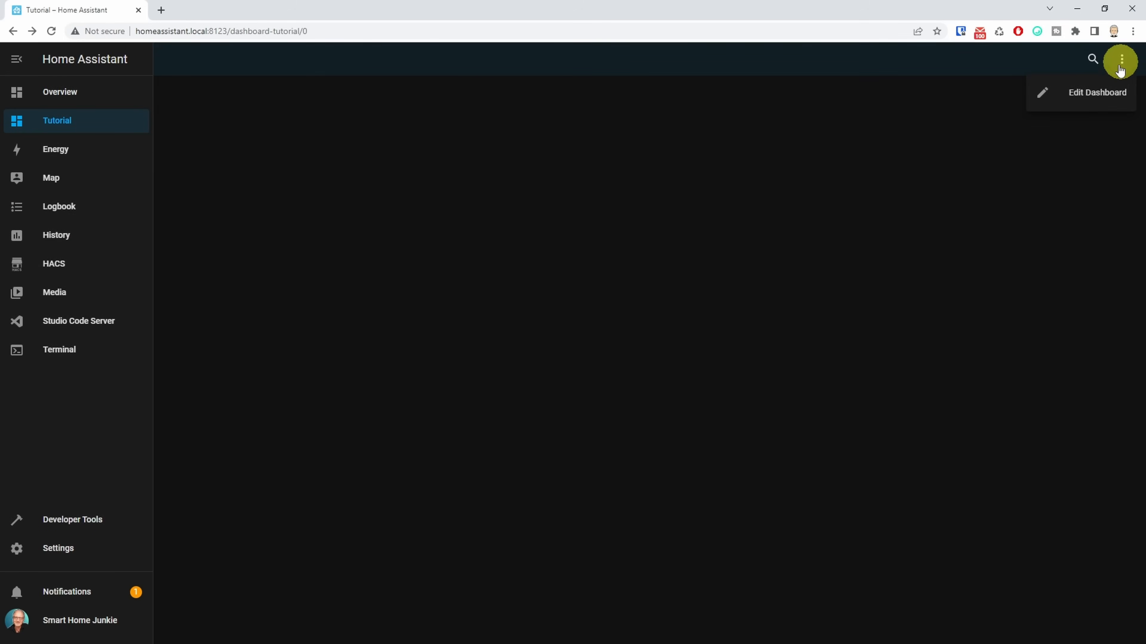
Add an ApexCharts card to the Tutorial dashboard's Home view in edit mode.
left_click(1096, 92)
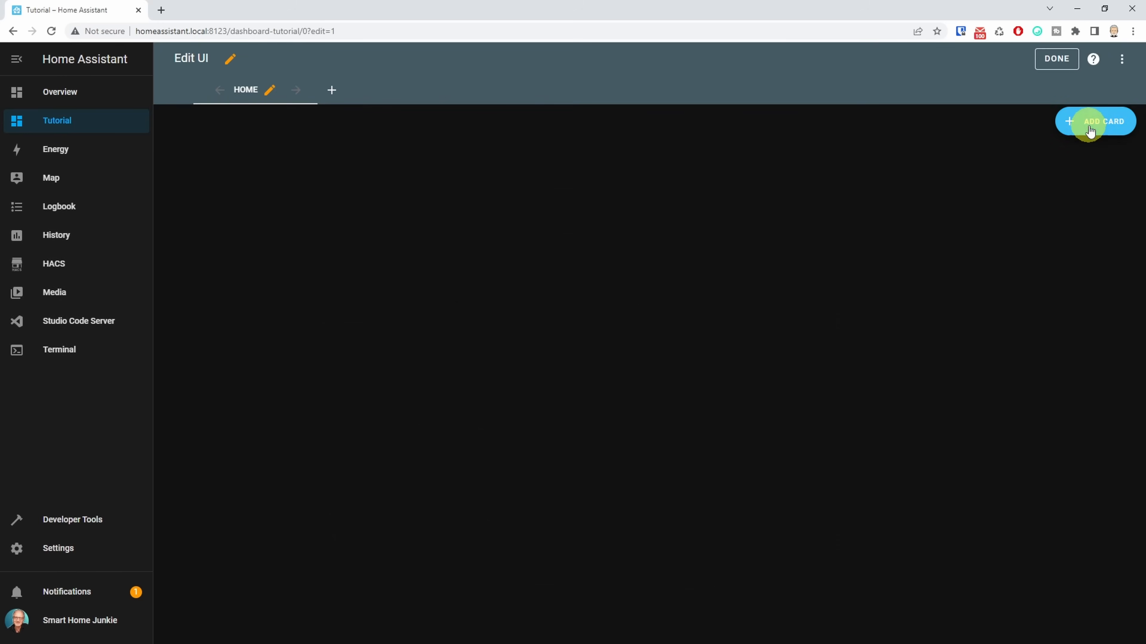
type("apex")
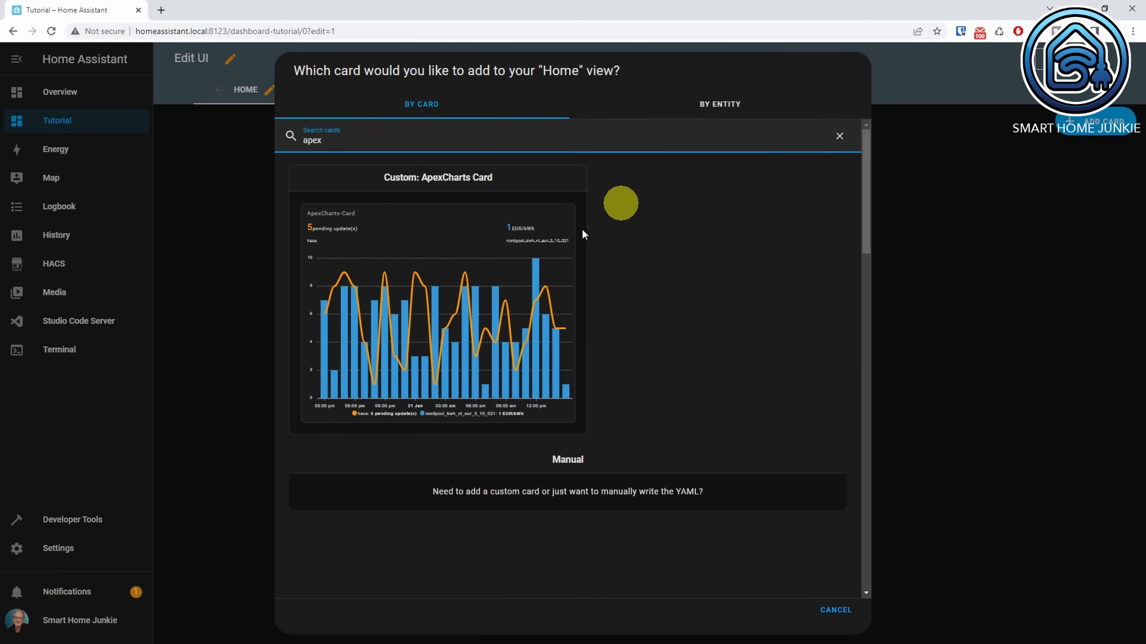
left_click(437, 307)
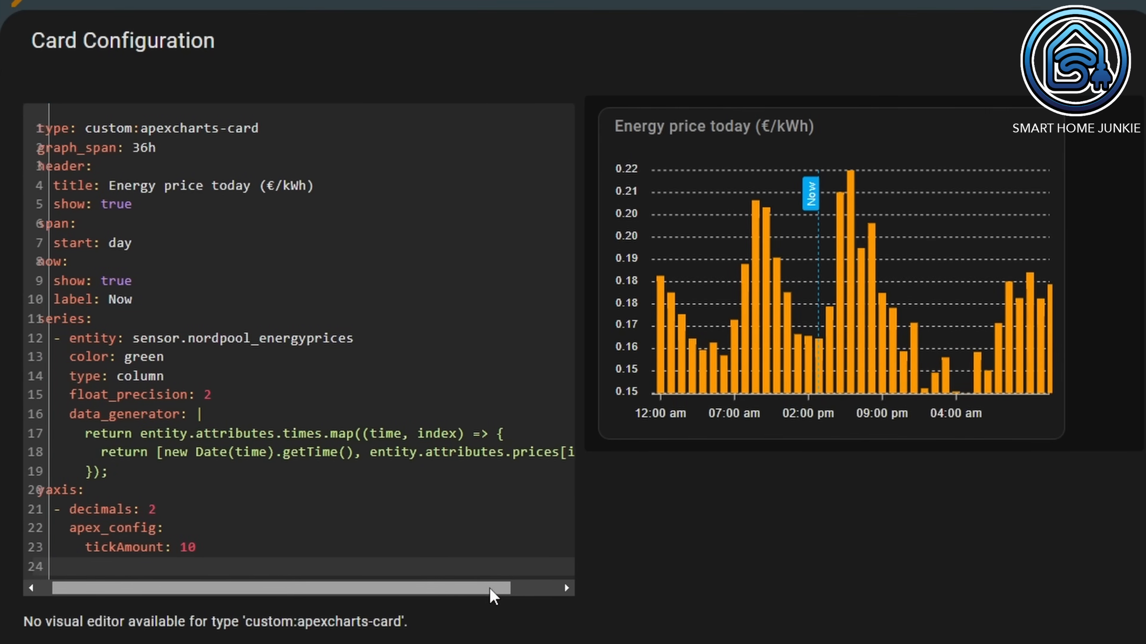
Paste the YAML for the 'Energy price today (€/kWh)' chart and save the card.
scroll("right", 3)
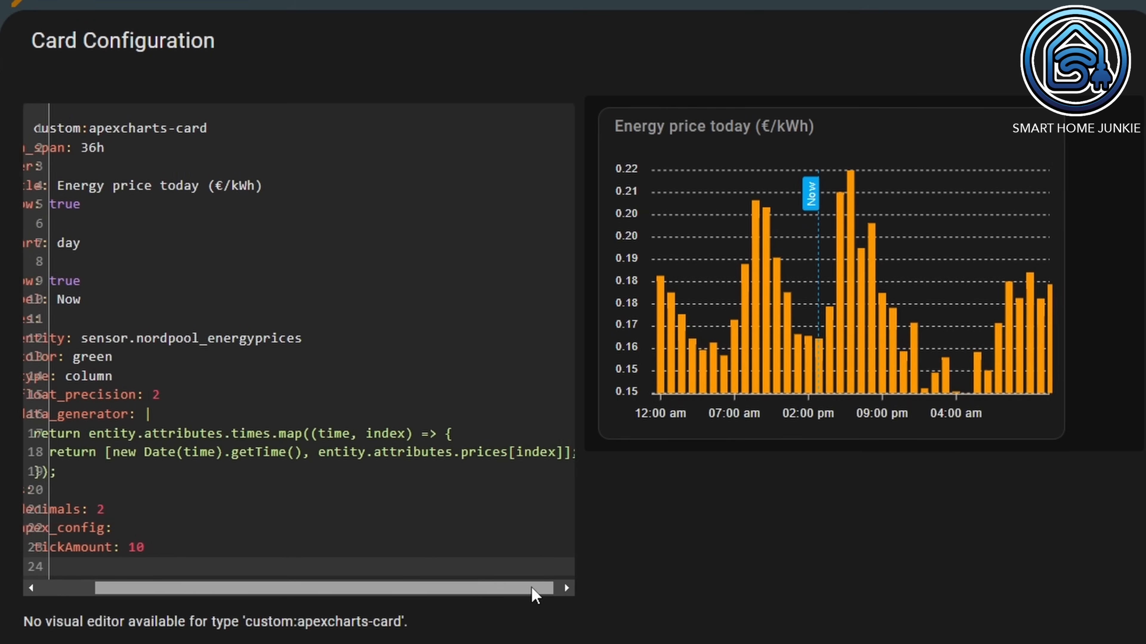
scroll("left", 3)
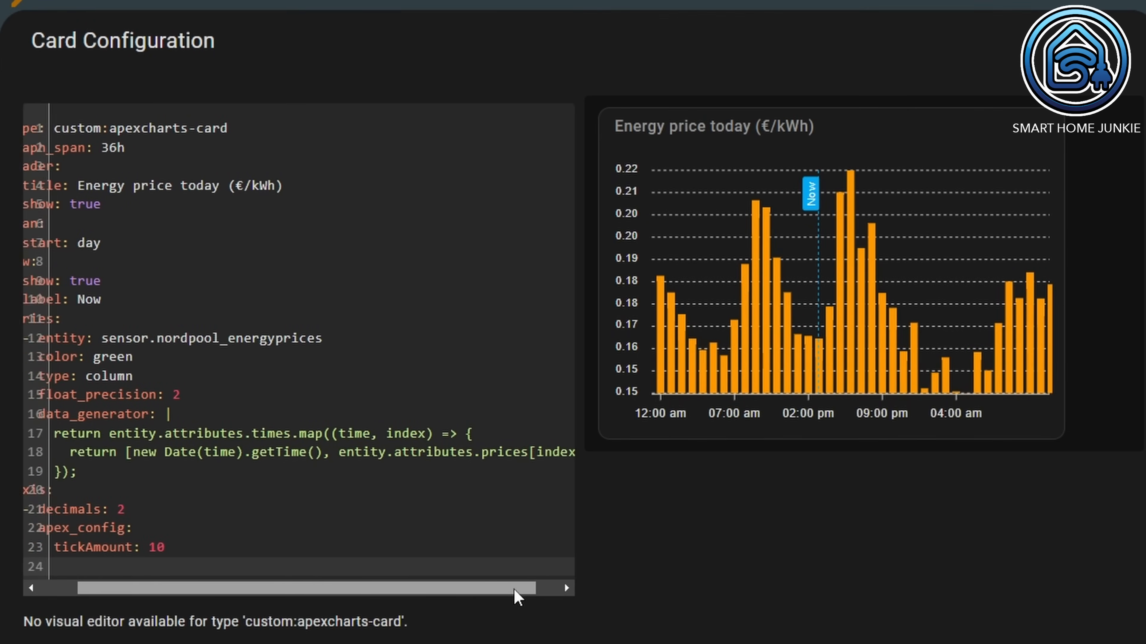
left_click_drag(515, 587, 452, 588)
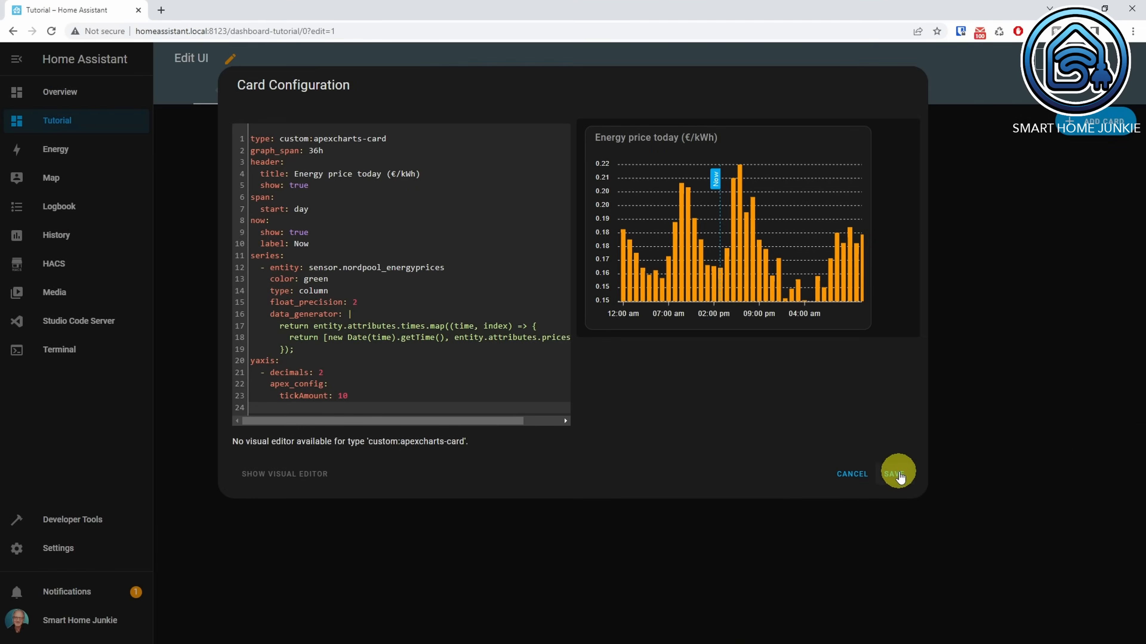
left_click(895, 473)
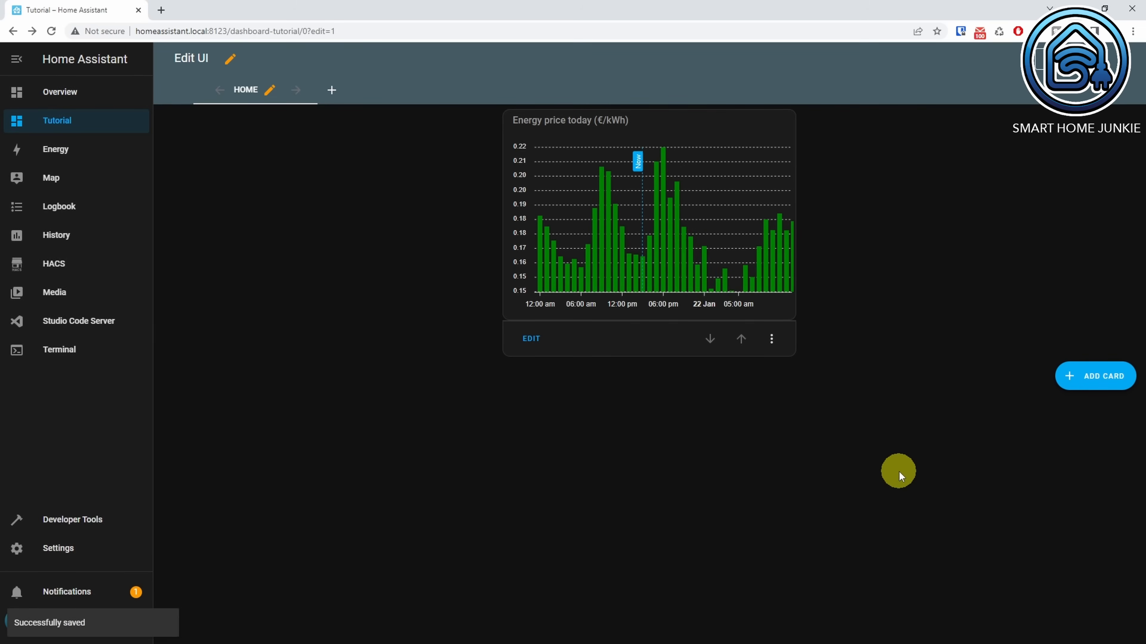
Add an entities card to the Home view and clear its preset entities.
left_click(1095, 375)
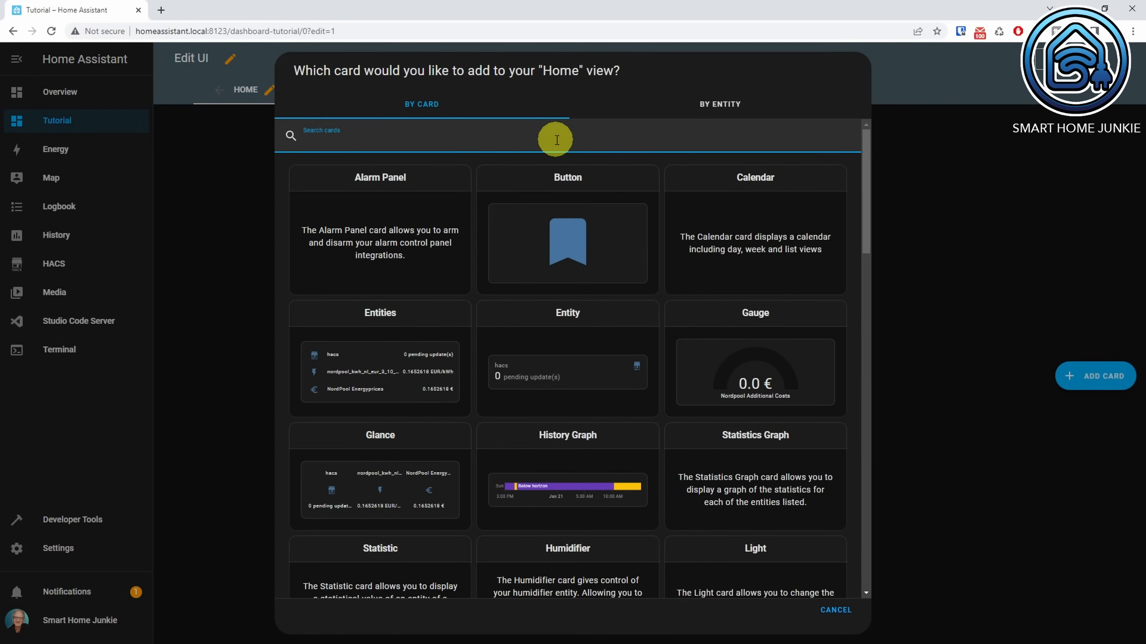
type("entities")
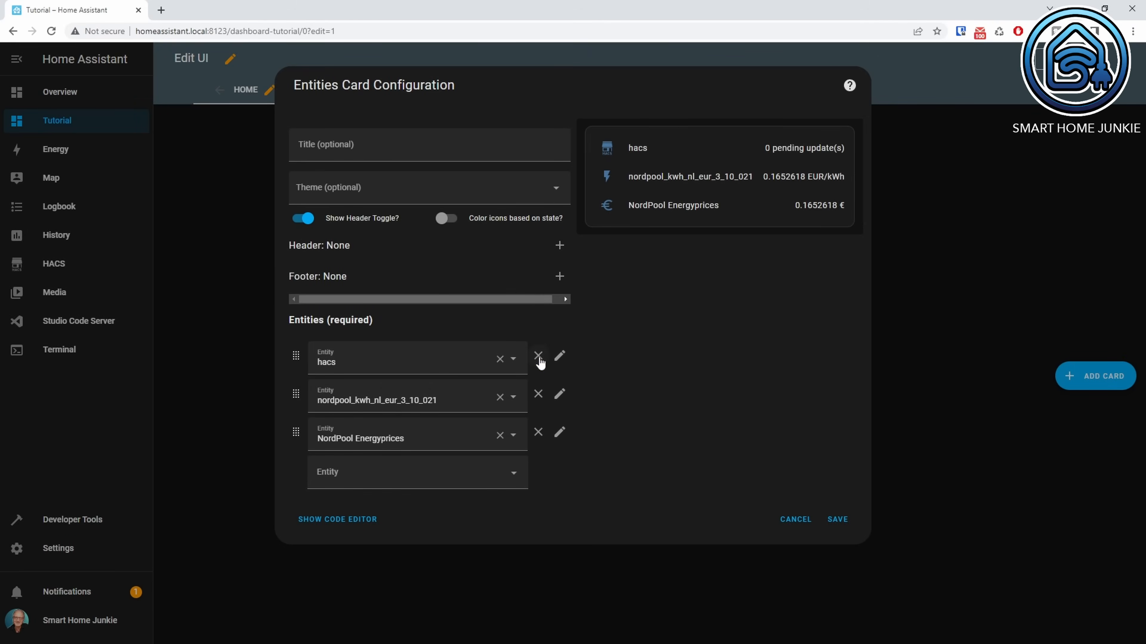
left_click(538, 357)
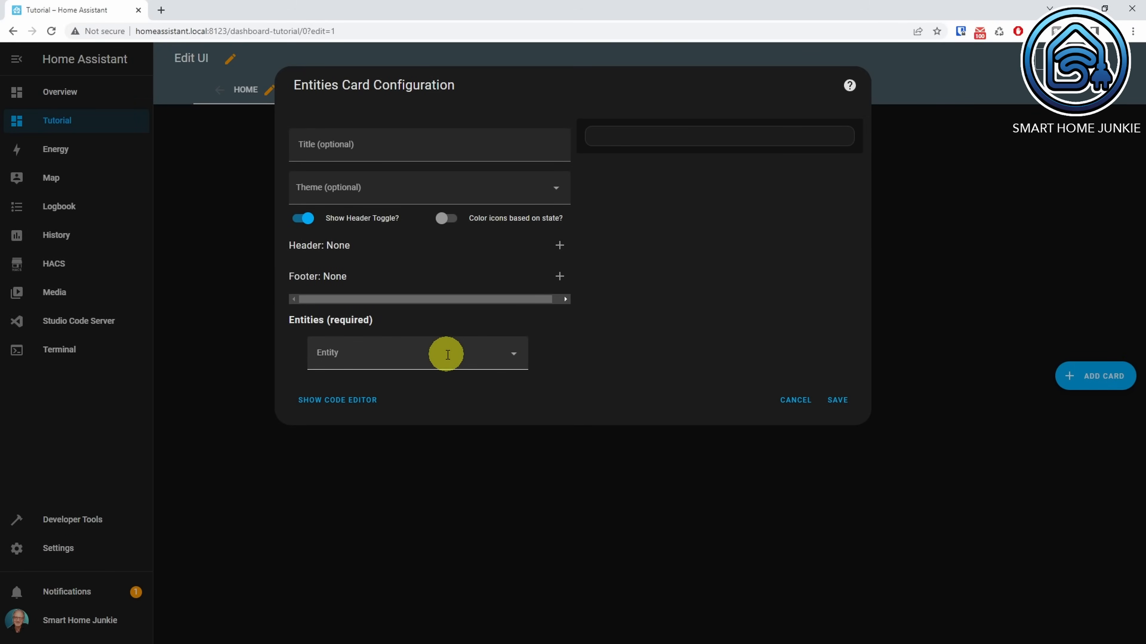
Show the Nordpool Additional Costs entity in the card and set it to 0.15.
type("nord")
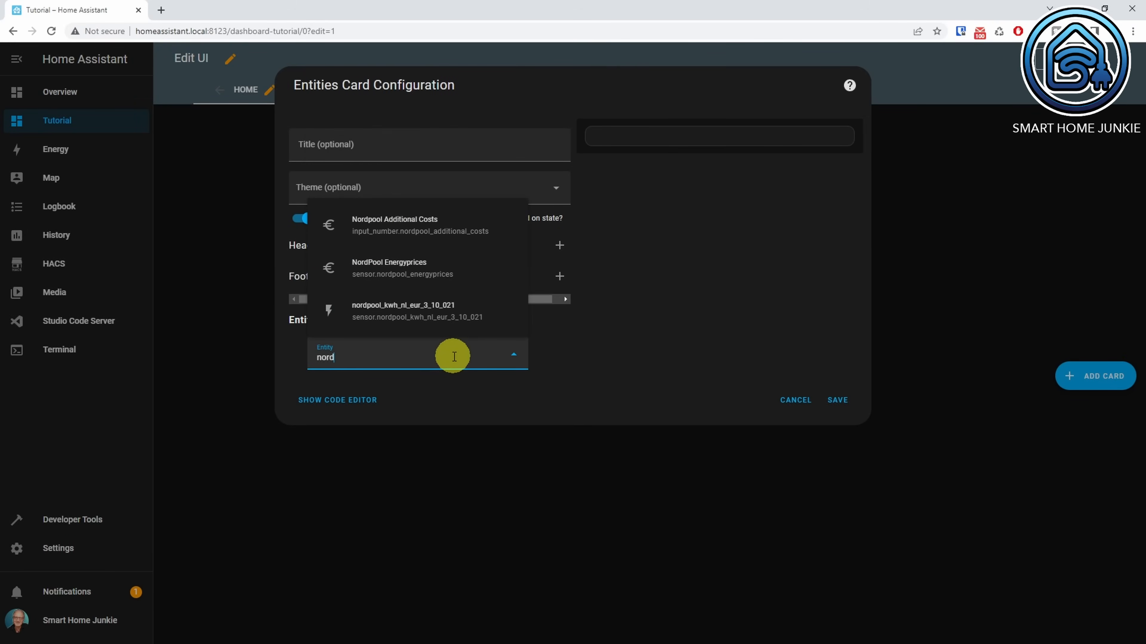
type("pool")
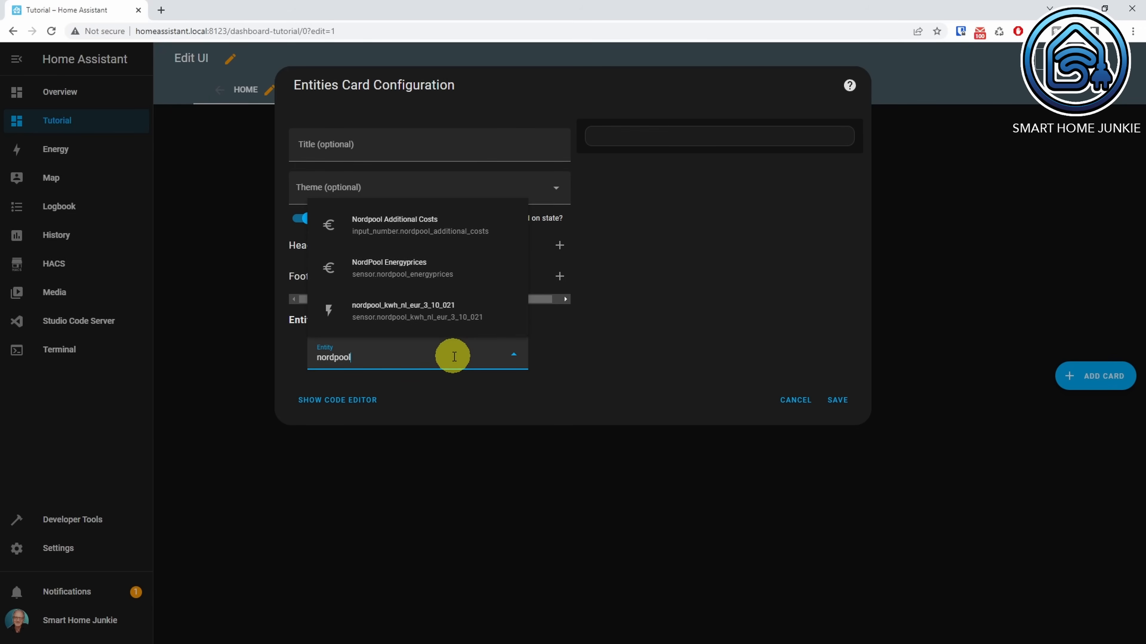
left_click(394, 224)
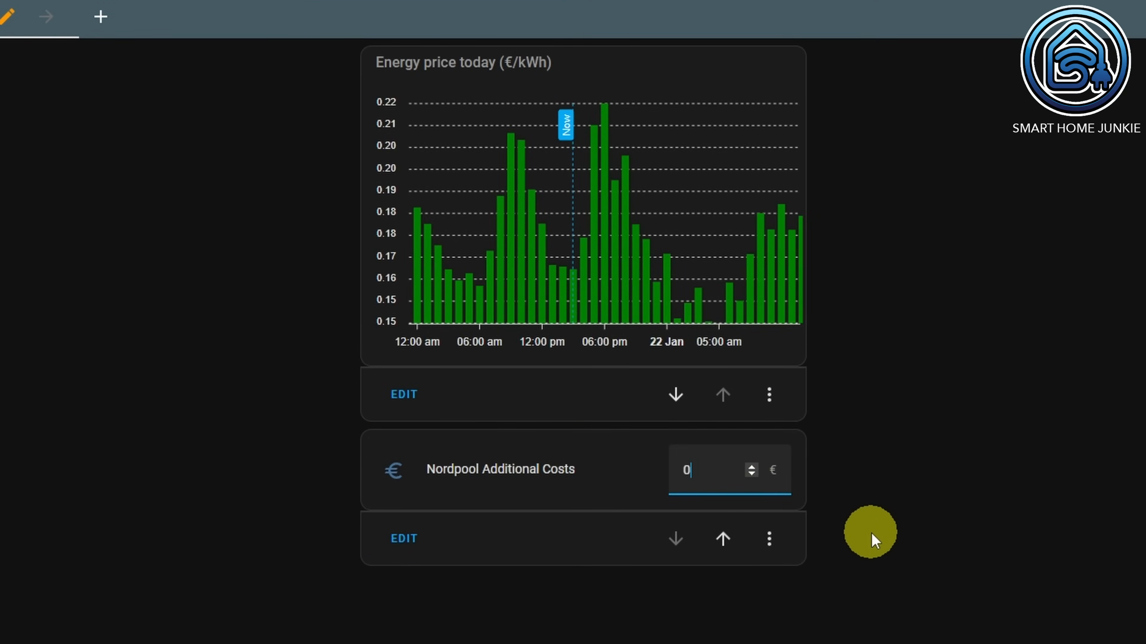
type("0.15")
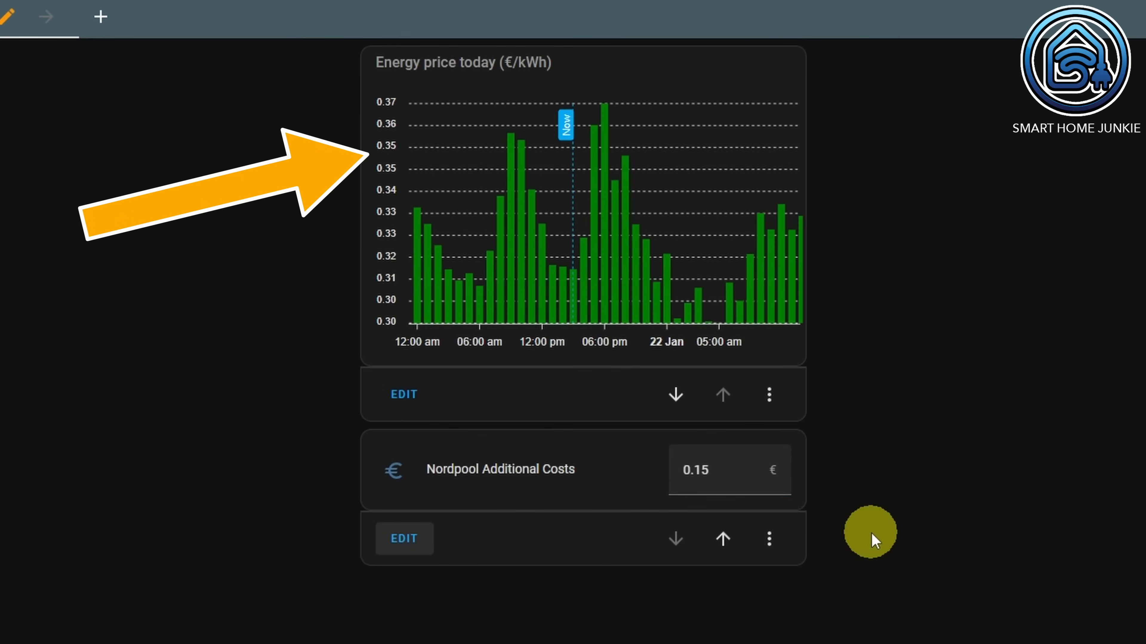
left_click(54, 264)
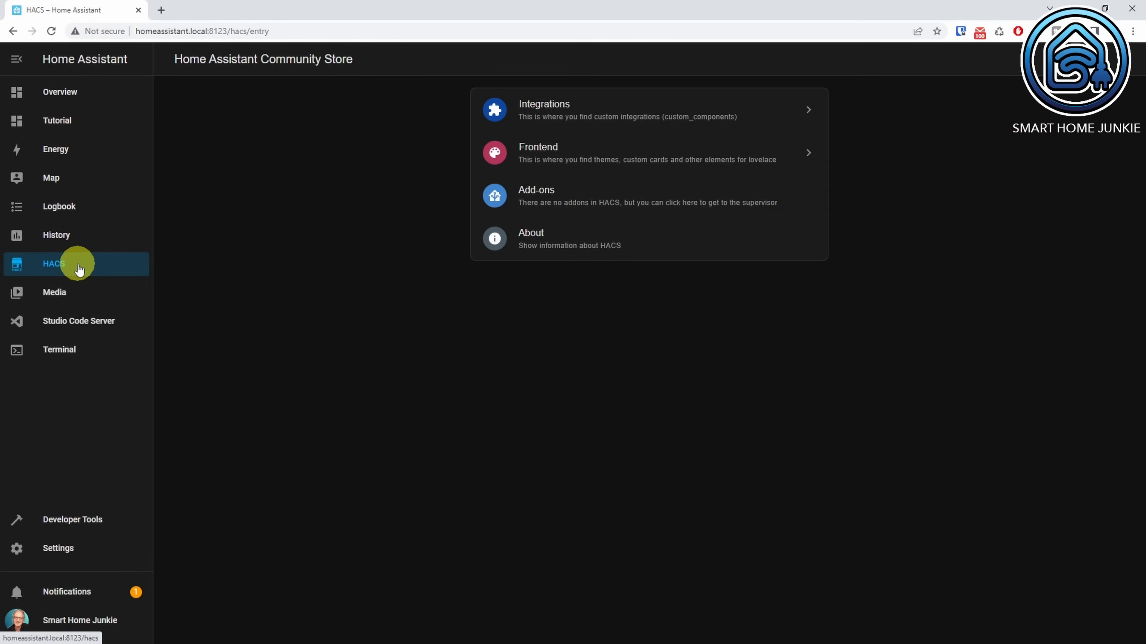
Find the ENTSO-e Transparency Platform repository in HACS Integrations by searching 'entso'.
left_click(543, 110)
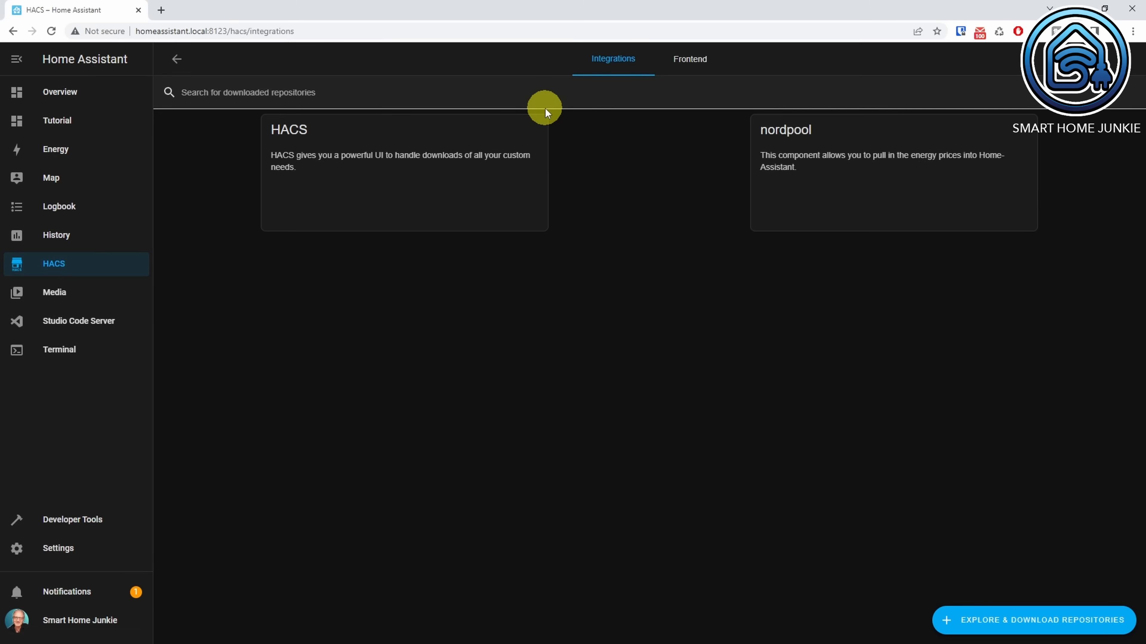
left_click(1032, 620)
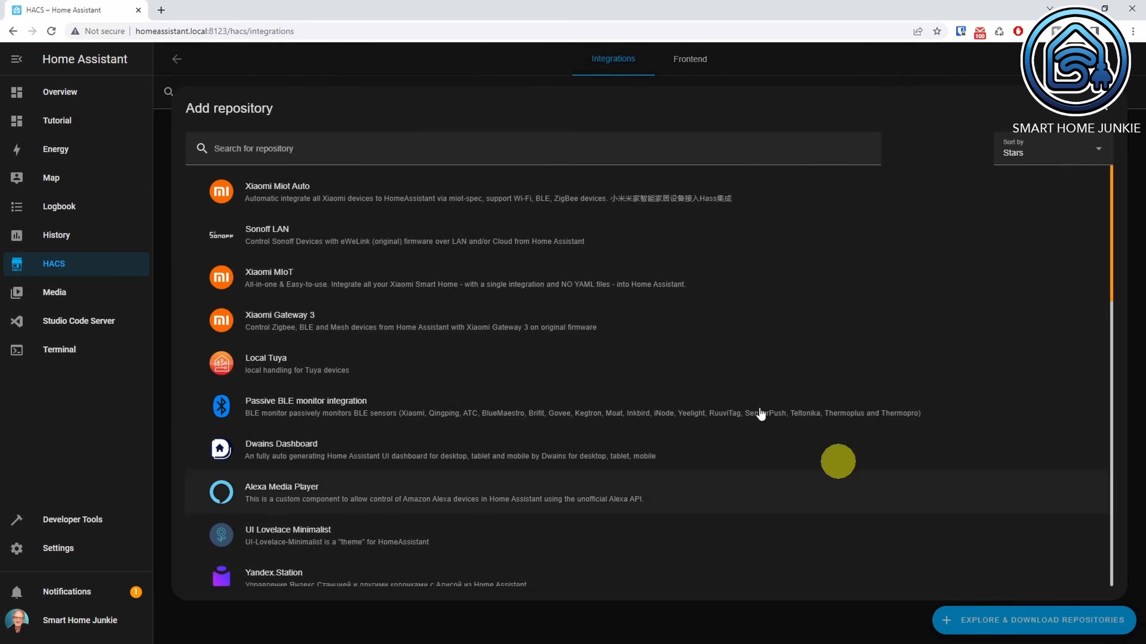
left_click(533, 149)
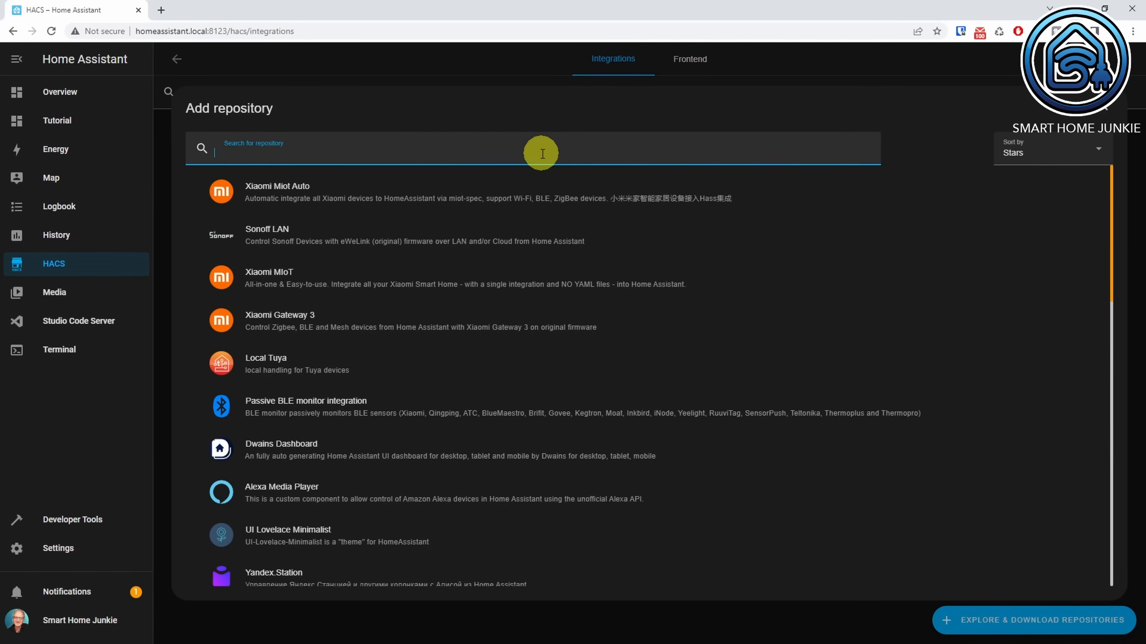
type("entso")
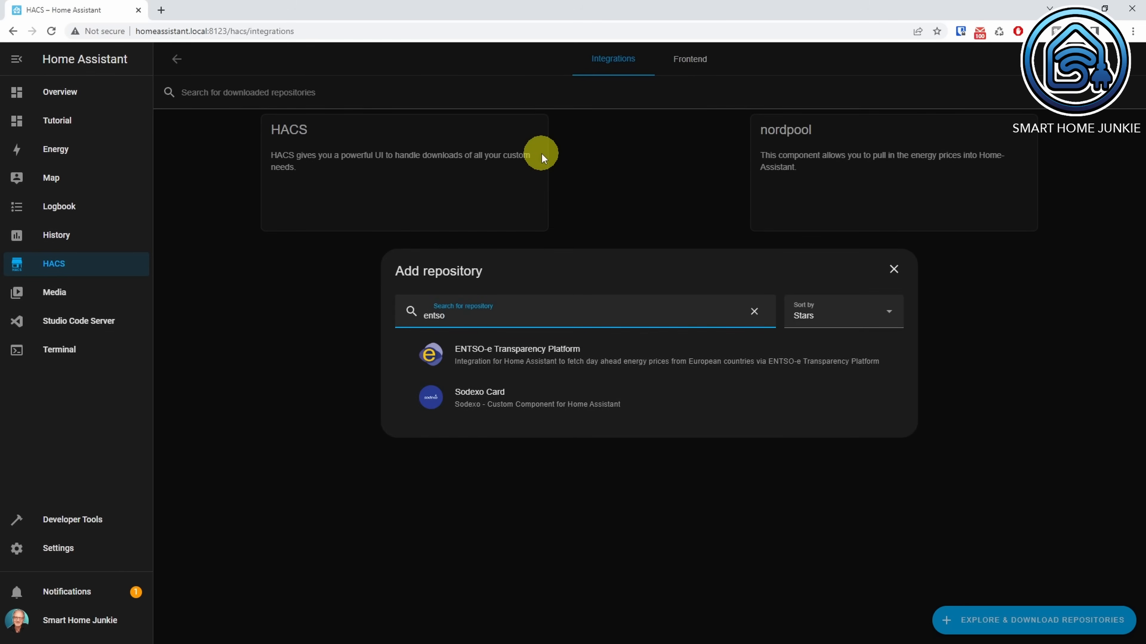
left_click(517, 354)
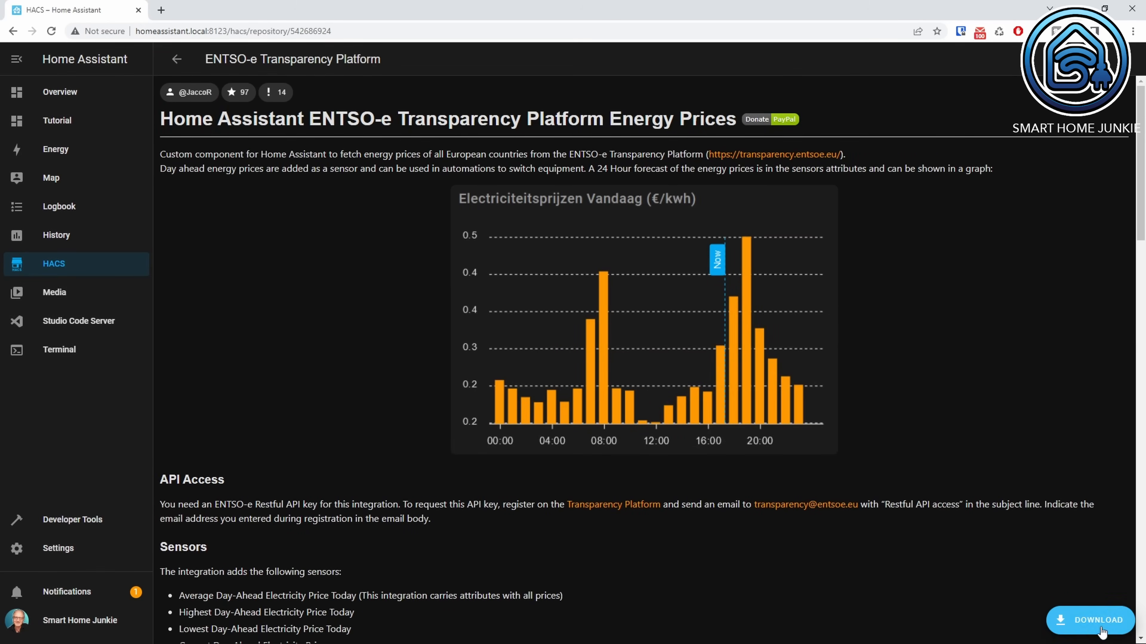
Download ENTSO-e Transparency Platform version v0.3.0.
left_click(1094, 619)
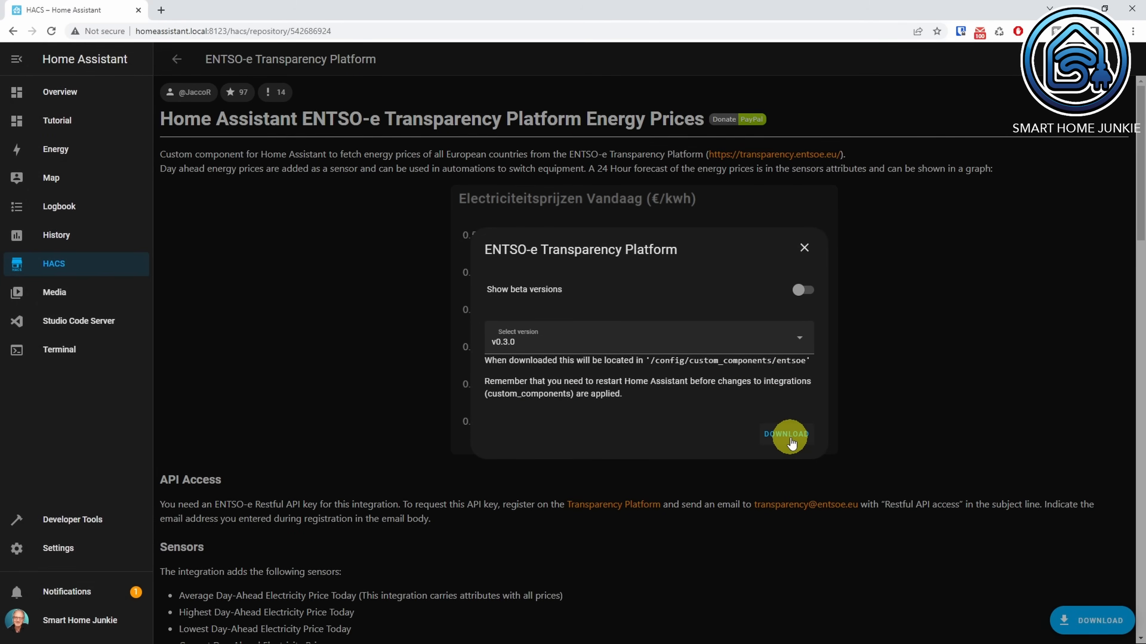
left_click(785, 435)
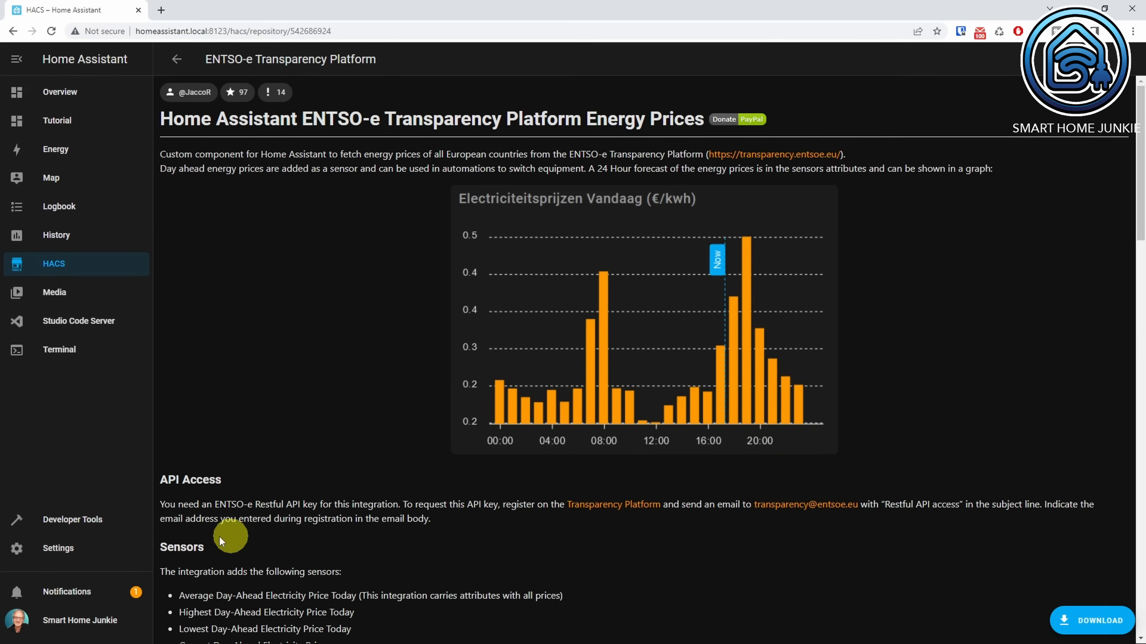
left_click(57, 548)
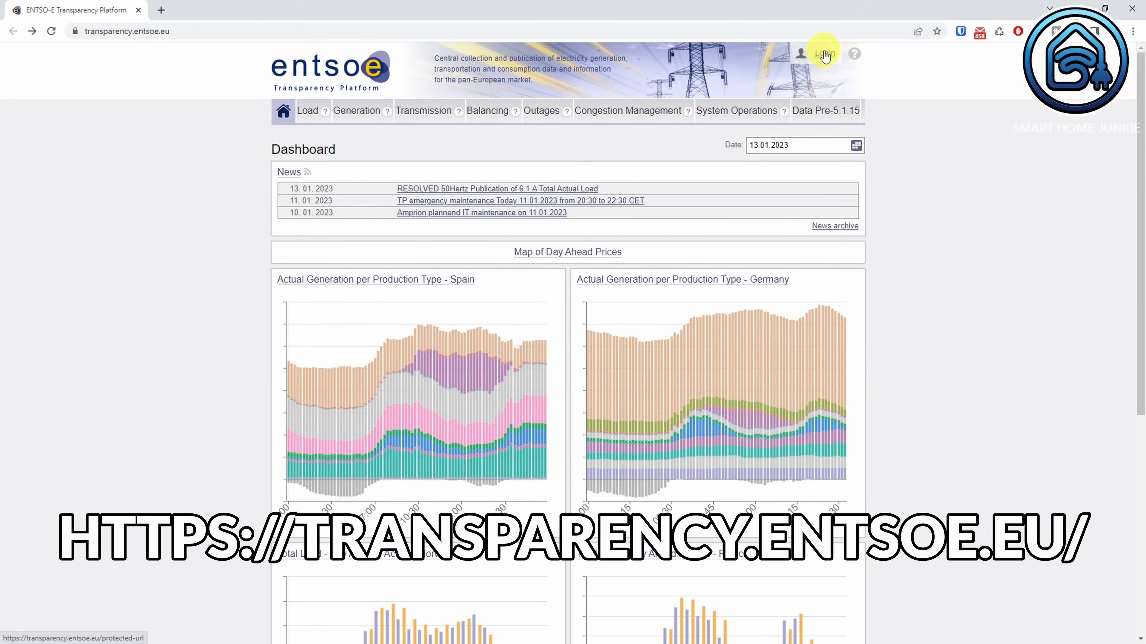
Start registering an ENTSO-e account with email and password.
left_click(821, 53)
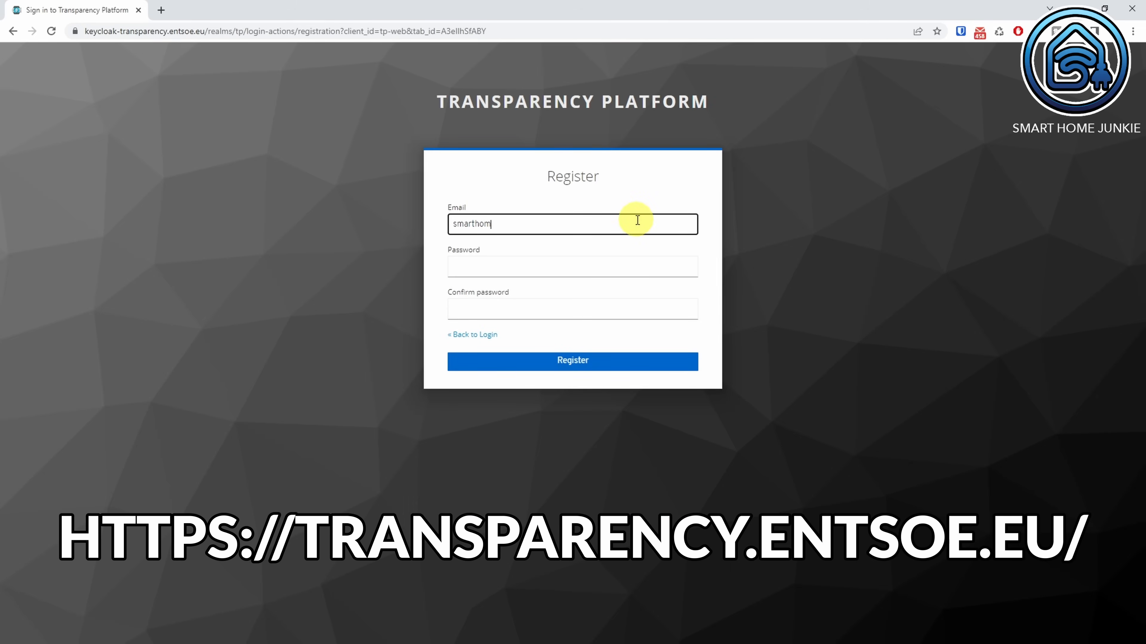
type("••••••••••••••")
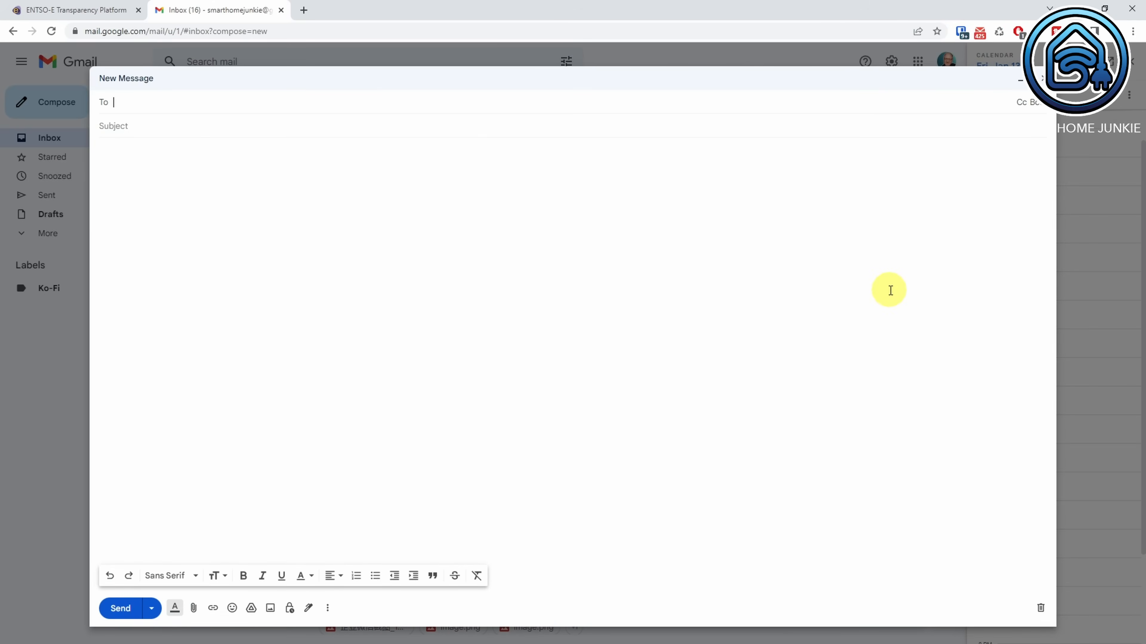
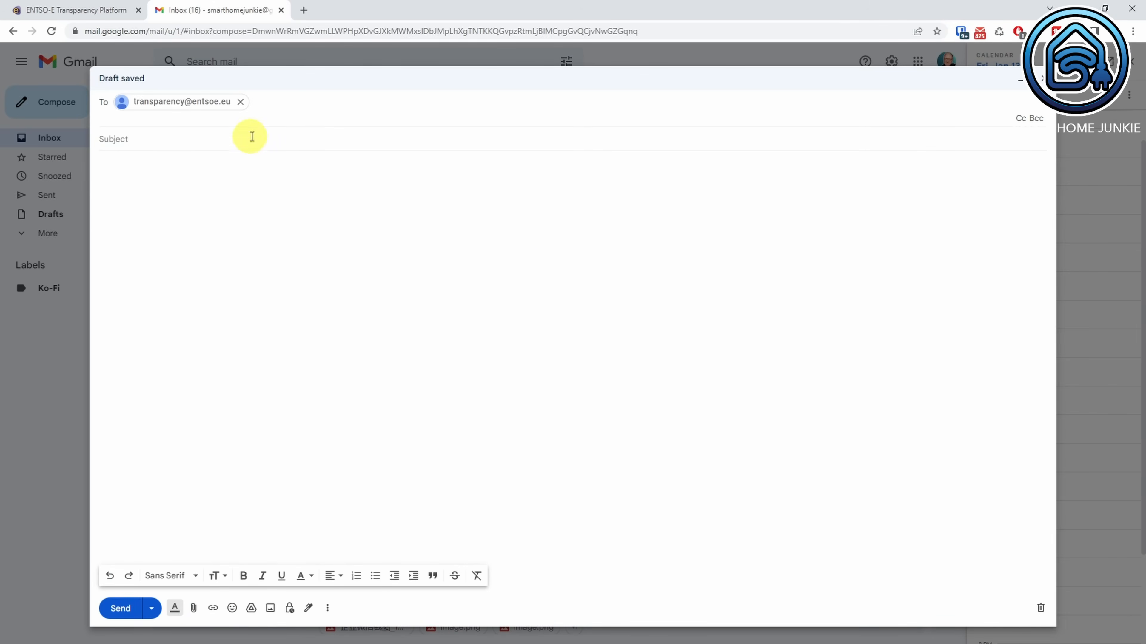
type("Restful API access")
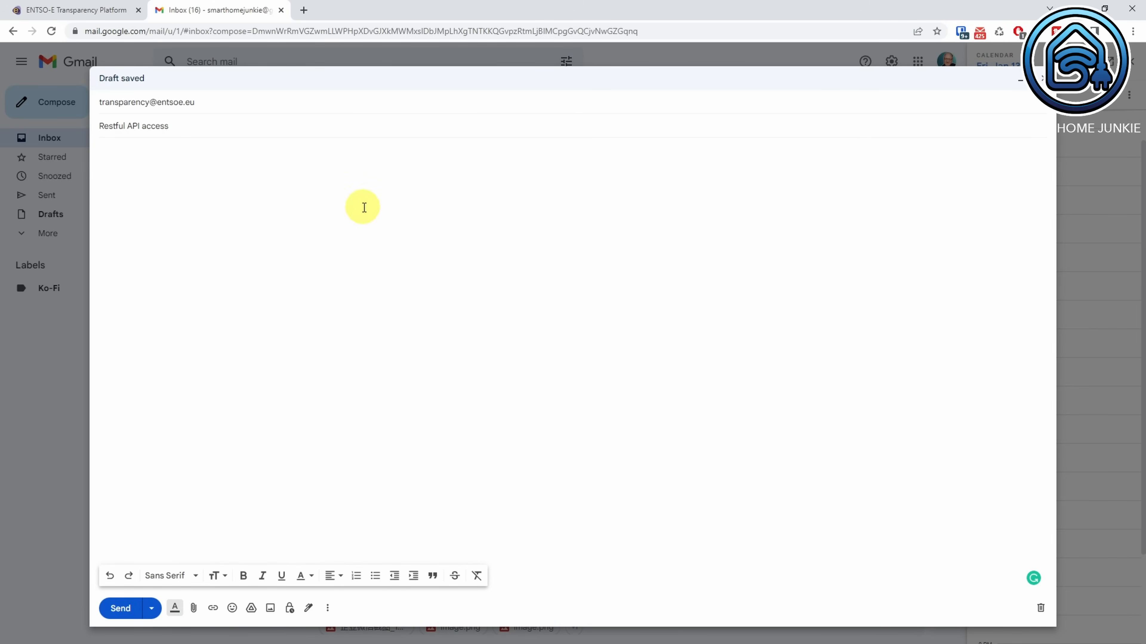
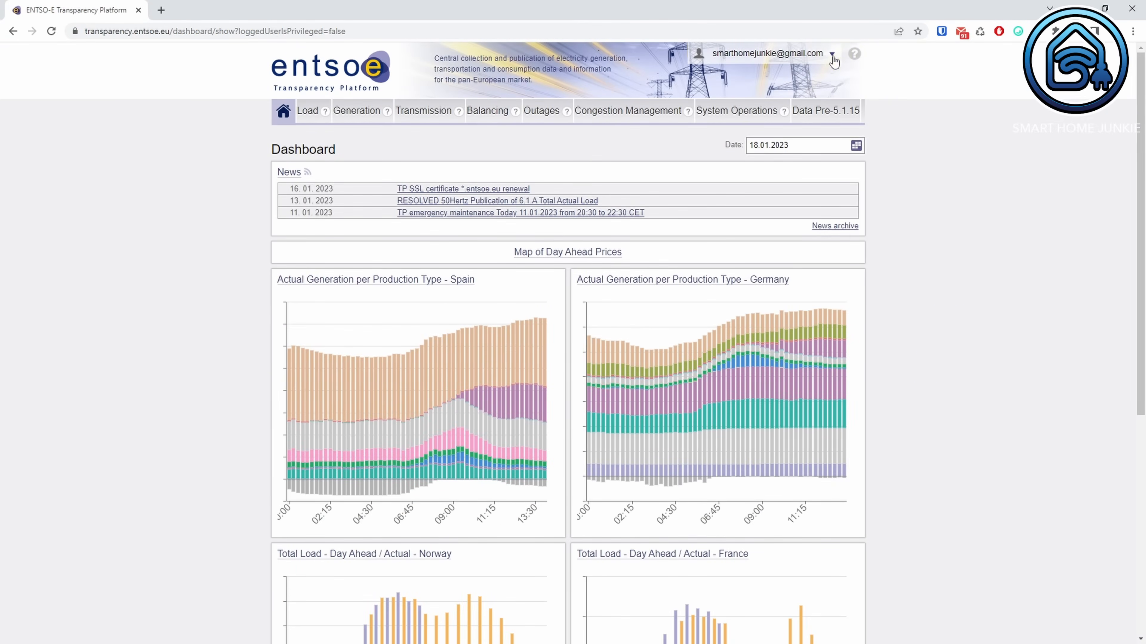
Generate a new Web Api Security Token in My Account Settings and select it for copying.
left_click(746, 78)
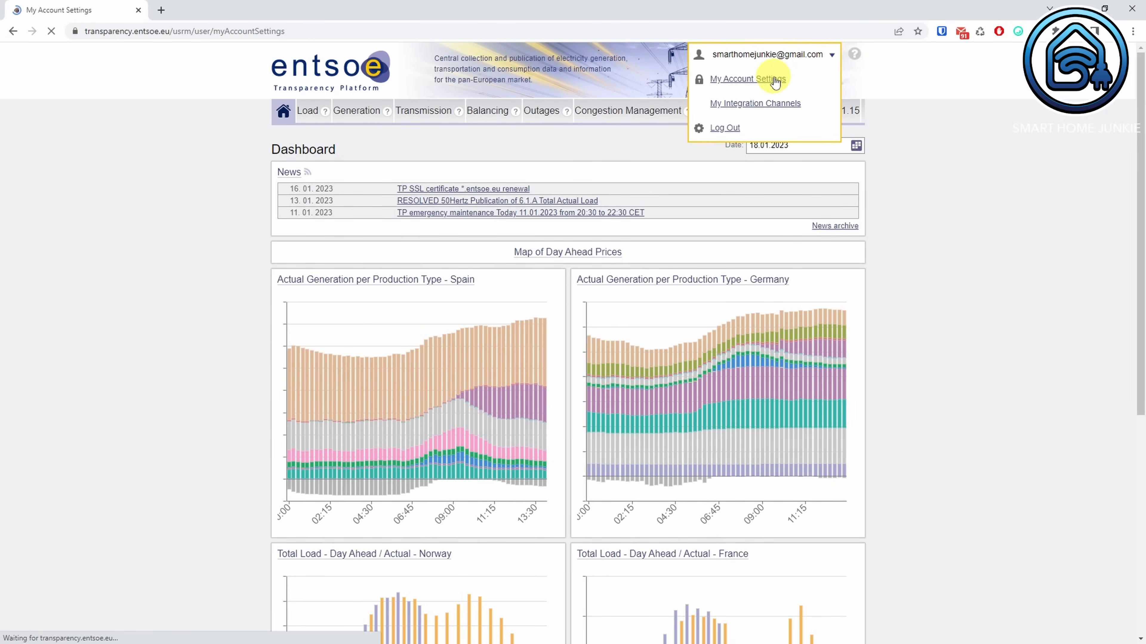
left_click(746, 78)
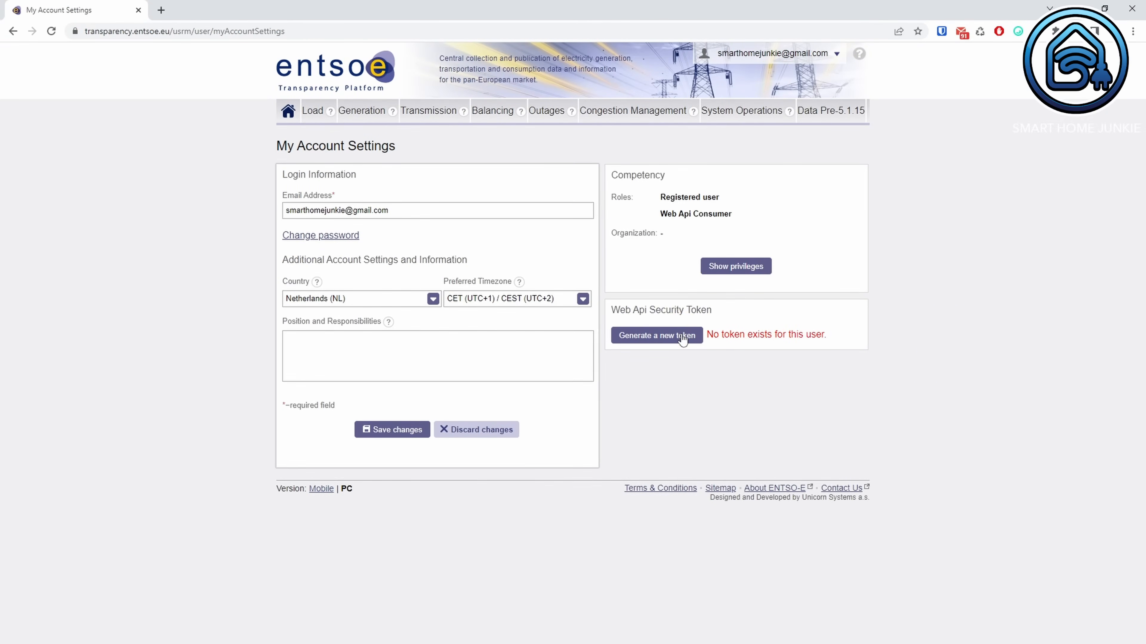
left_click(656, 335)
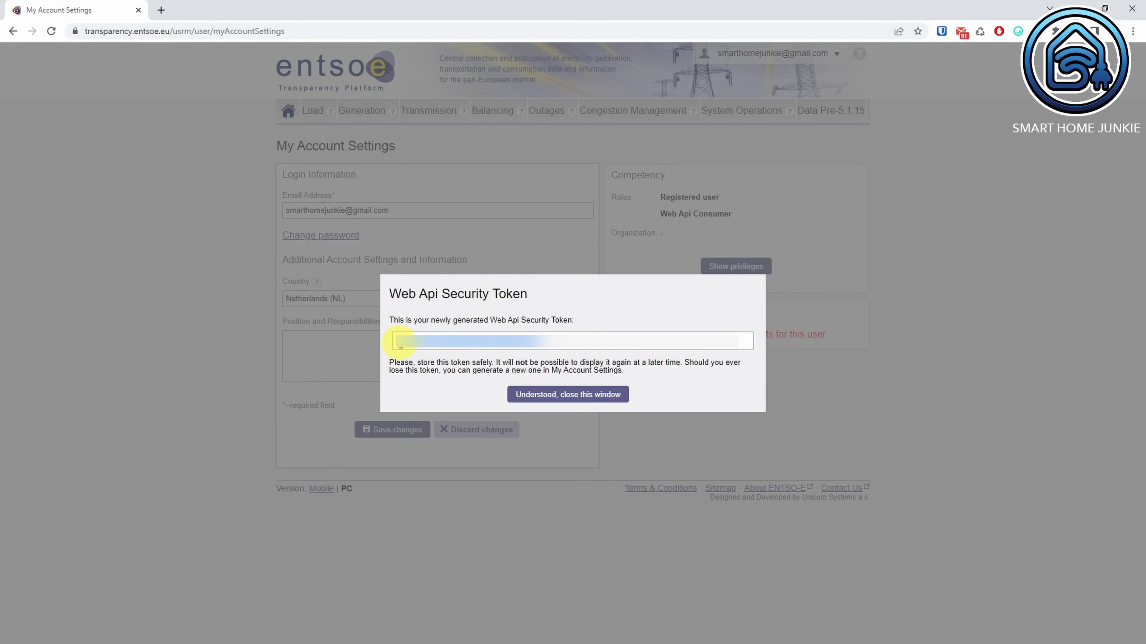
left_click(567, 394)
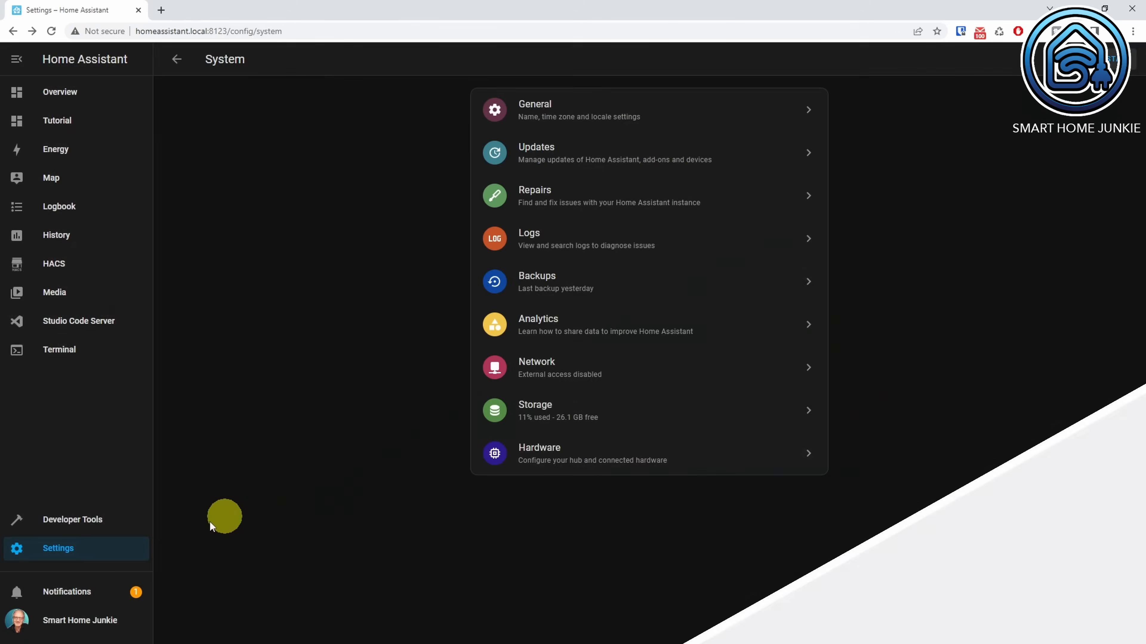
Start adding the ENTSO-e Transparency Platform integration from Devices & Services.
left_click(58, 548)
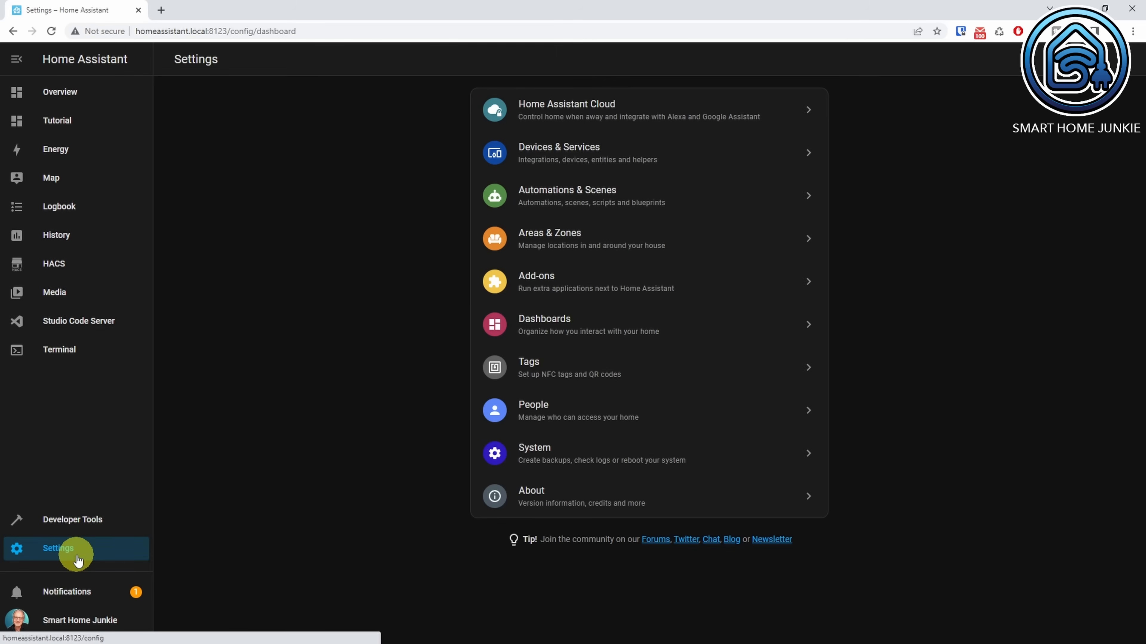
left_click(558, 153)
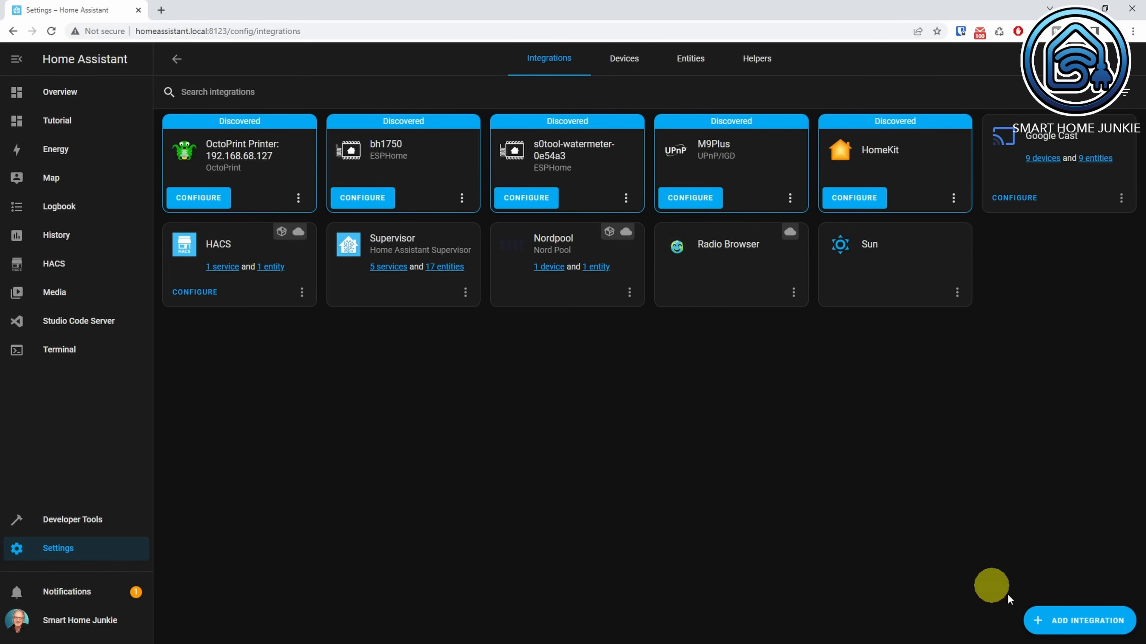
left_click(1078, 621)
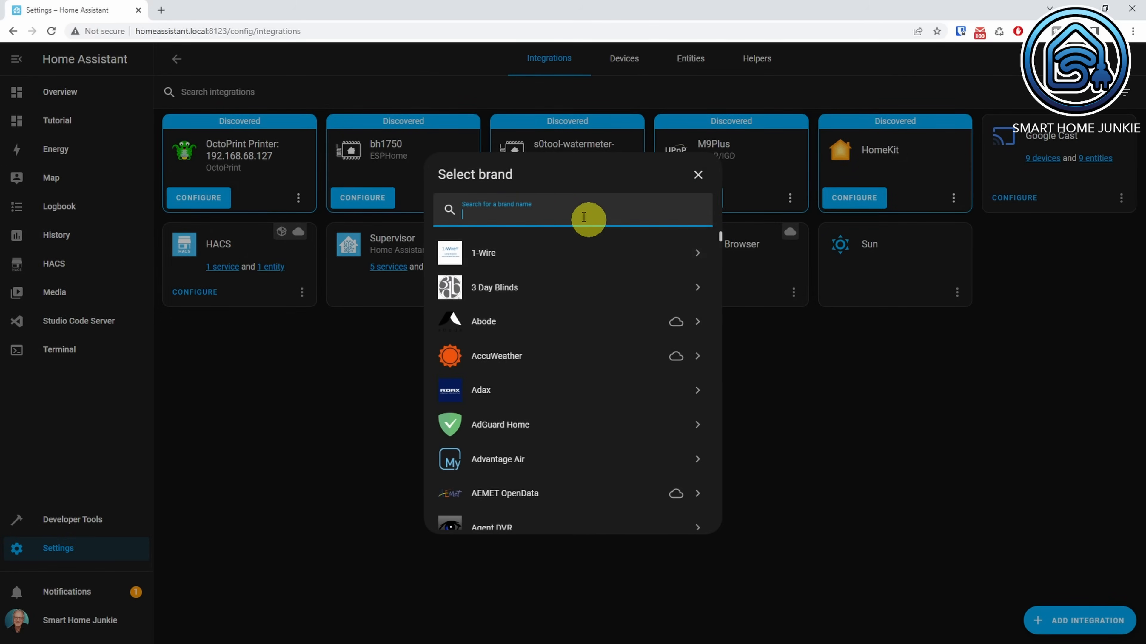
type("entso")
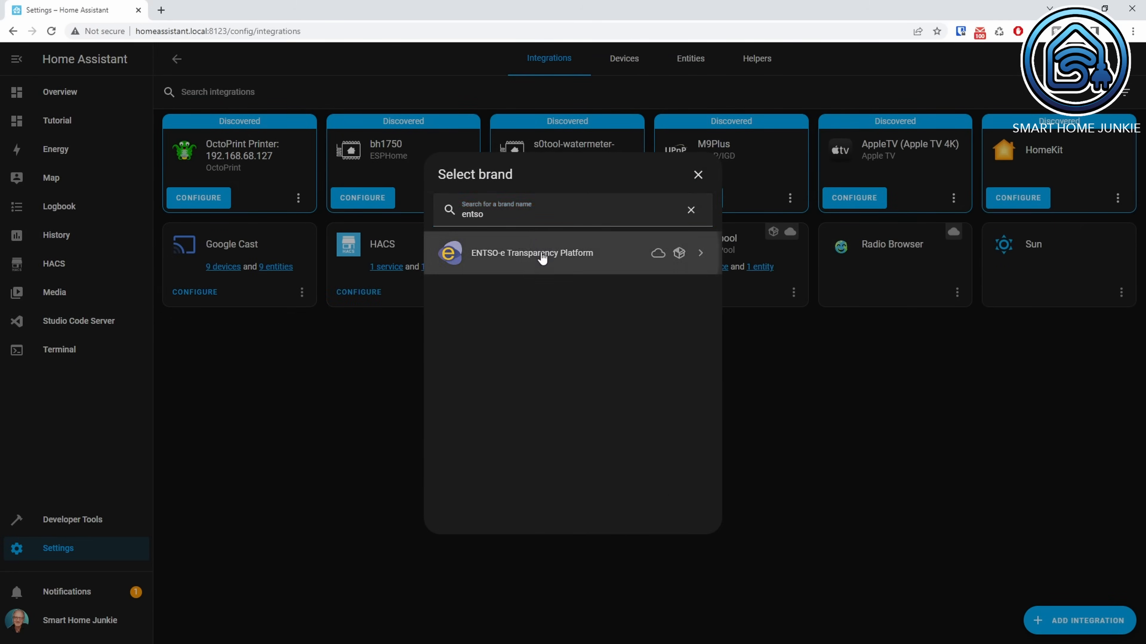
left_click(531, 253)
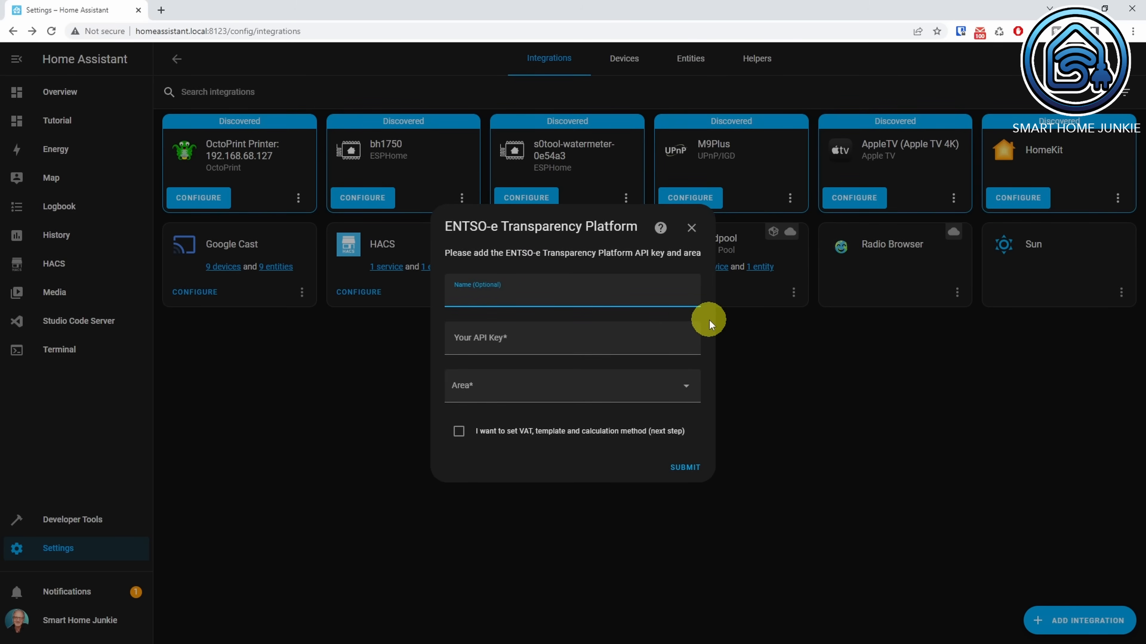
Name it Smart Home Junkie, enter the API key, choose Netherlands as area and submit.
type("Smart")
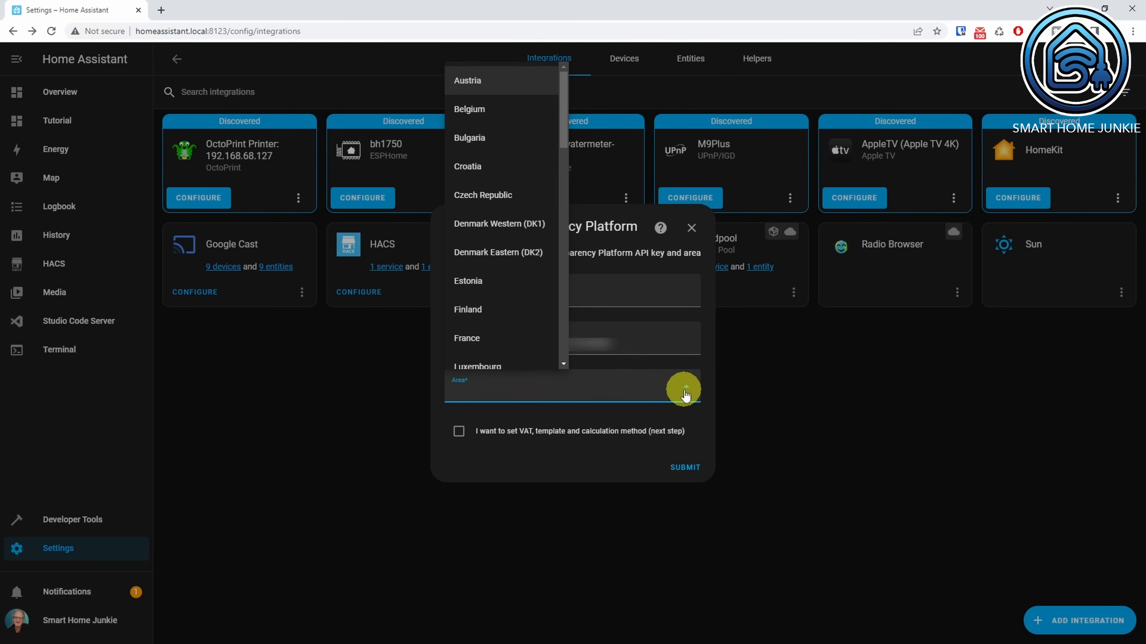
scroll("down", 3)
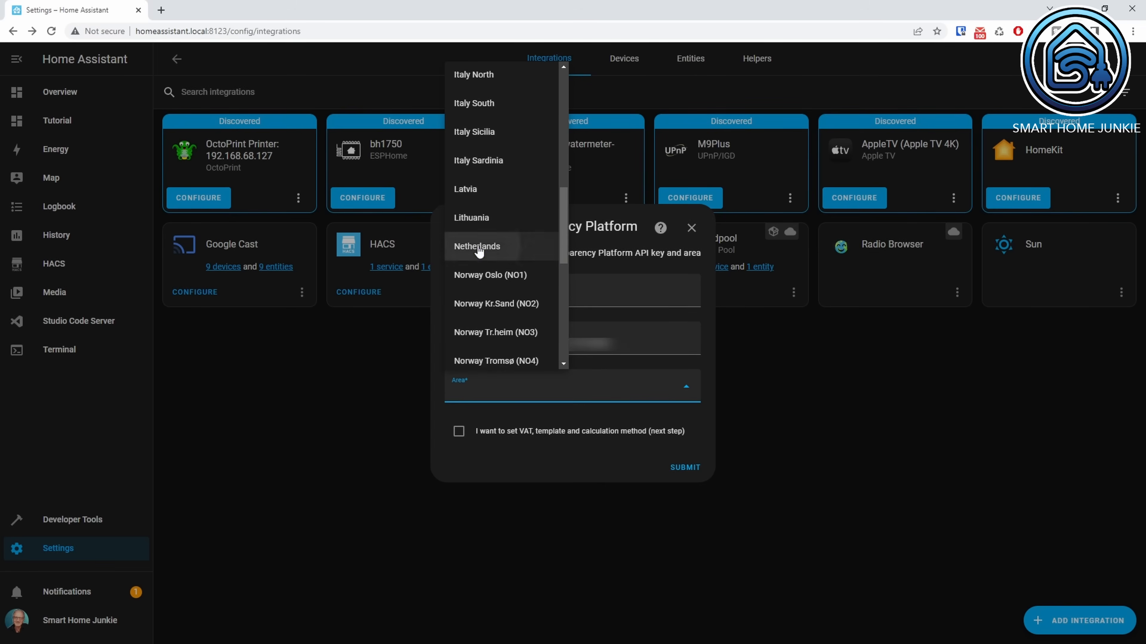
left_click(476, 246)
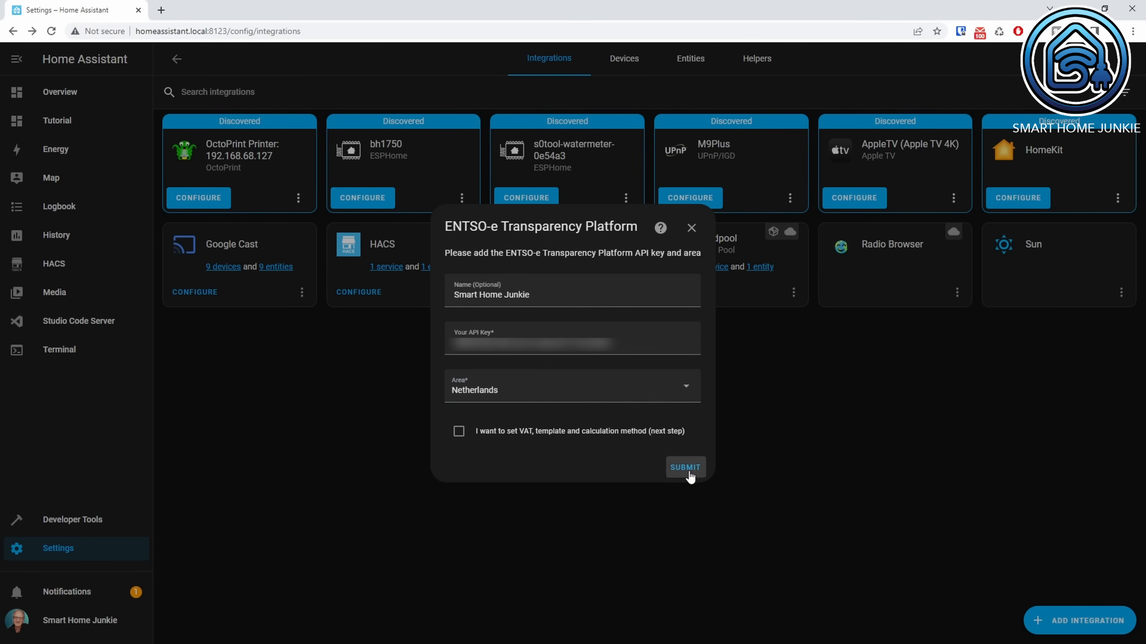
left_click(683, 468)
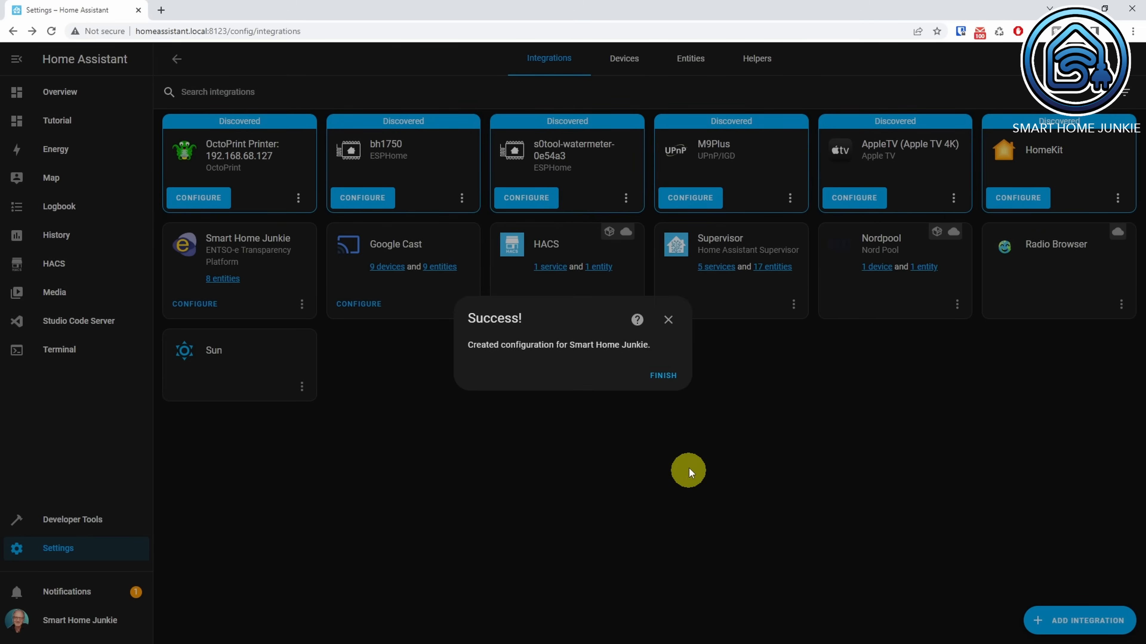